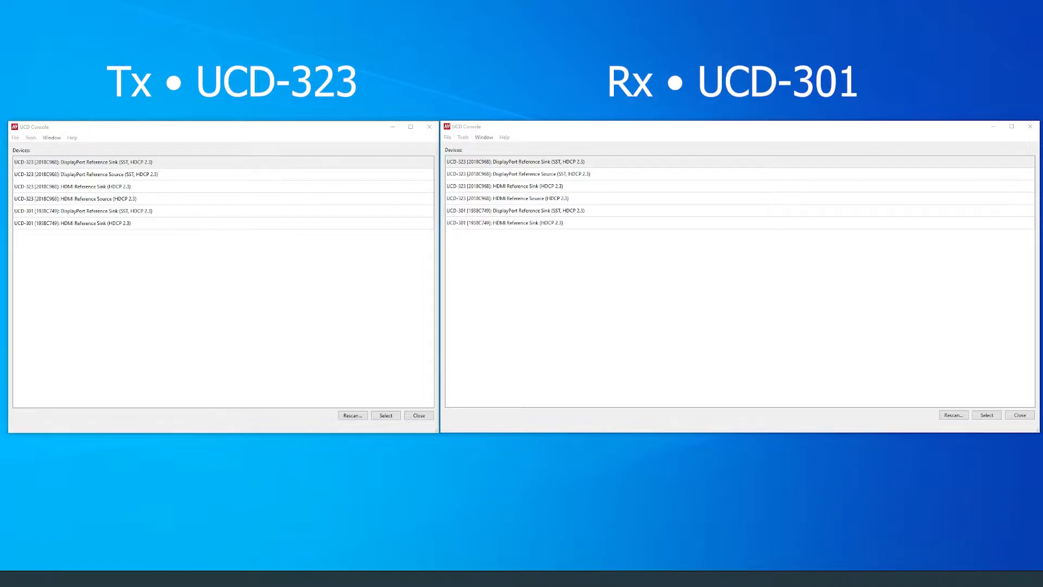
{"action": "mouse_move", "coordinate": [131, 249]}
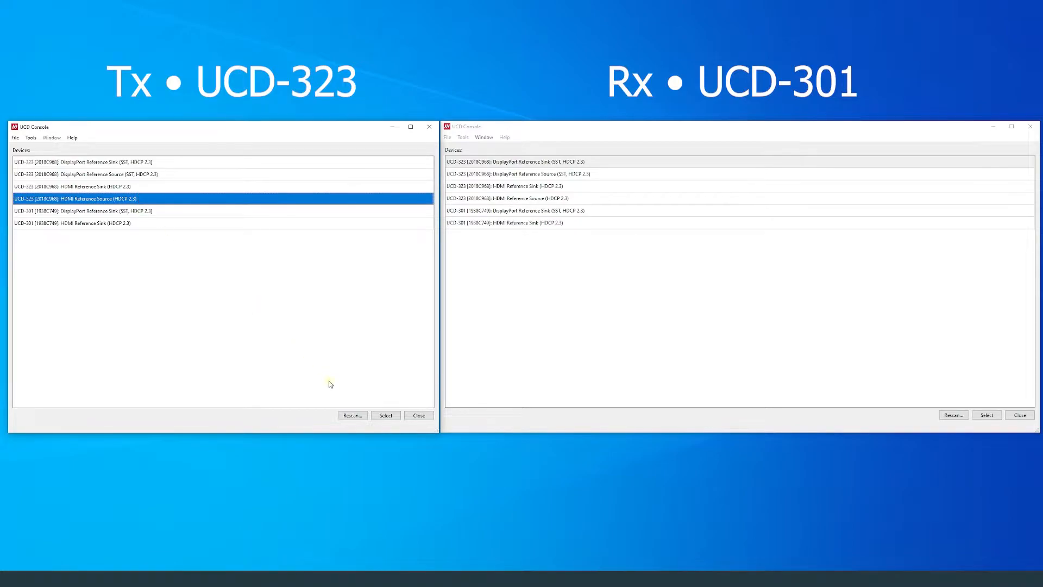
Step: Open the UCD-323 HDMI reference source as Tx and the UCD-301 HDMI reference sink as Rx
{"action": "left_click", "coordinate": [384, 414]}
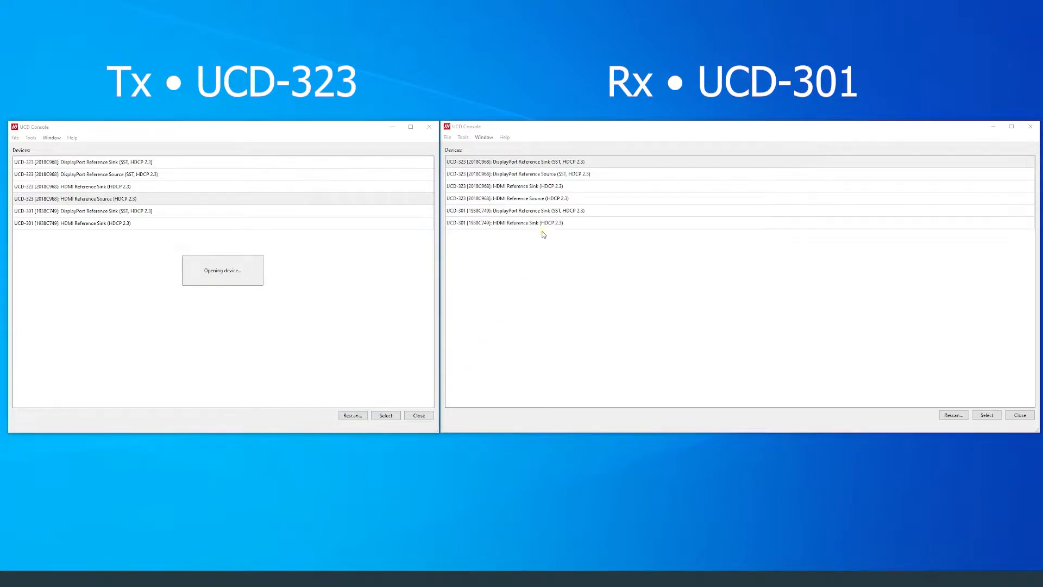
{"action": "left_click", "coordinate": [985, 414]}
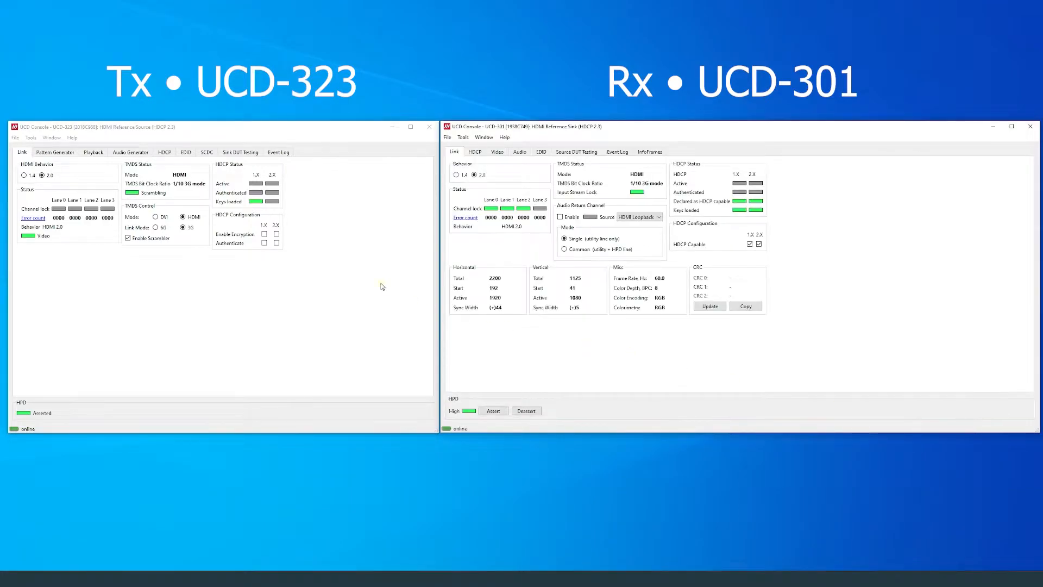
Step: Select the SDR - HDR scenario under HDR & Metadata Example - HDMI.txt in the source's Playback list
{"action": "left_click", "coordinate": [93, 153]}
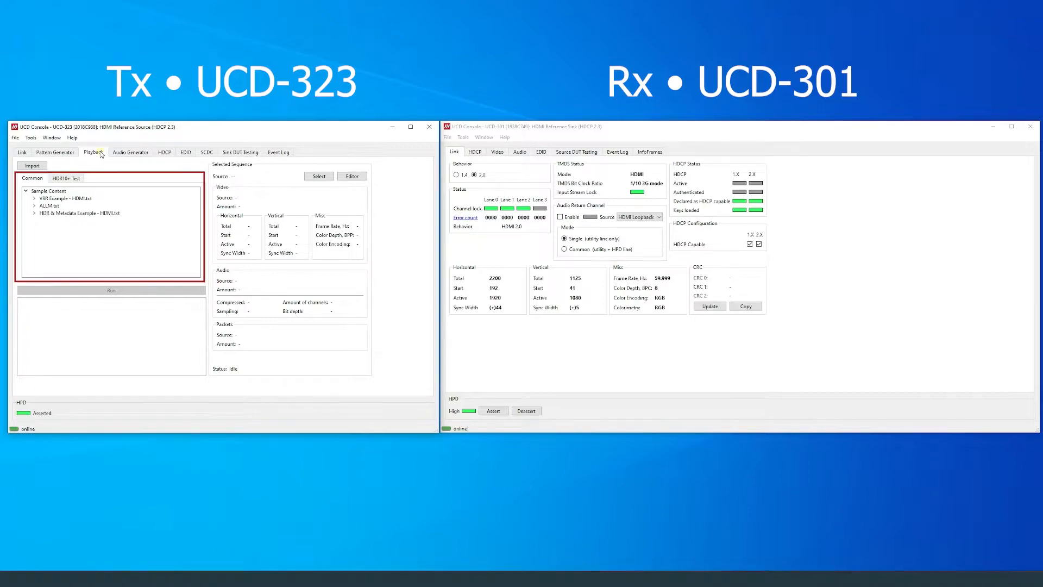
{"action": "left_click", "coordinate": [37, 213]}
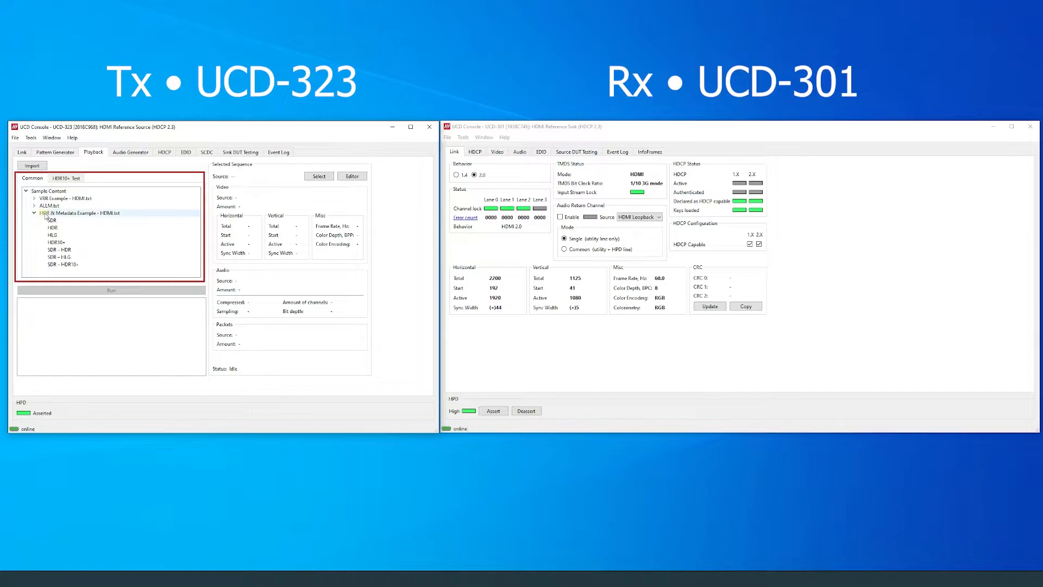
{"action": "left_click", "coordinate": [80, 213]}
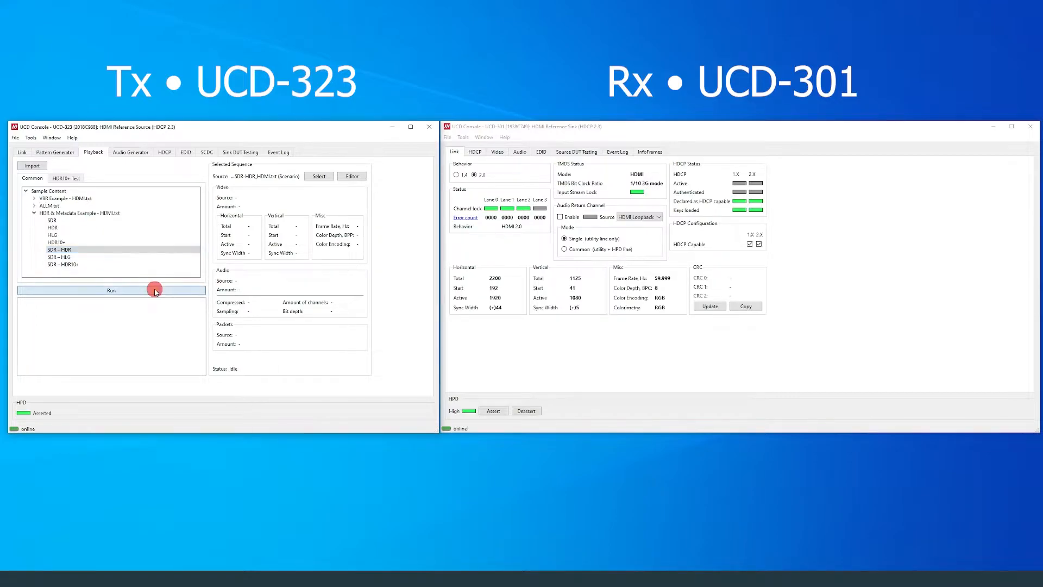
Step: Run the SDR - HDR scenario and preview its Golden Gate video on the sink, then stop the preview
{"action": "left_click", "coordinate": [111, 289]}
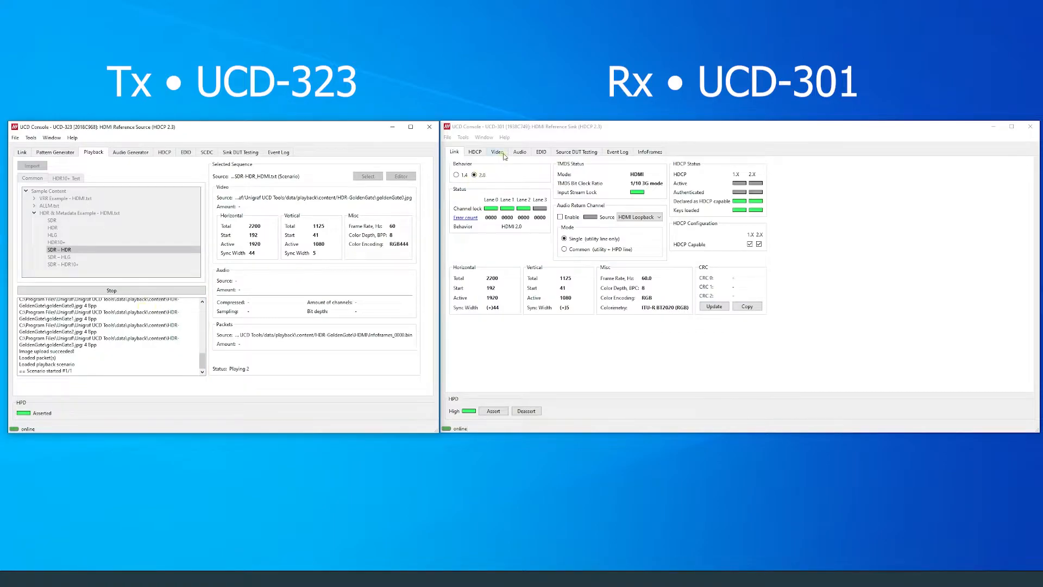
{"action": "left_click", "coordinate": [496, 152]}
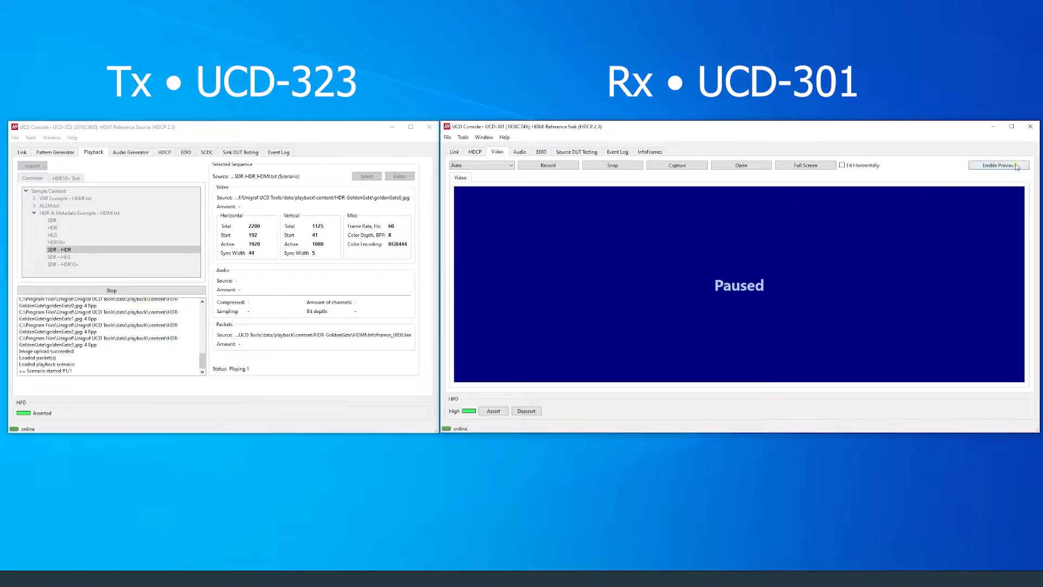
{"action": "left_click", "coordinate": [997, 165]}
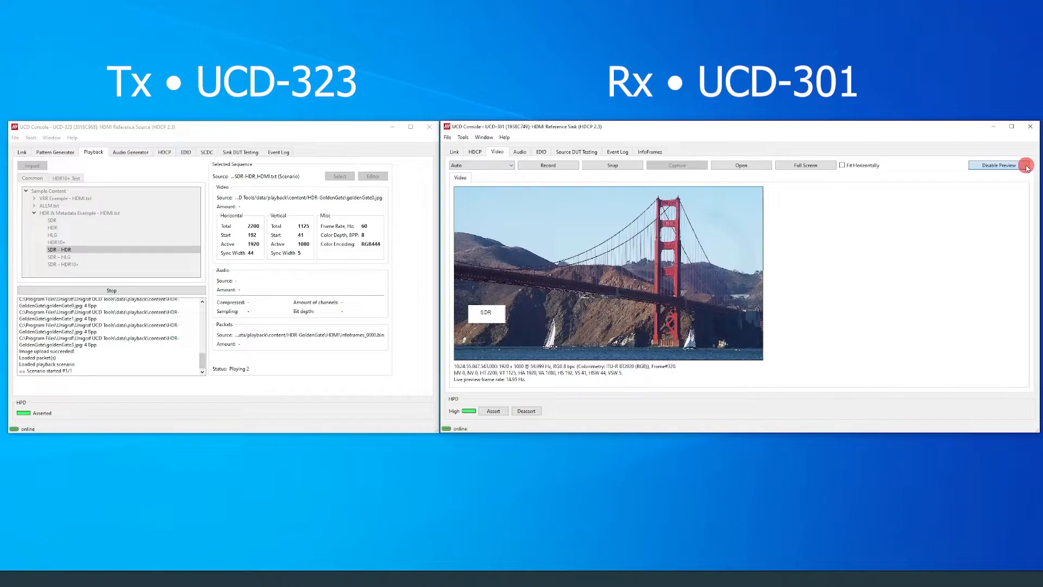
{"action": "left_click", "coordinate": [617, 151]}
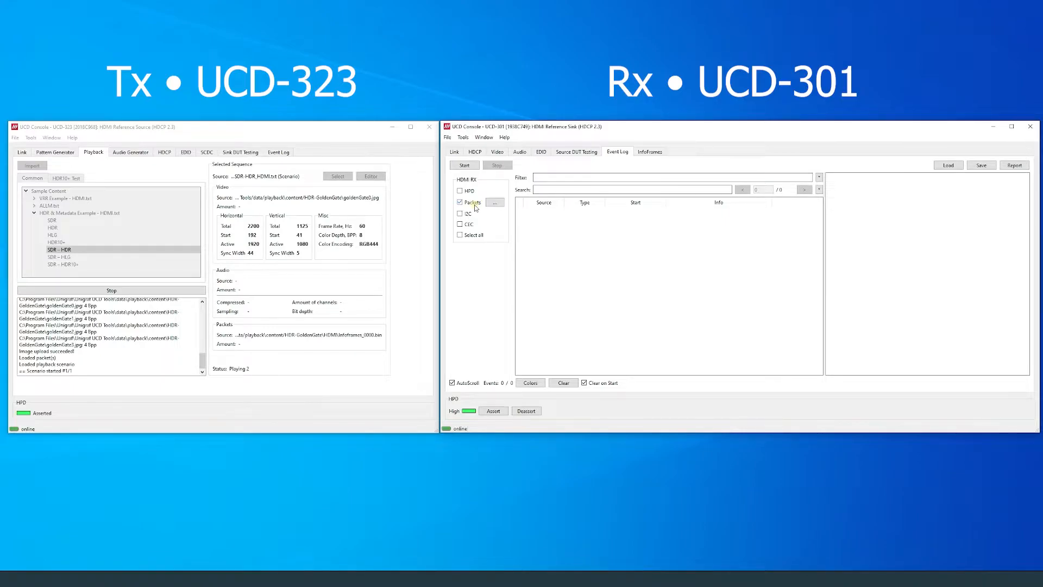
Step: Log the sink's HDMI packet events briefly and inspect a GCP packet and an AVI InfoFrame
{"action": "left_click", "coordinate": [464, 166]}
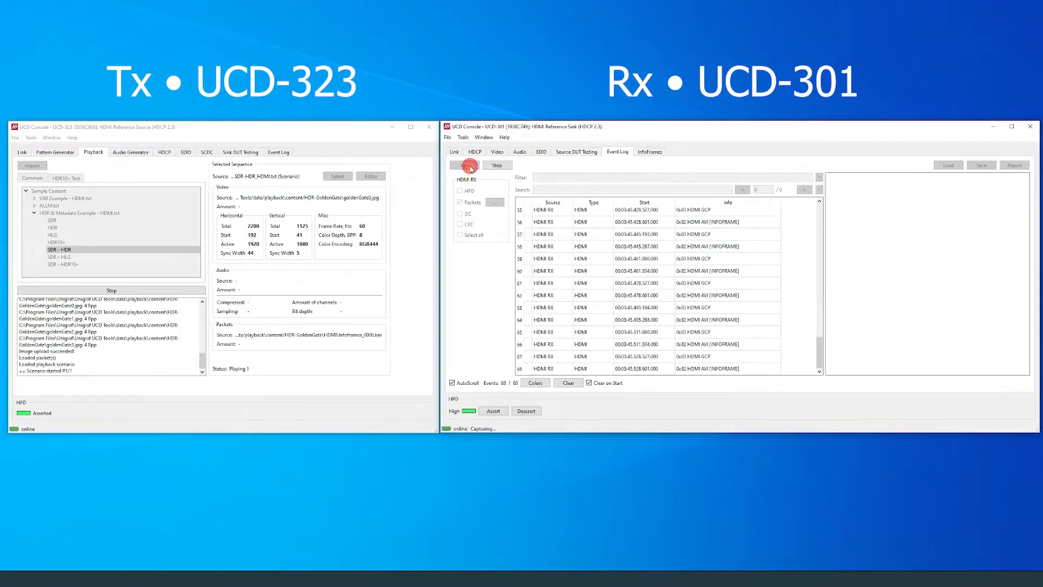
{"action": "left_click", "coordinate": [464, 166]}
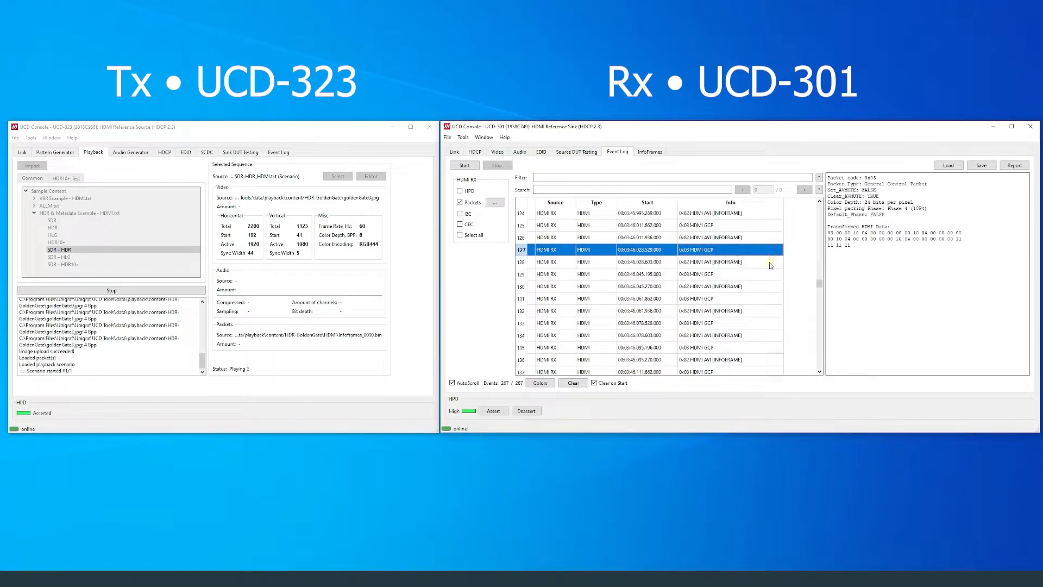
{"action": "left_click", "coordinate": [645, 261]}
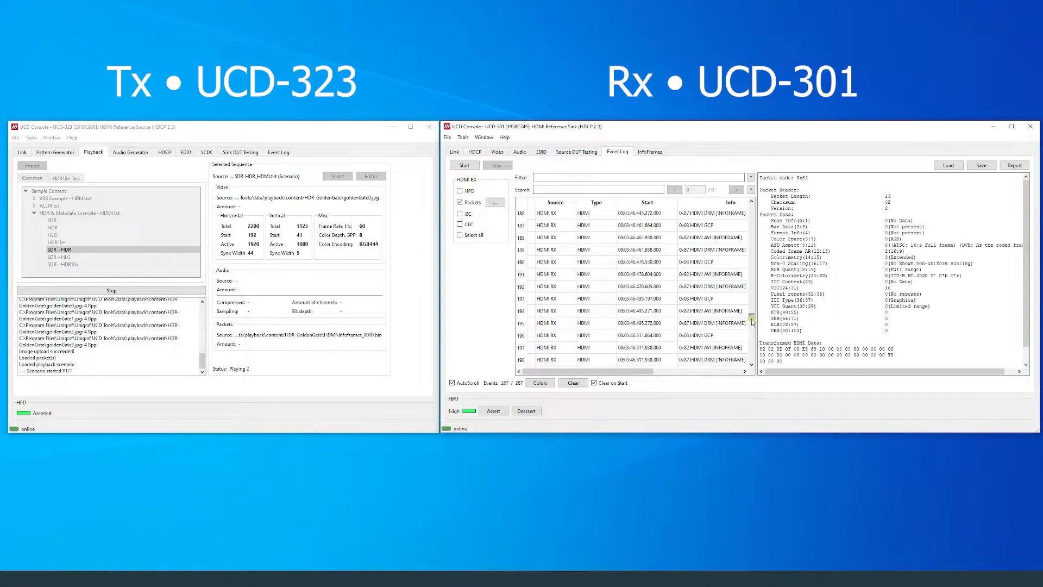
{"action": "left_click", "coordinate": [632, 323]}
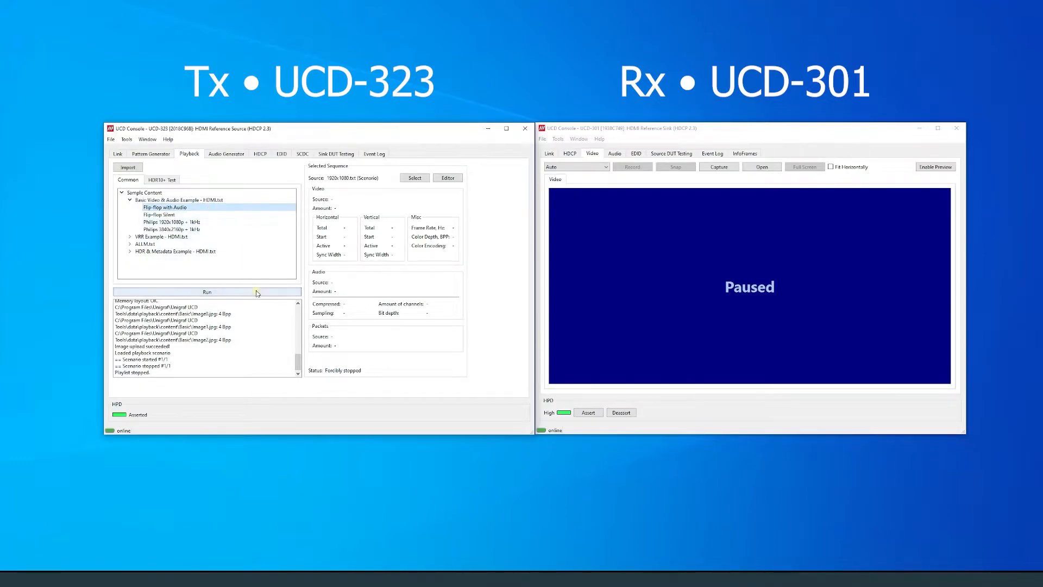
Step: Run Flip-flop with Audio, stop the sink's video preview and start its audio preview instead
{"action": "left_click", "coordinate": [206, 292]}
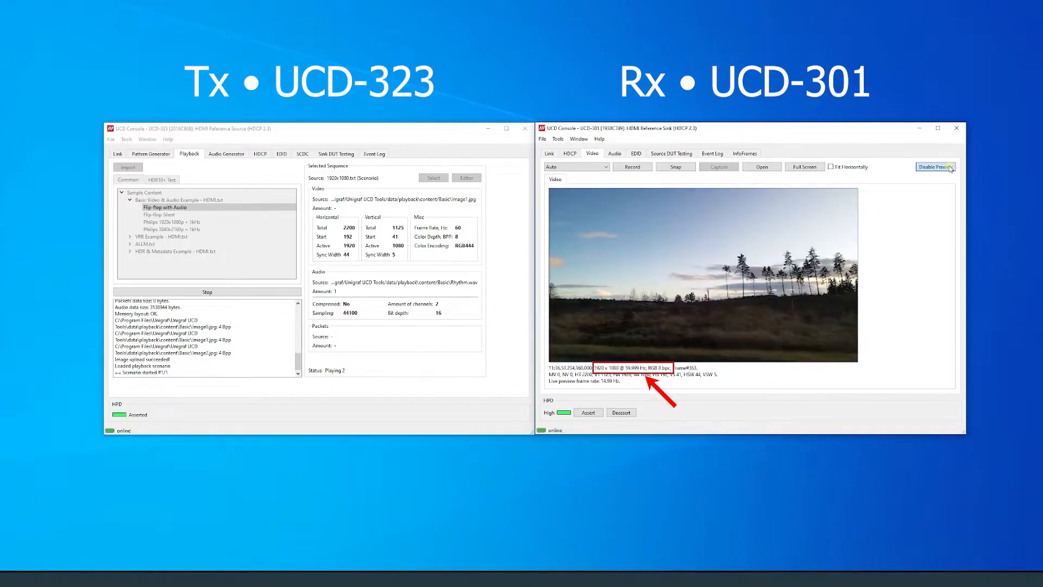
{"action": "left_click", "coordinate": [935, 167]}
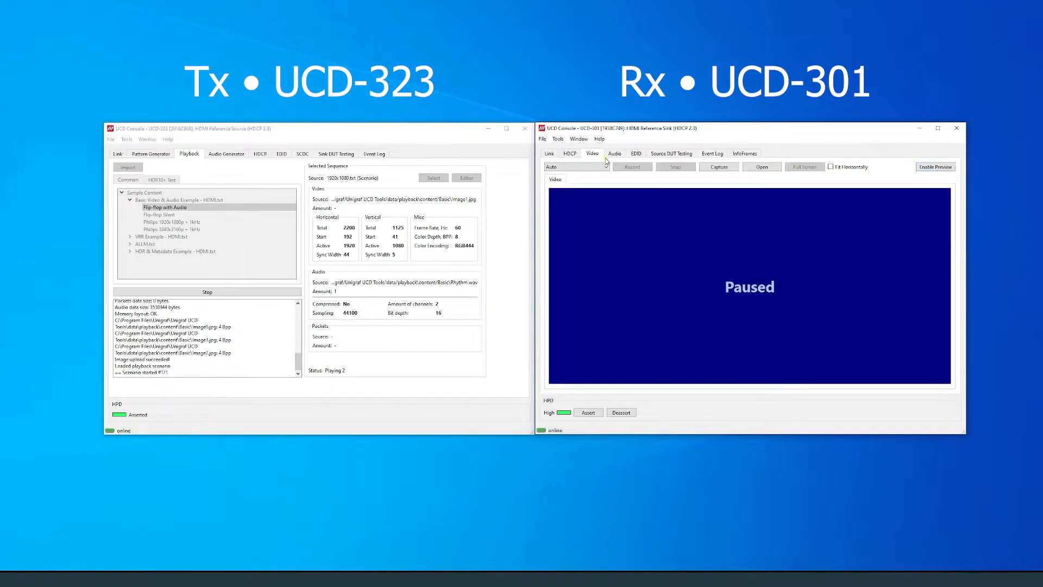
{"action": "left_click", "coordinate": [226, 153]}
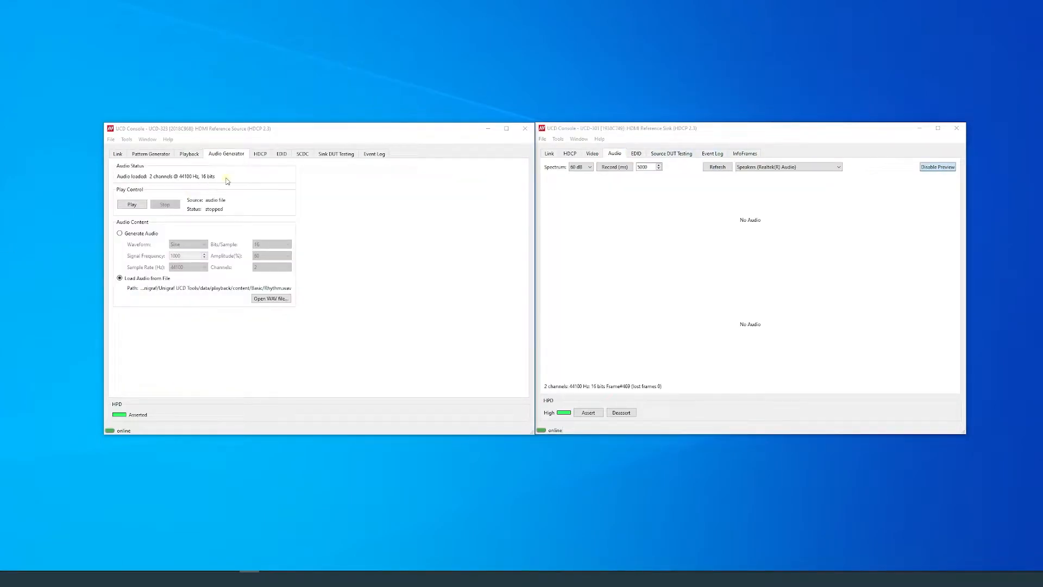
{"action": "left_click", "coordinate": [132, 204]}
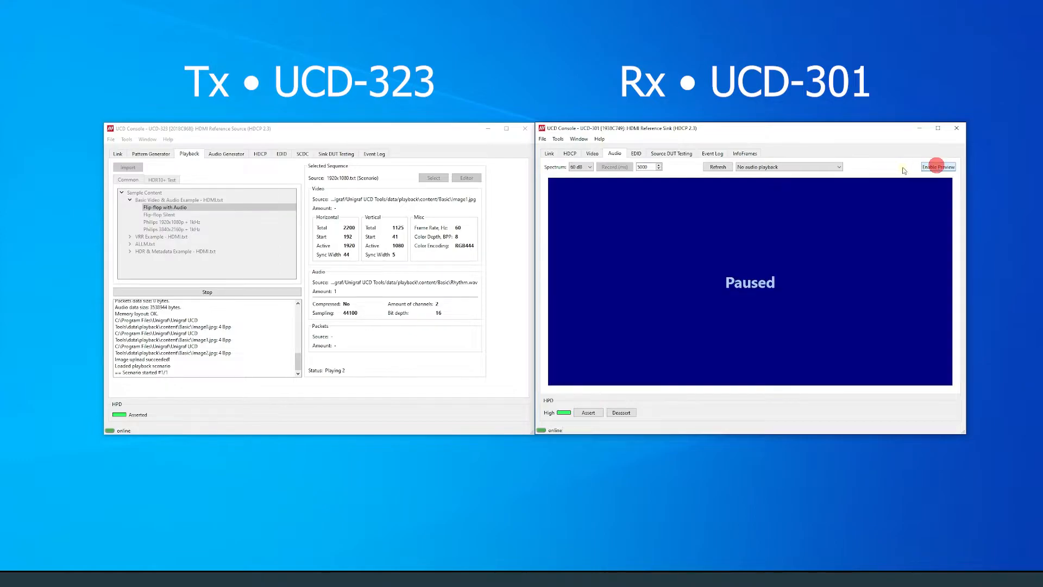
{"action": "left_click", "coordinate": [206, 291]}
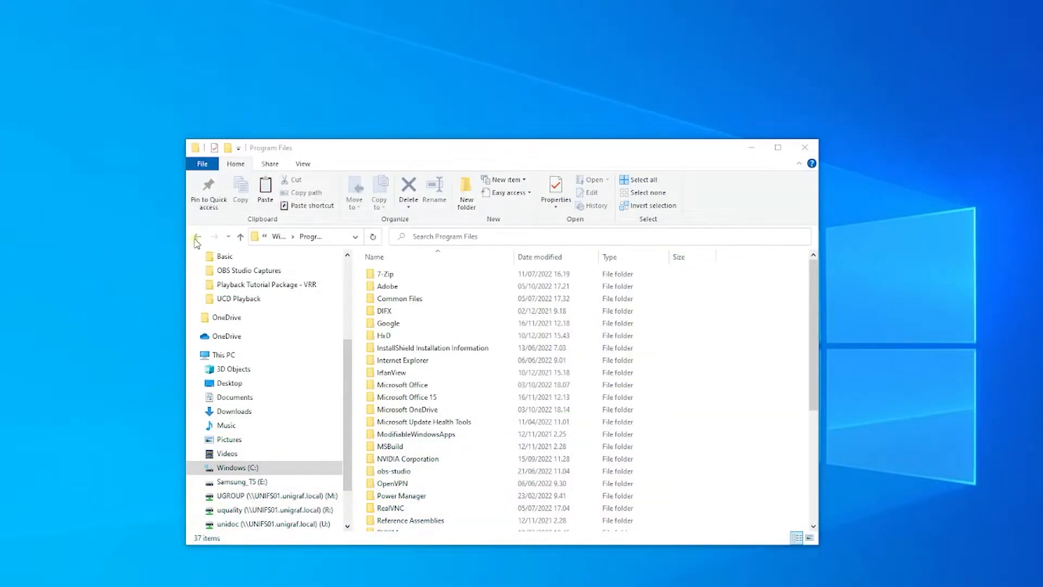
Step: Browse from C: through Program Files > Unigraf > data > playback to the built-in content folder
{"action": "left_click", "coordinate": [197, 236]}
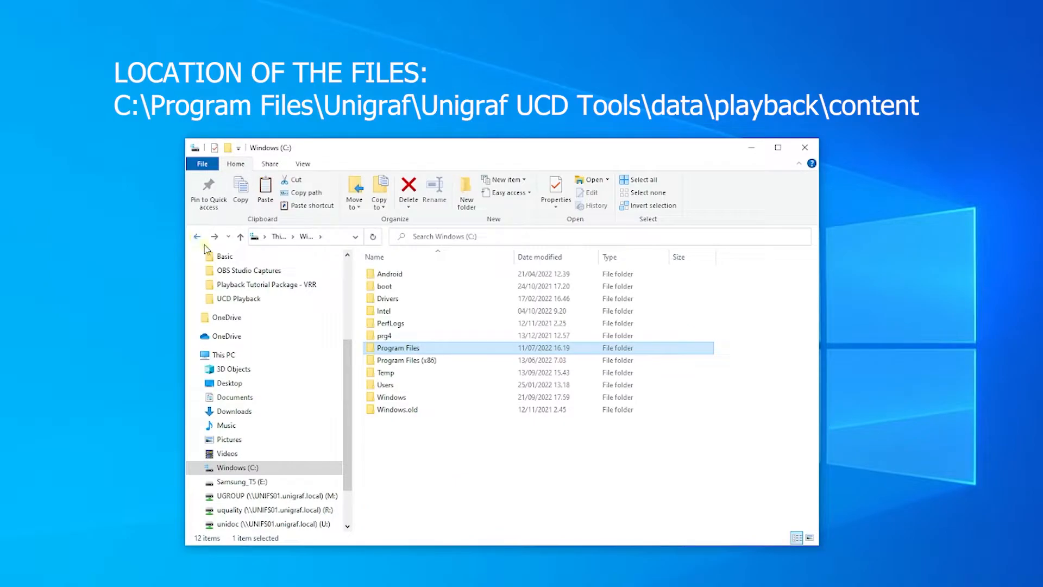
{"action": "mouse_move", "coordinate": [431, 352]}
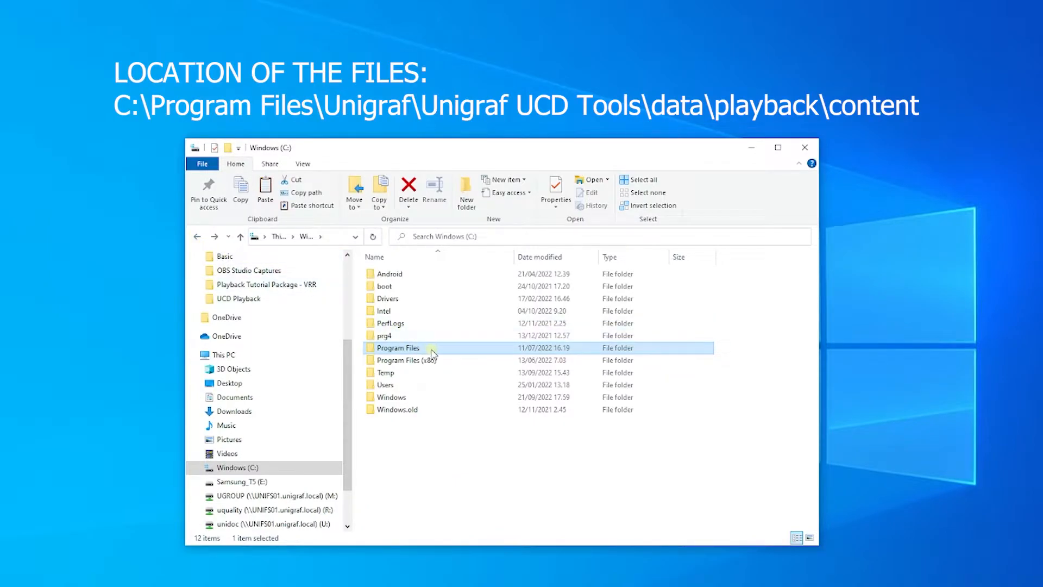
{"action": "double_click", "coordinate": [397, 348]}
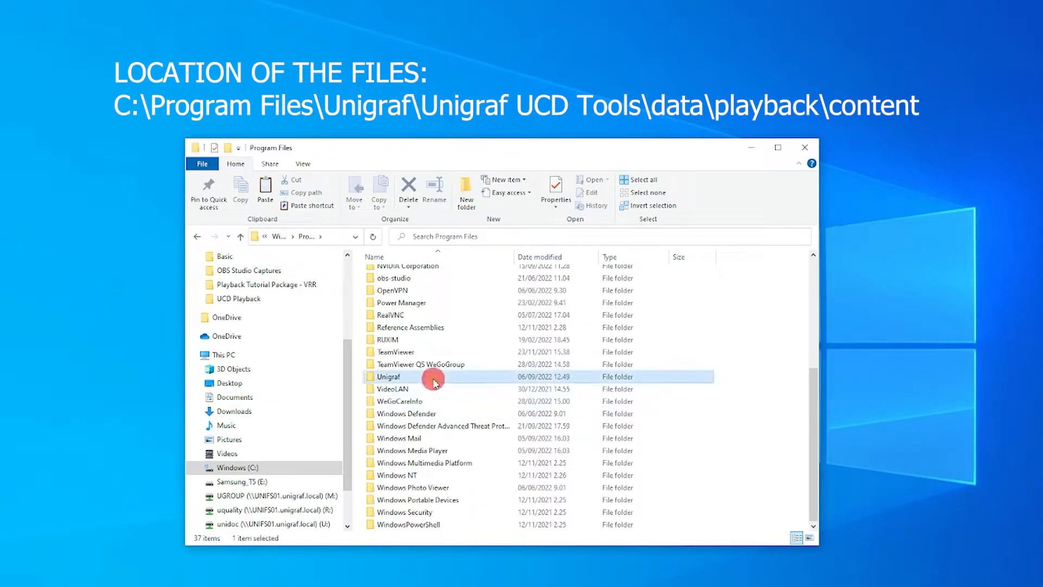
{"action": "double_click", "coordinate": [389, 376]}
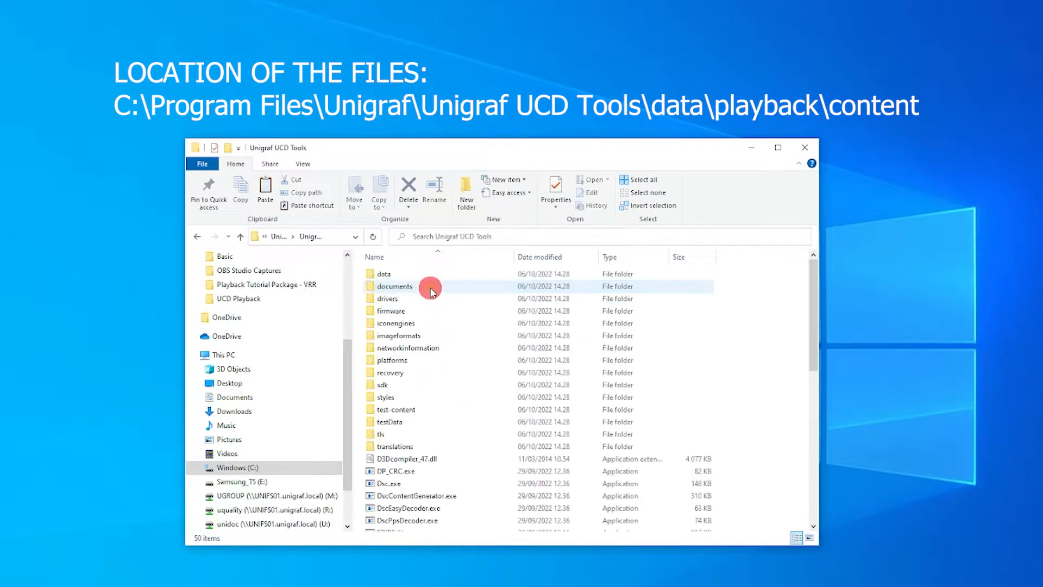
{"action": "left_click", "coordinate": [385, 273]}
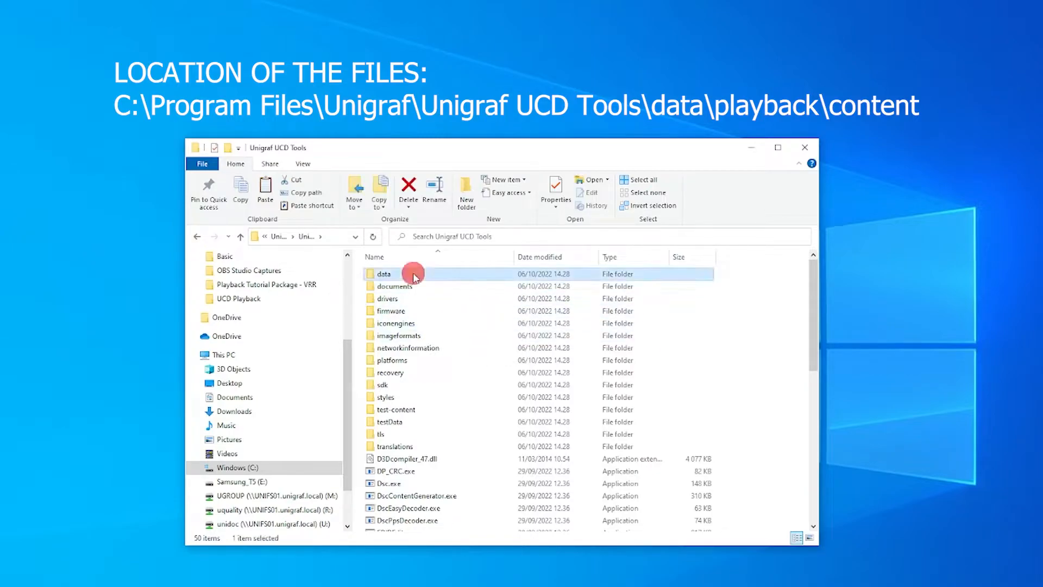
{"action": "double_click", "coordinate": [384, 274]}
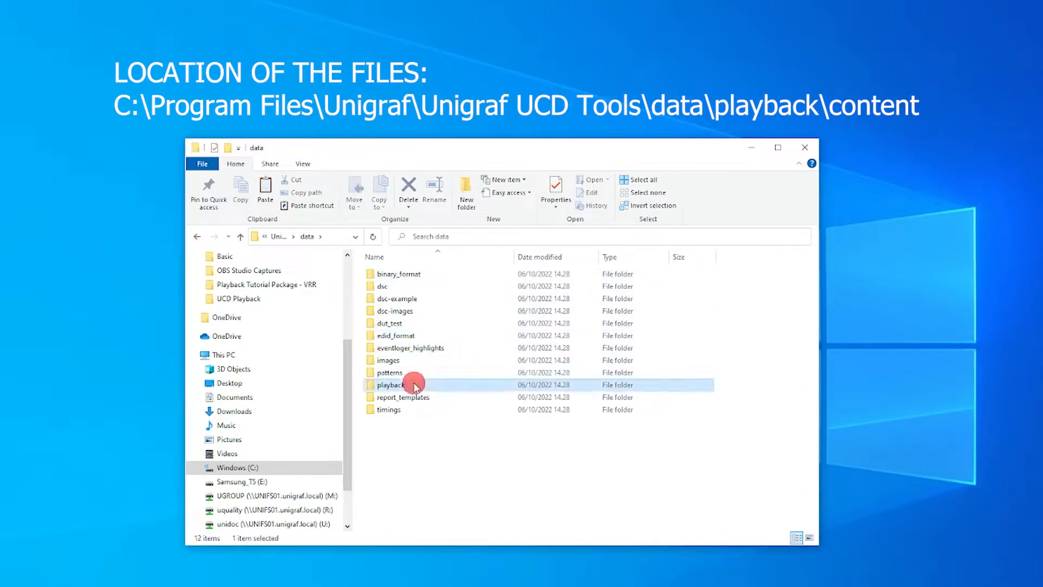
{"action": "double_click", "coordinate": [393, 385]}
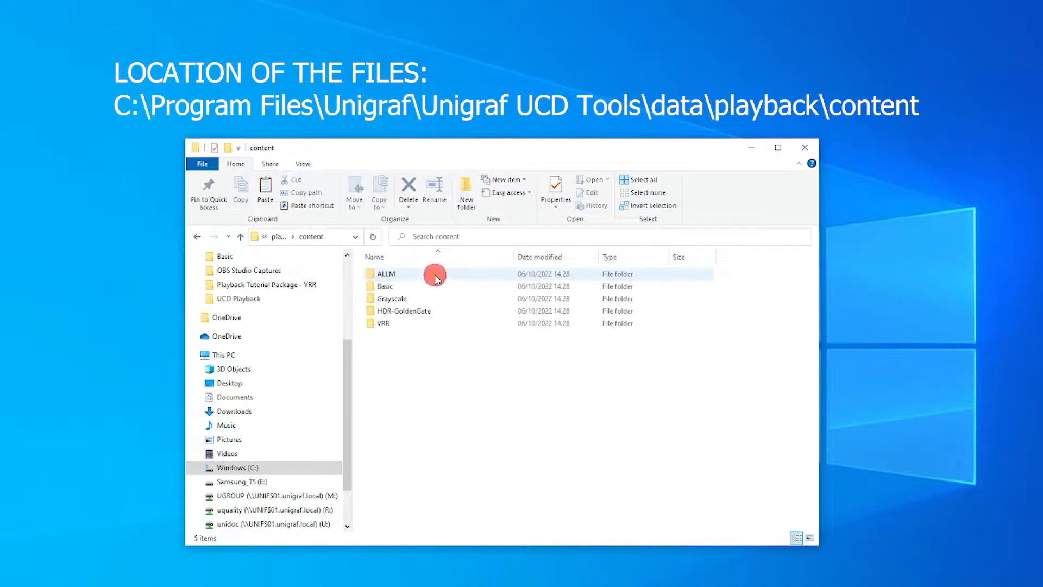
{"action": "left_click", "coordinate": [384, 286]}
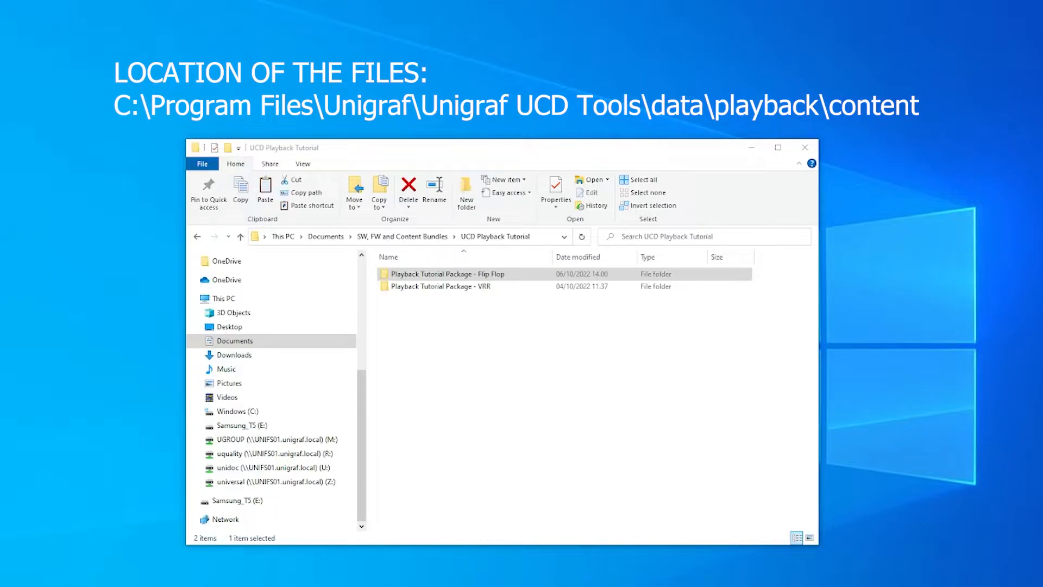
{"action": "mouse_move", "coordinate": [534, 273]}
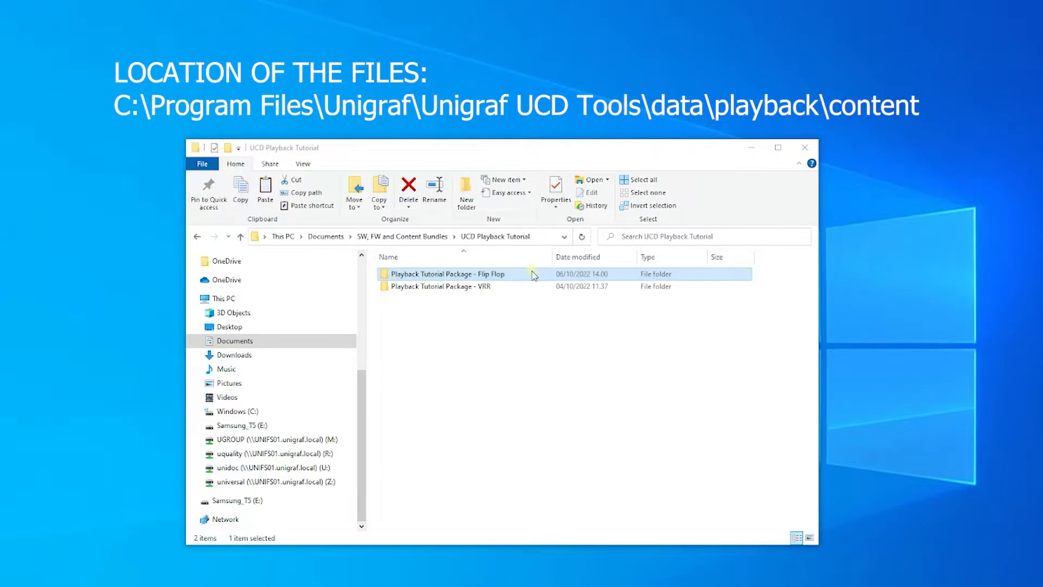
Step: Look through the Flip Flop package's Content folder, visiting its Audio and Video subfolders
{"action": "double_click", "coordinate": [455, 274]}
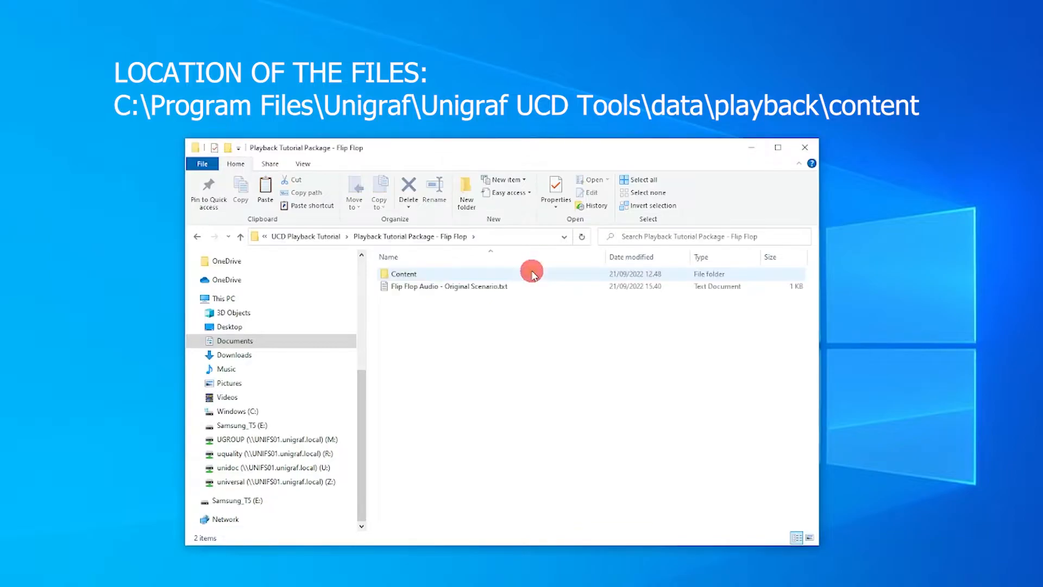
{"action": "double_click", "coordinate": [403, 273]}
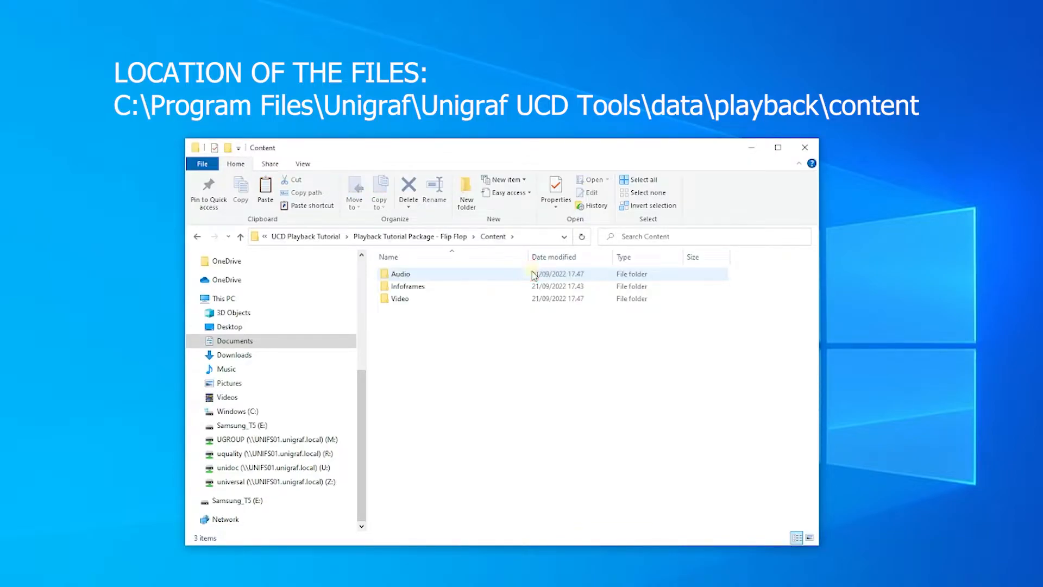
{"action": "double_click", "coordinate": [401, 274]}
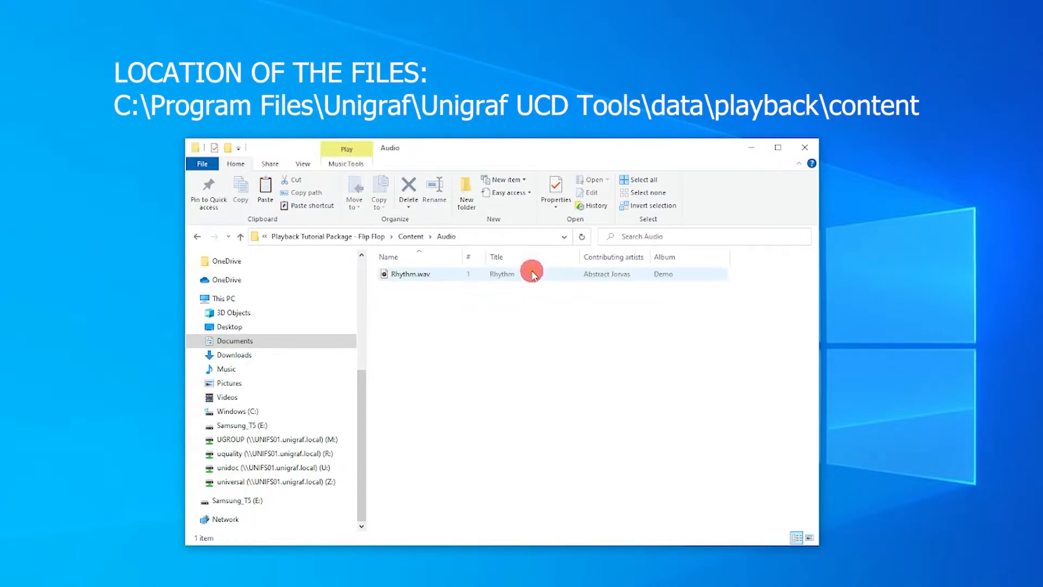
{"action": "left_click", "coordinate": [410, 236]}
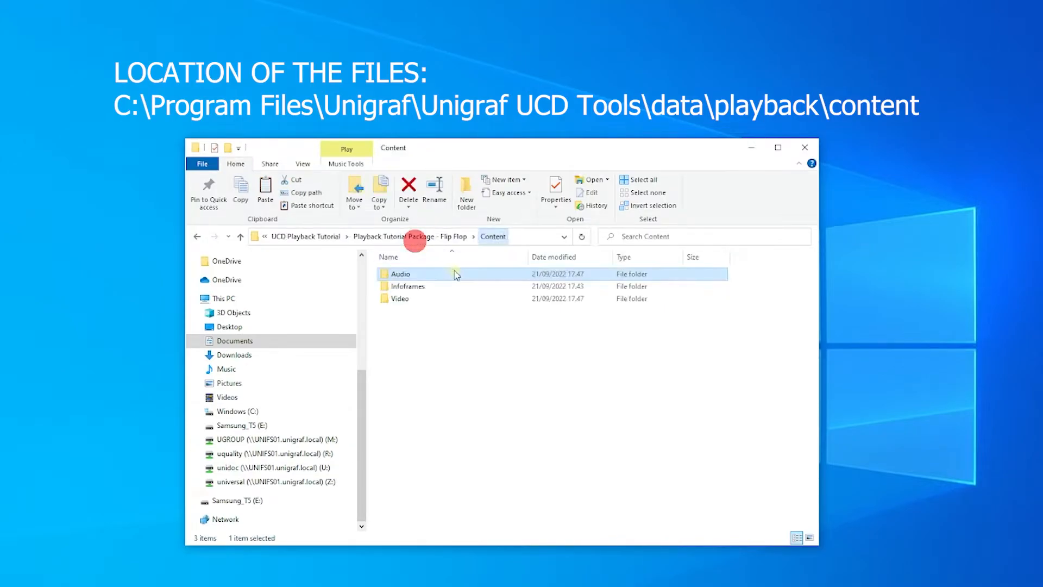
{"action": "double_click", "coordinate": [405, 286]}
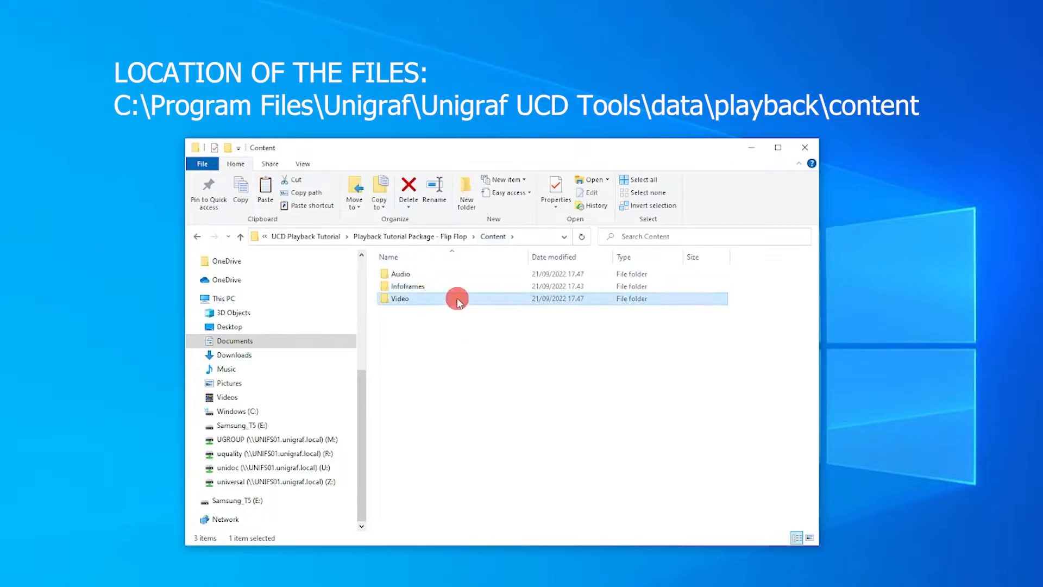
{"action": "double_click", "coordinate": [401, 297]}
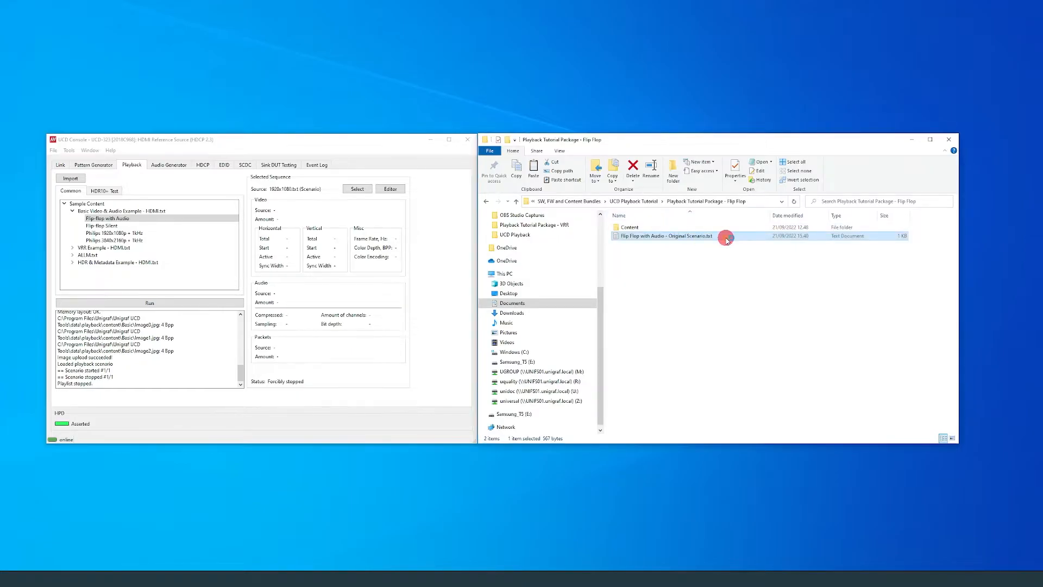
Step: View the Flip Flop Original Scenario text in Notepad and the loaded sequence in Scenario Editor
{"action": "double_click", "coordinate": [662, 235]}
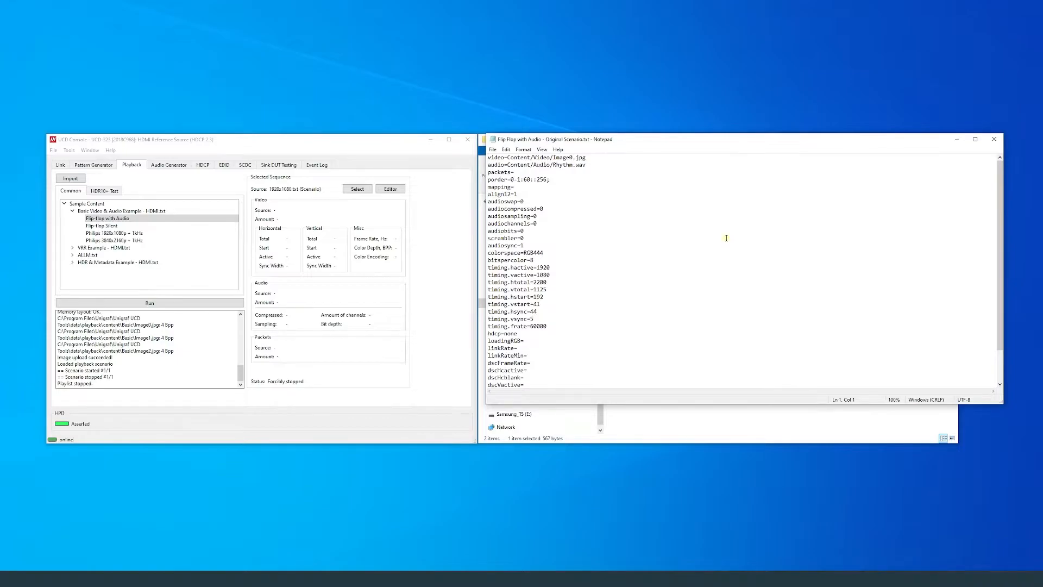
{"action": "left_click", "coordinate": [390, 188]}
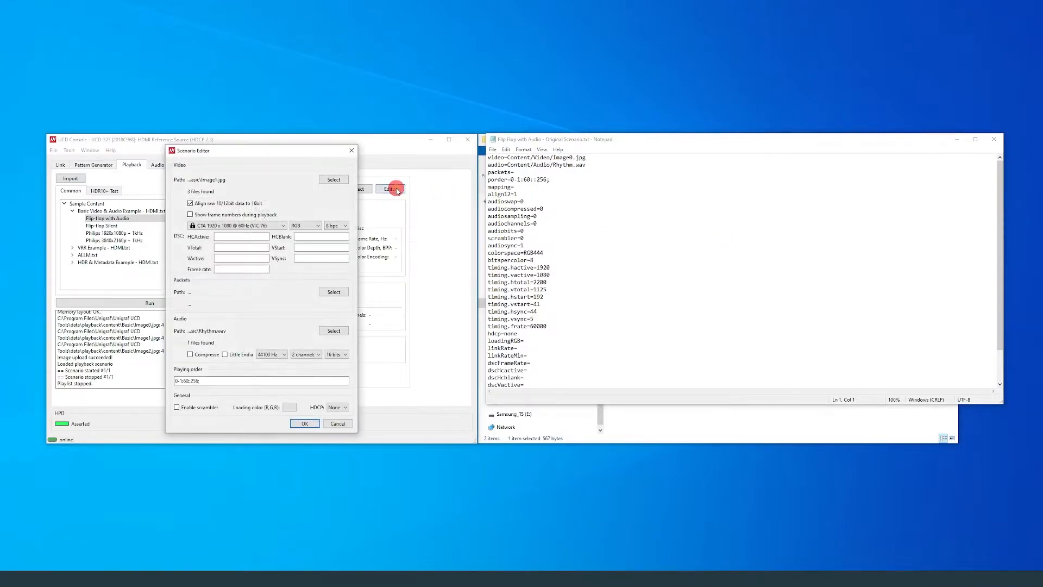
{"action": "mouse_move", "coordinate": [429, 547]}
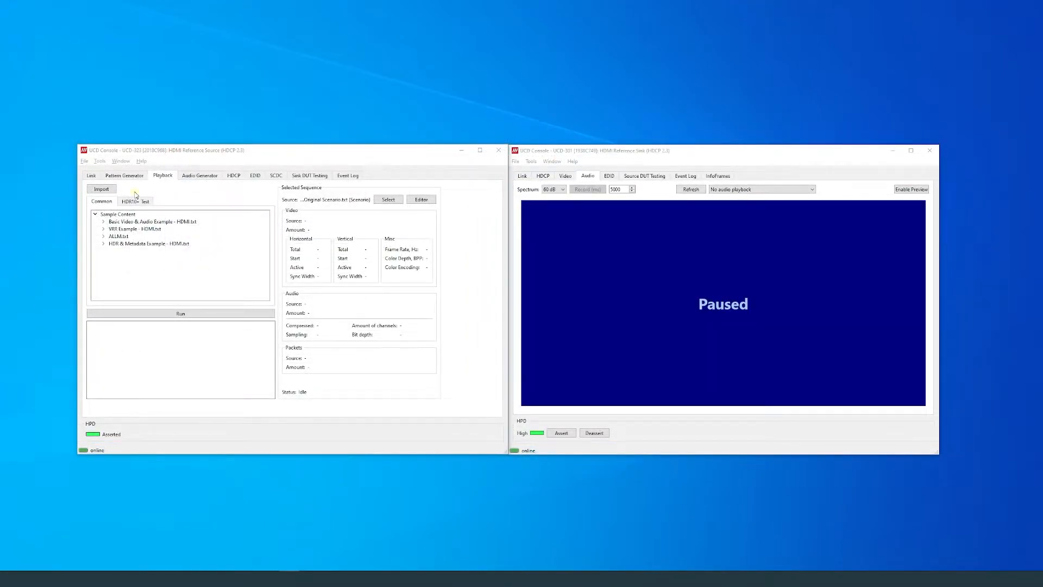
Step: Import 'Flip flop with Audio - Original Scenario.txt' as the source sequence and open it in Scenario Editor
{"action": "left_click", "coordinate": [101, 188]}
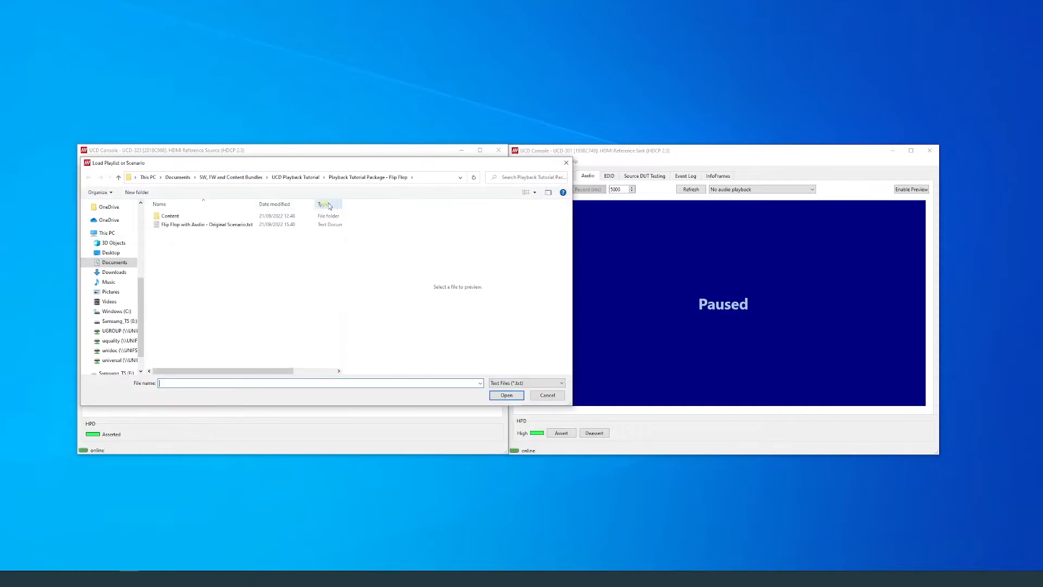
{"action": "left_click", "coordinate": [207, 224]}
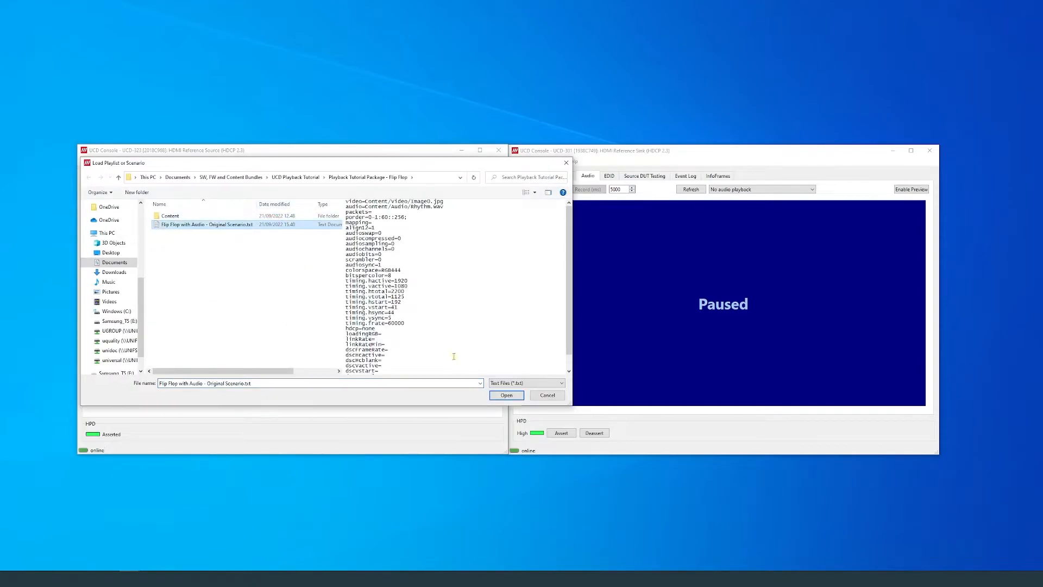
{"action": "left_click", "coordinate": [505, 394]}
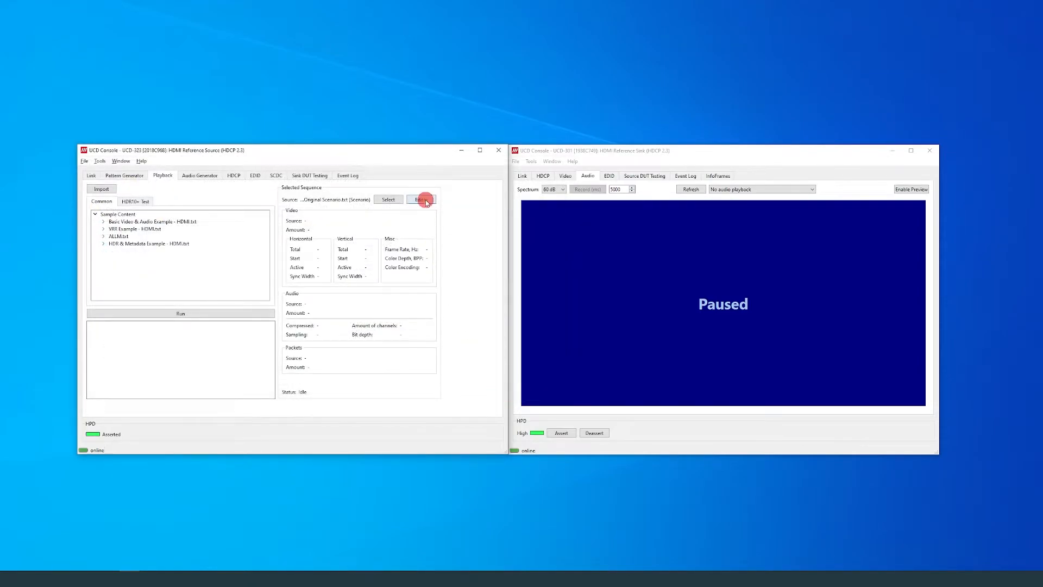
{"action": "left_click", "coordinate": [421, 199]}
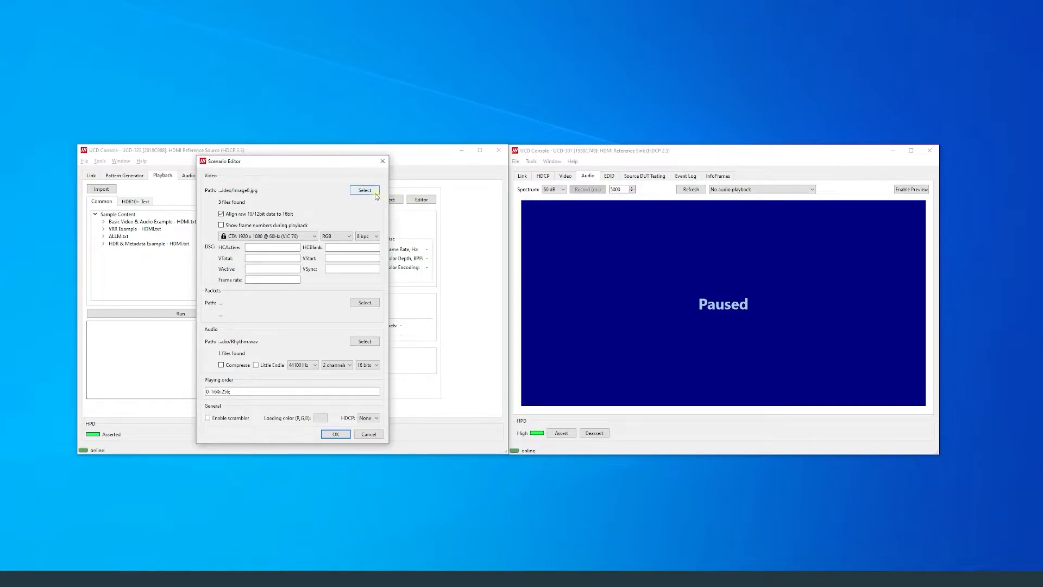
Step: Set the scenario's video source to Content > Video image0.jpg, previewing image2.jpg along the way
{"action": "left_click", "coordinate": [364, 189]}
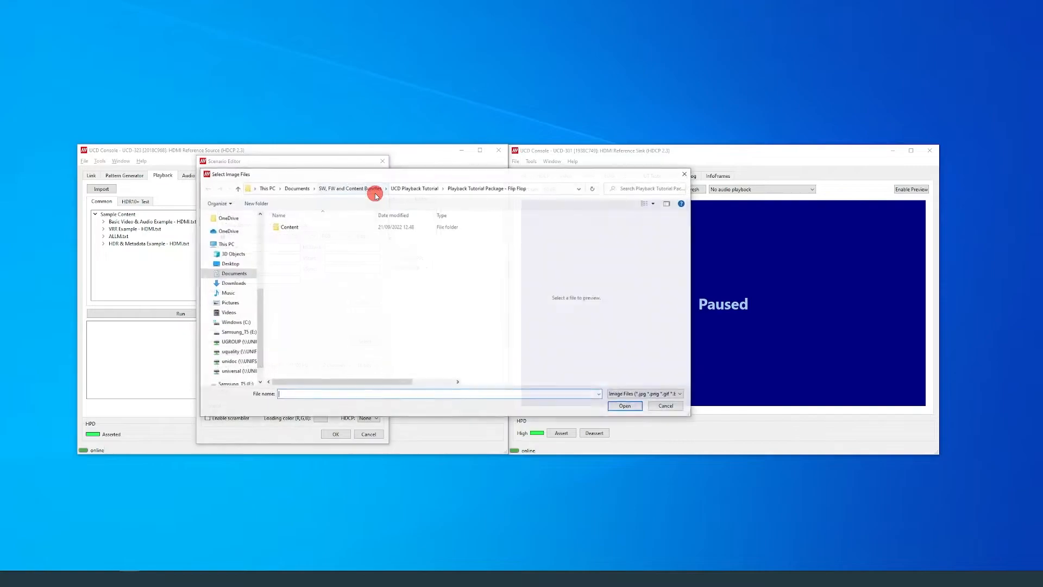
{"action": "left_click", "coordinate": [289, 225]}
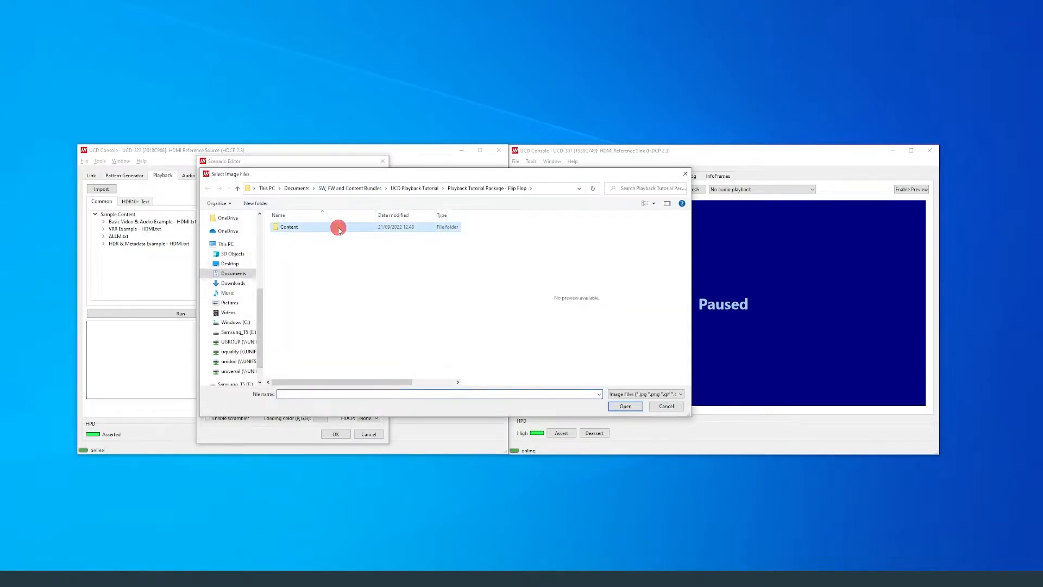
{"action": "double_click", "coordinate": [289, 226]}
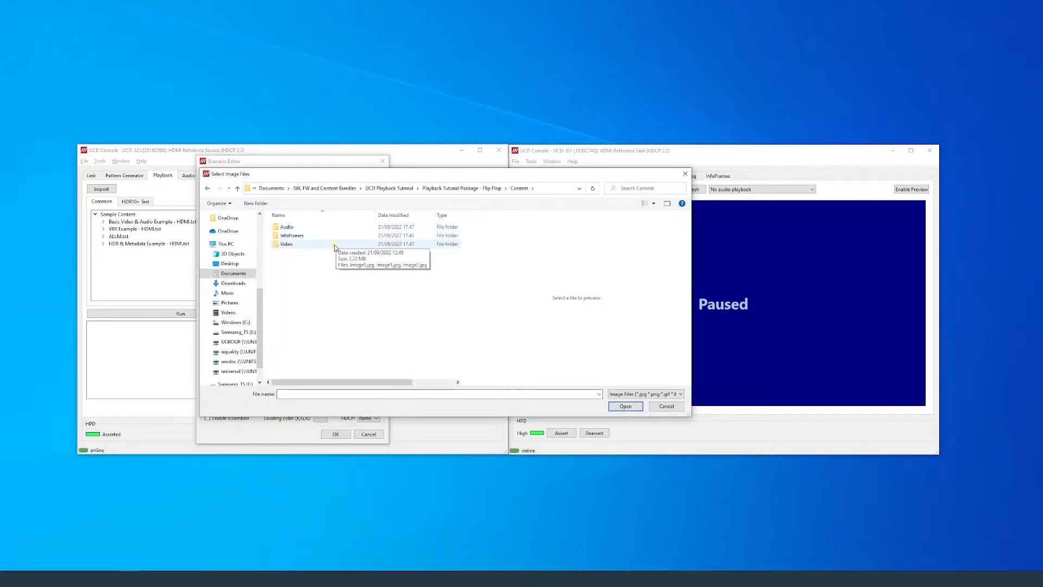
{"action": "double_click", "coordinate": [287, 243]}
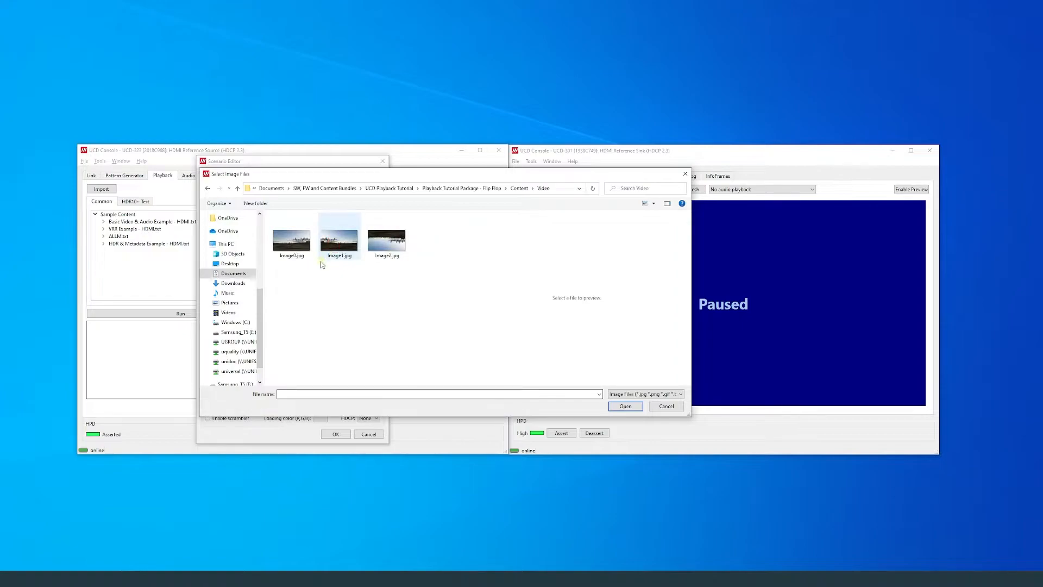
{"action": "mouse_move", "coordinate": [307, 279]}
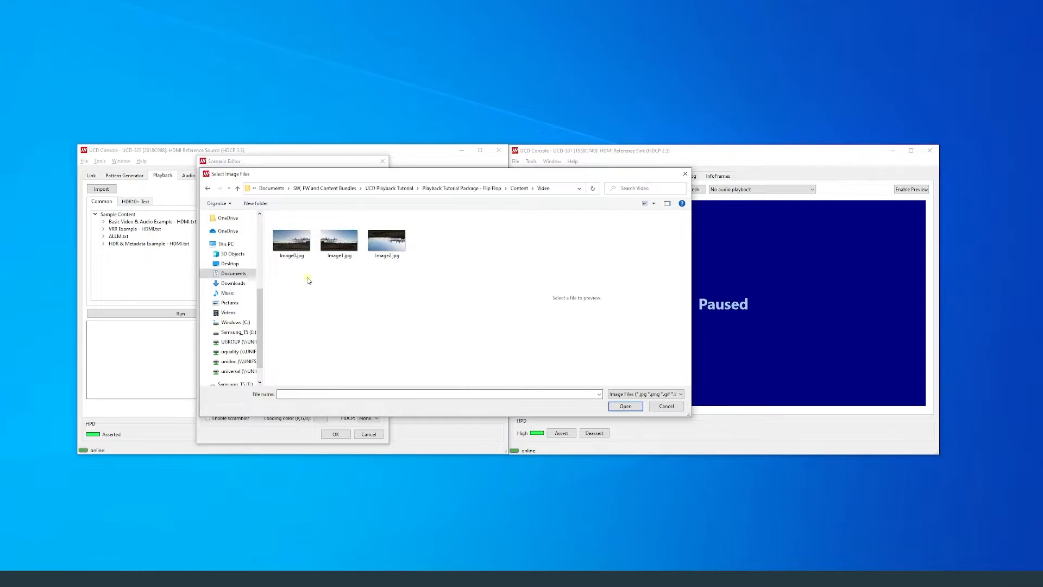
{"action": "left_click", "coordinate": [386, 238]}
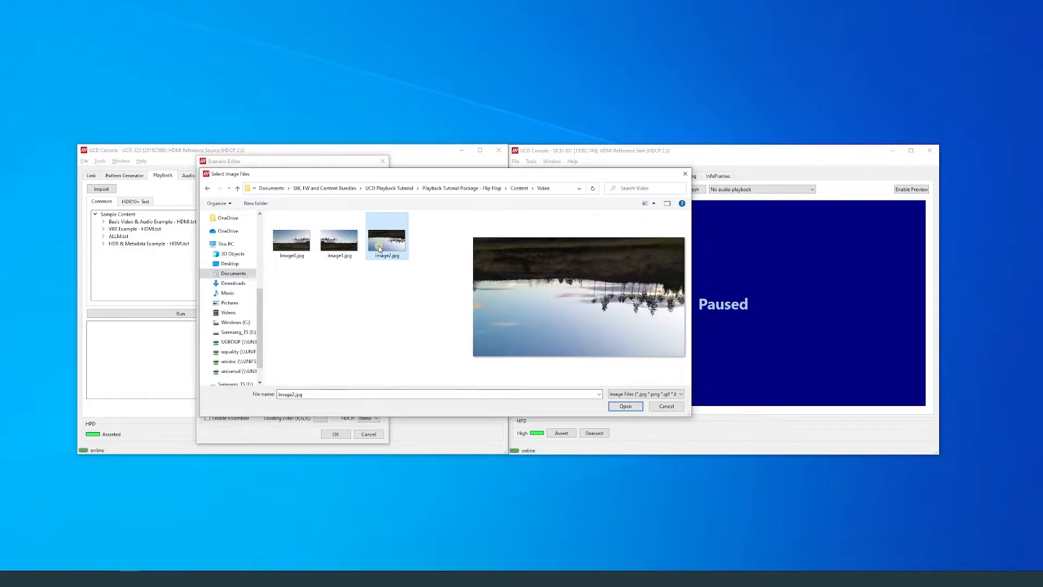
{"action": "left_click", "coordinate": [291, 236]}
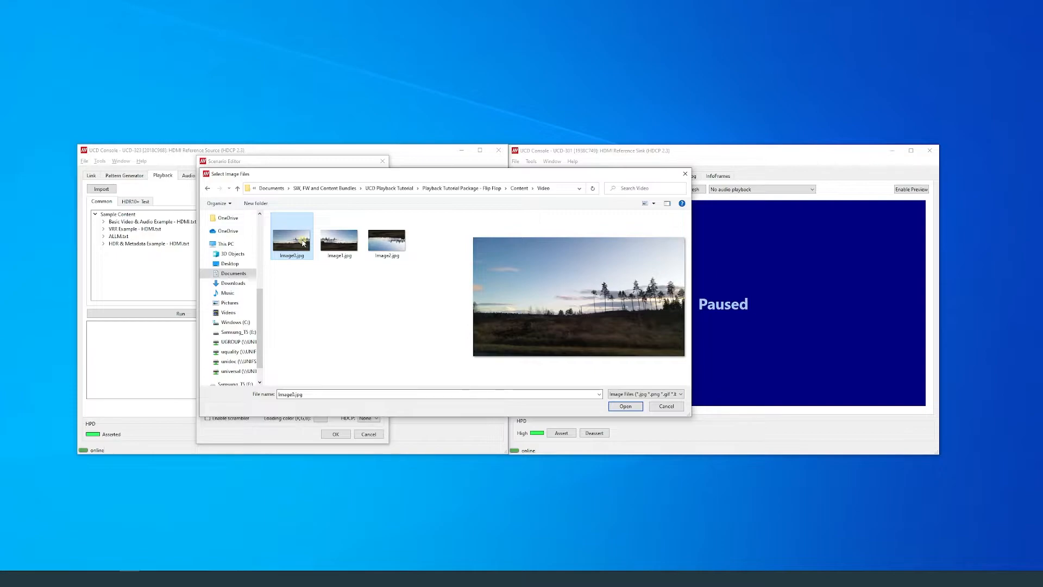
{"action": "mouse_move", "coordinate": [565, 383]}
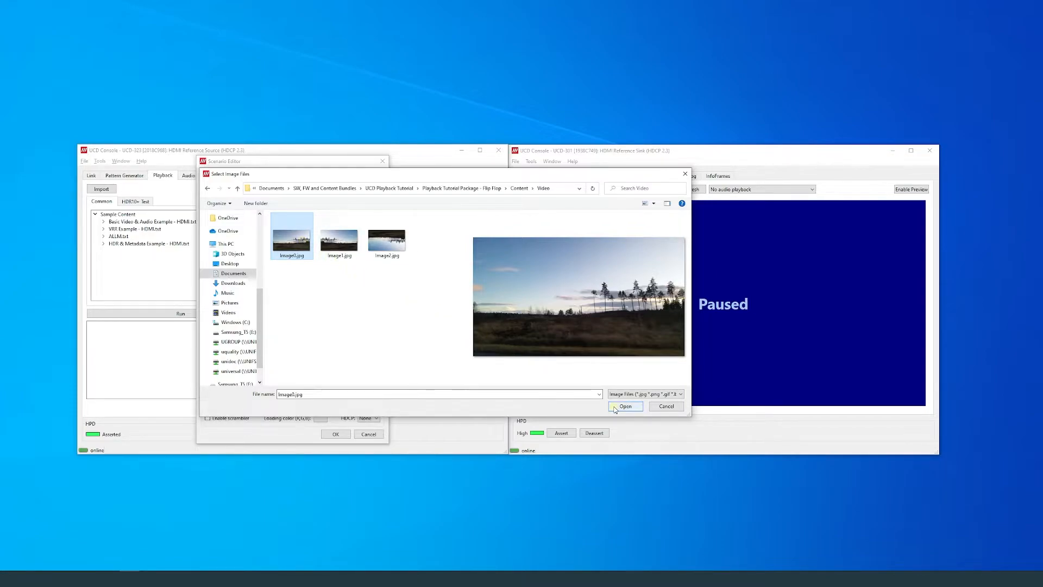
{"action": "left_click", "coordinate": [624, 406]}
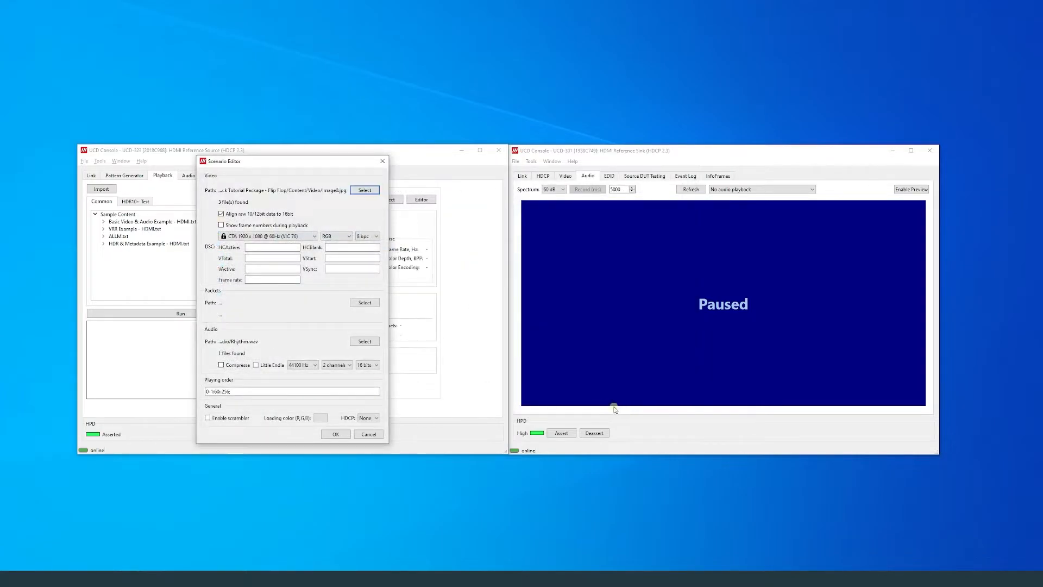
{"action": "mouse_move", "coordinate": [556, 374]}
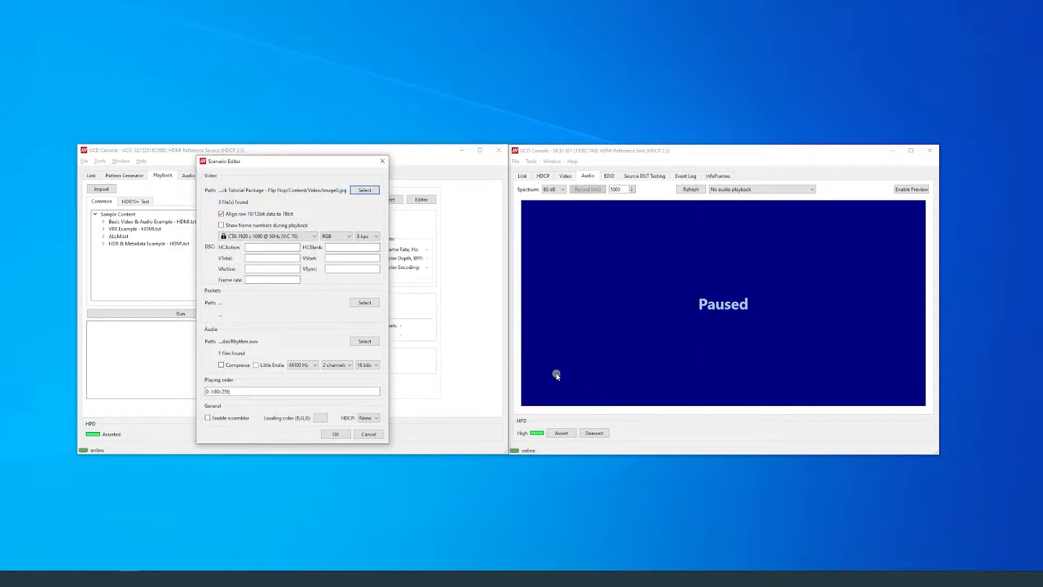
Step: Turn off aligning raw 10/12-bit data to 16-bit, keeping 1920×1080 60 Hz RGB 8 bpc
{"action": "left_click", "coordinate": [221, 214]}
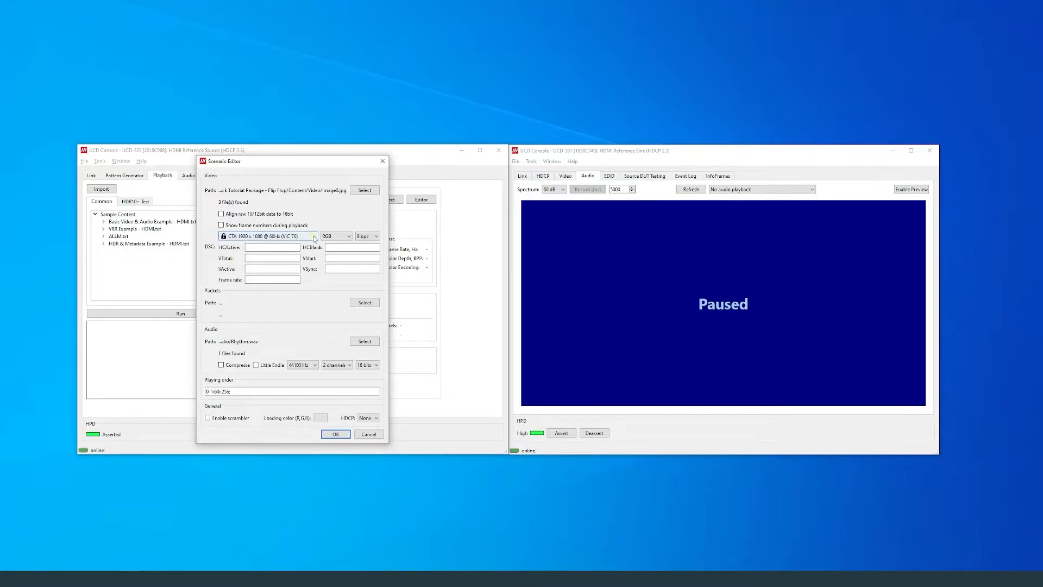
{"action": "left_click", "coordinate": [312, 236]}
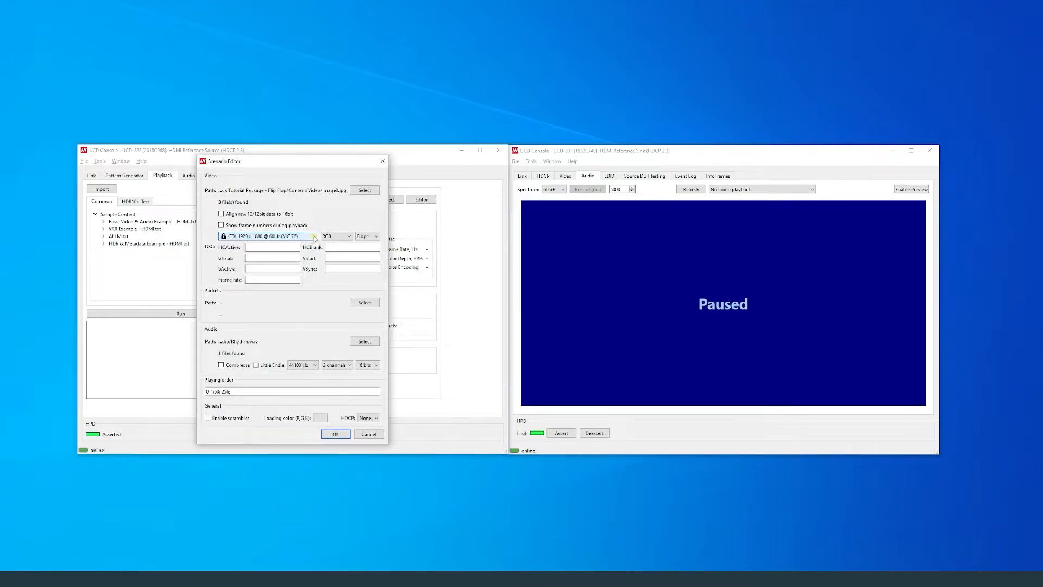
{"action": "left_click", "coordinate": [349, 236]}
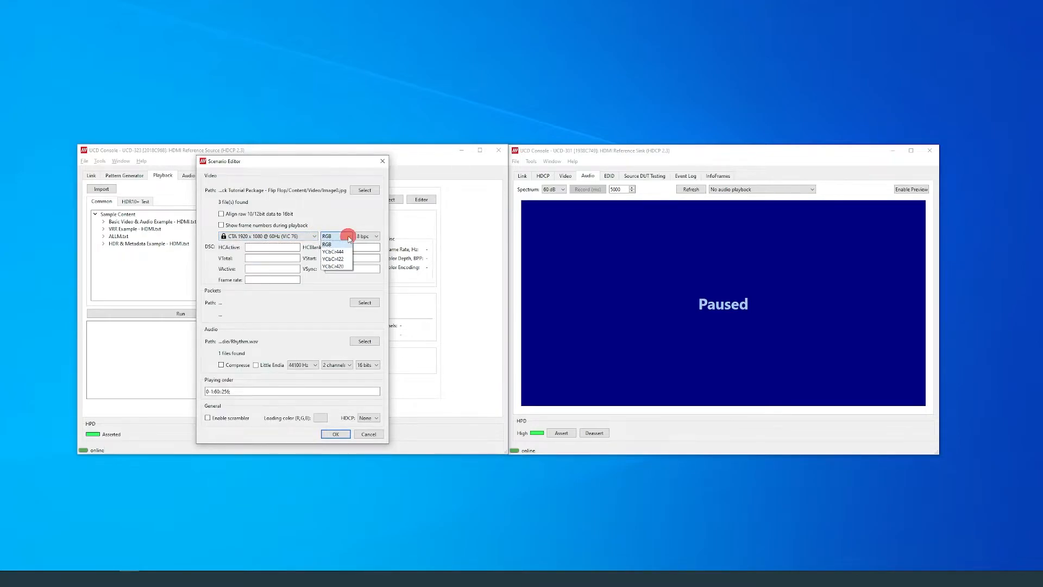
{"action": "left_click", "coordinate": [326, 236]}
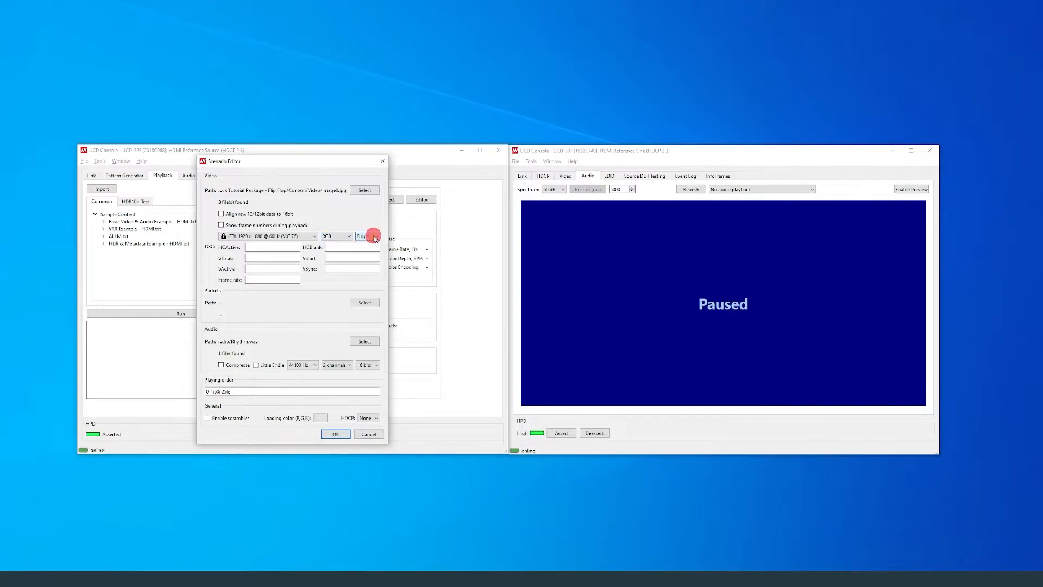
{"action": "mouse_move", "coordinate": [365, 302]}
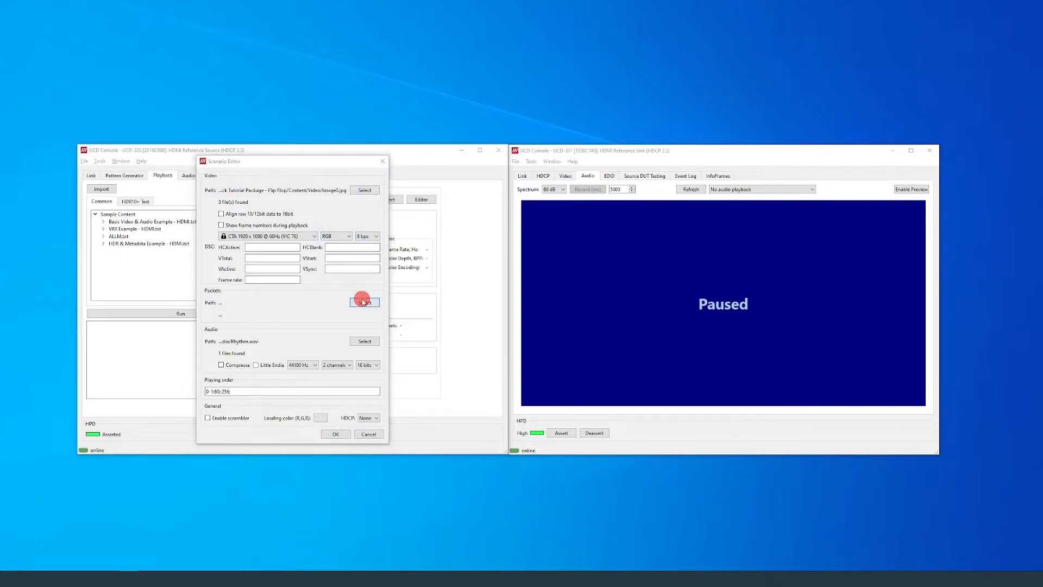
Step: Load the infoframes packet files from the Infoframes folder as the scenario's packets source
{"action": "left_click", "coordinate": [364, 301]}
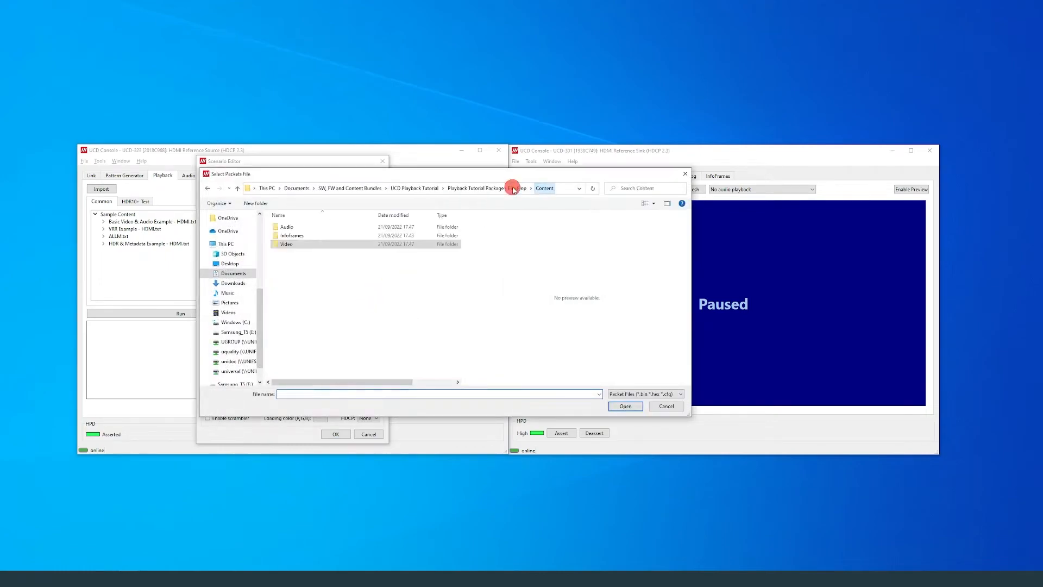
{"action": "left_click", "coordinate": [291, 235]}
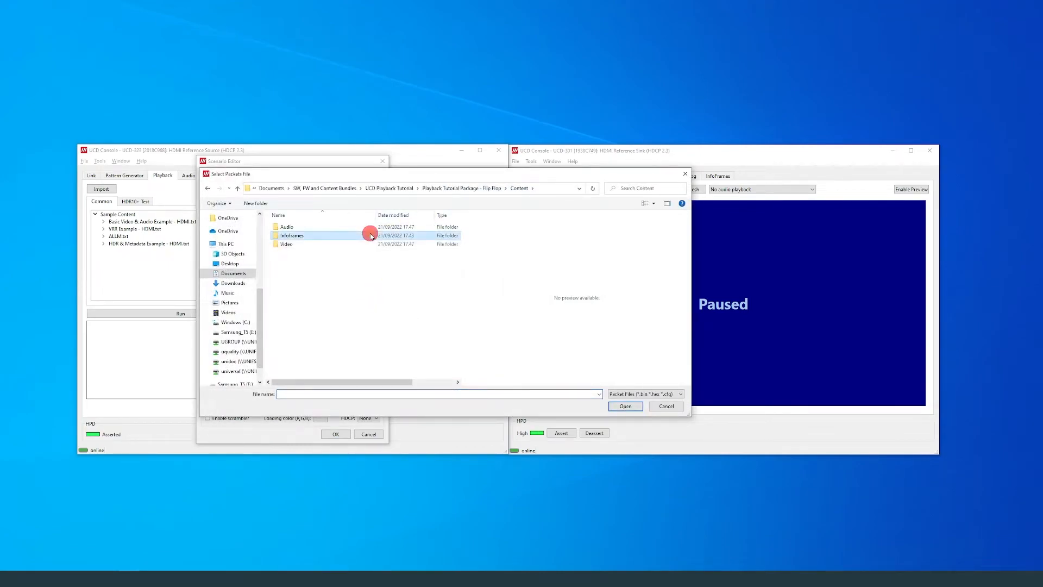
{"action": "double_click", "coordinate": [291, 234]}
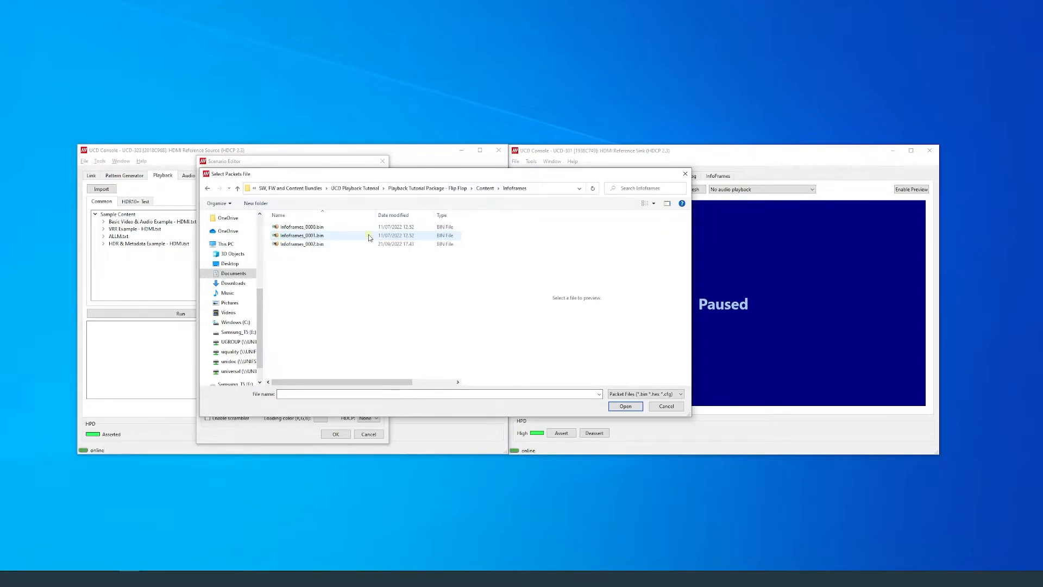
{"action": "left_click", "coordinate": [301, 226]}
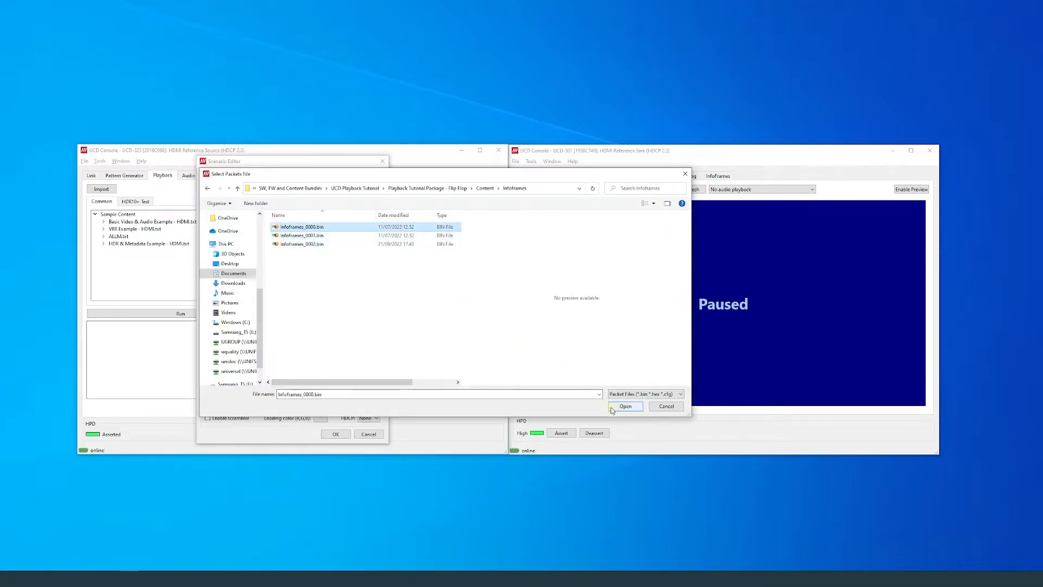
{"action": "left_click", "coordinate": [625, 406]}
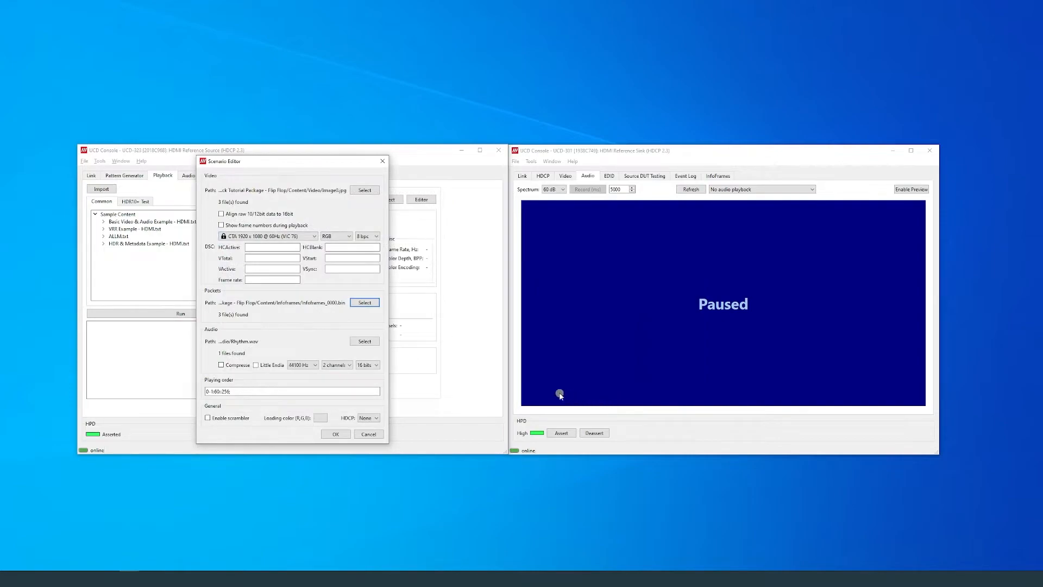
Step: Load Rhythm.wav from the Audio folder as the scenario's audio source
{"action": "left_click", "coordinate": [364, 340]}
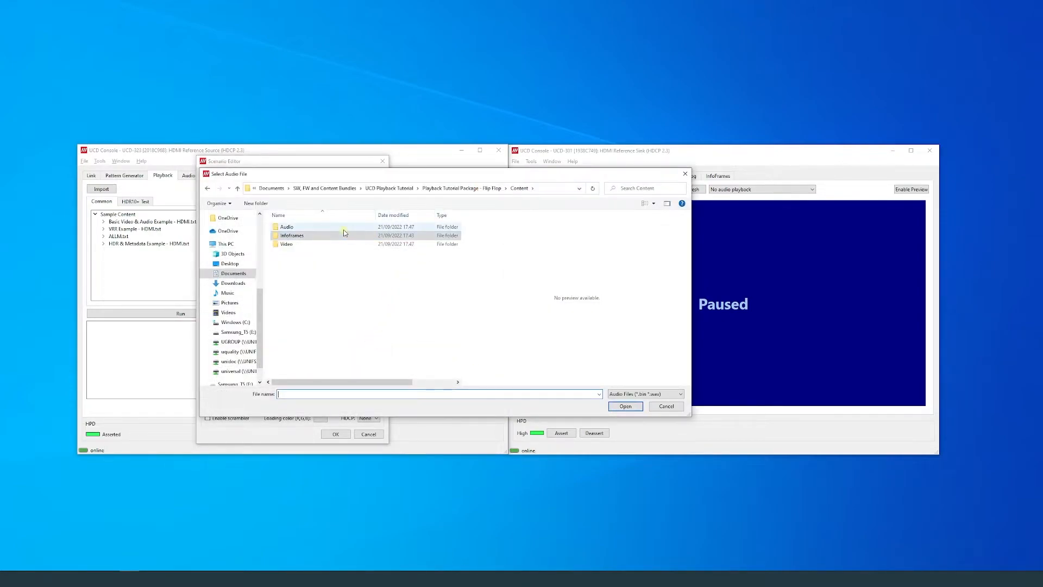
{"action": "double_click", "coordinate": [285, 226]}
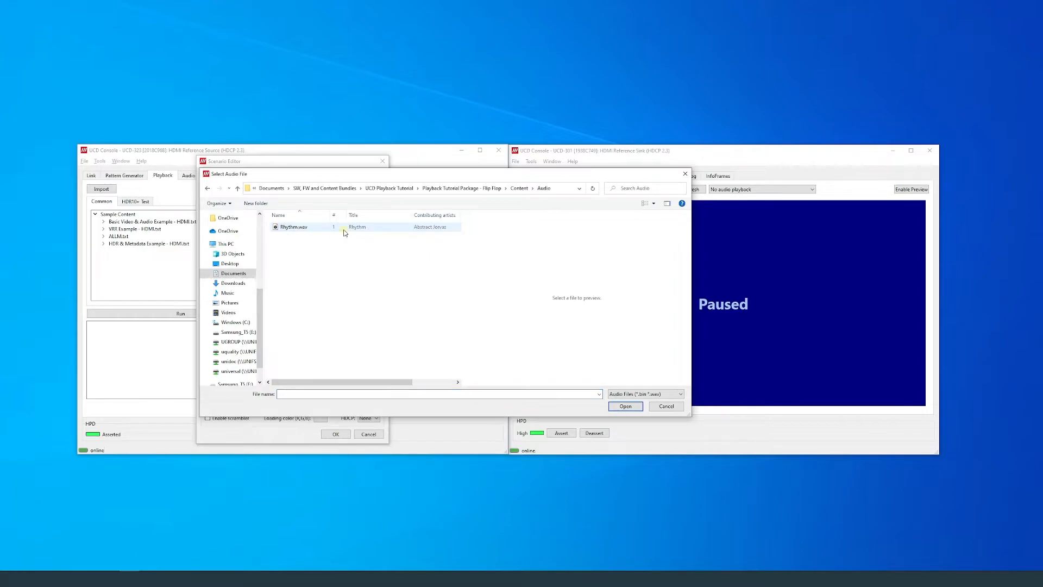
{"action": "left_click", "coordinate": [293, 227]}
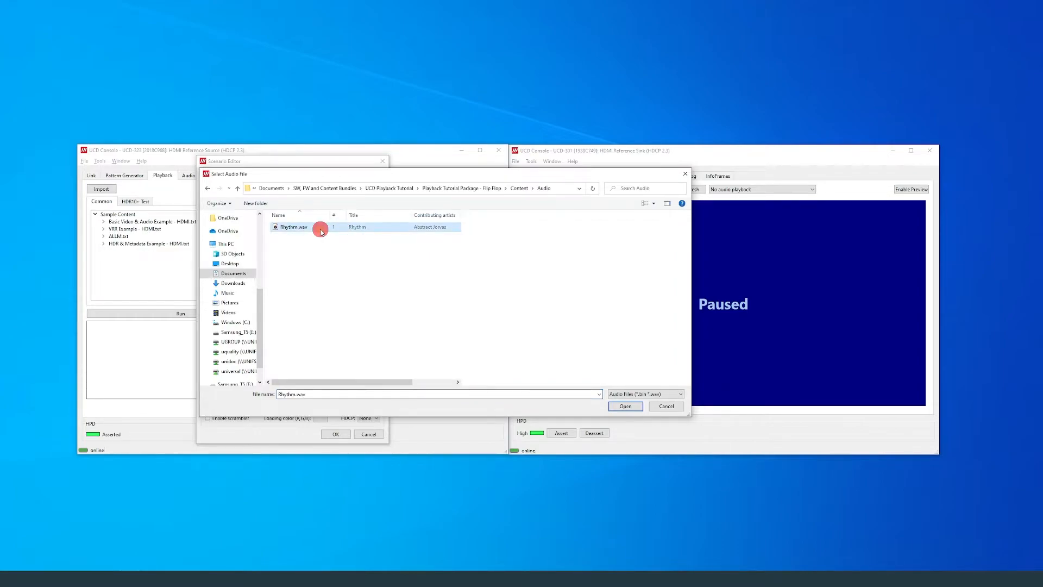
{"action": "mouse_move", "coordinate": [601, 406]}
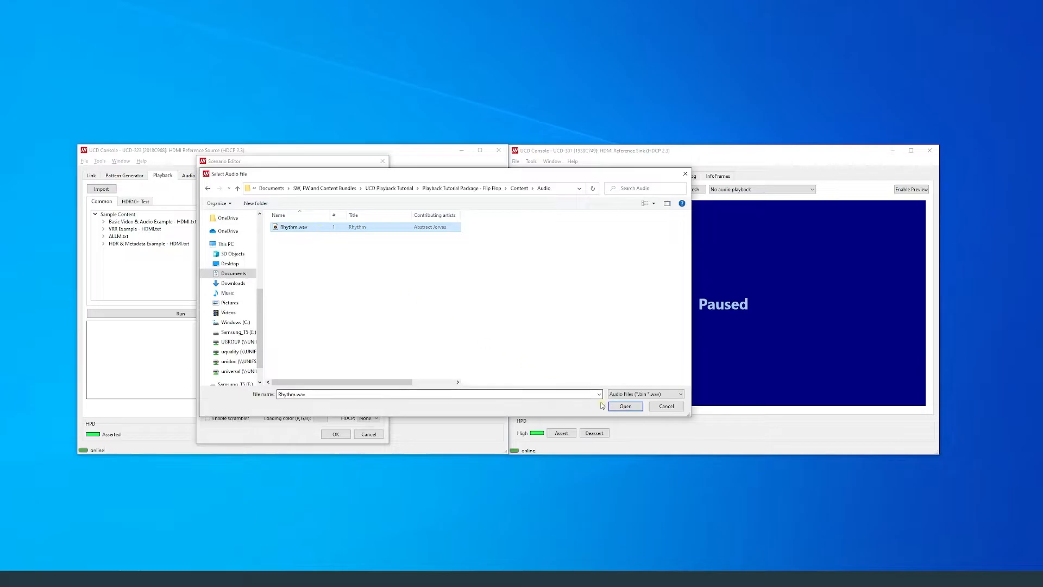
{"action": "left_click", "coordinate": [624, 405]}
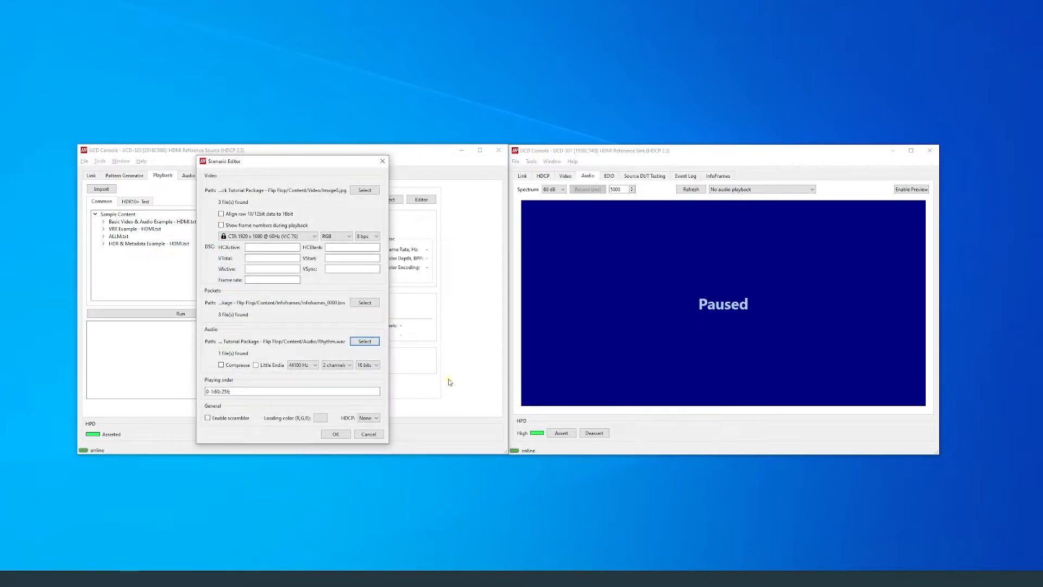
Step: Place the cursor in the Playing order field reading 0-1:60::256;
{"action": "left_click", "coordinate": [264, 390]}
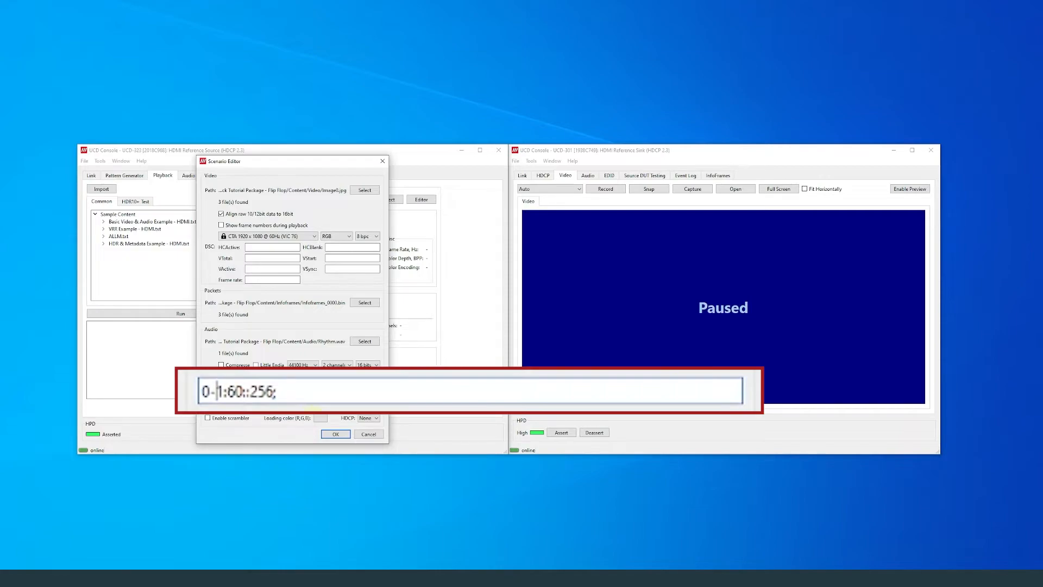
Step: Rewrite the playing order as 0-2:60:0,1,2:512; covering all three images and packet files
{"action": "type", "text": "2"}
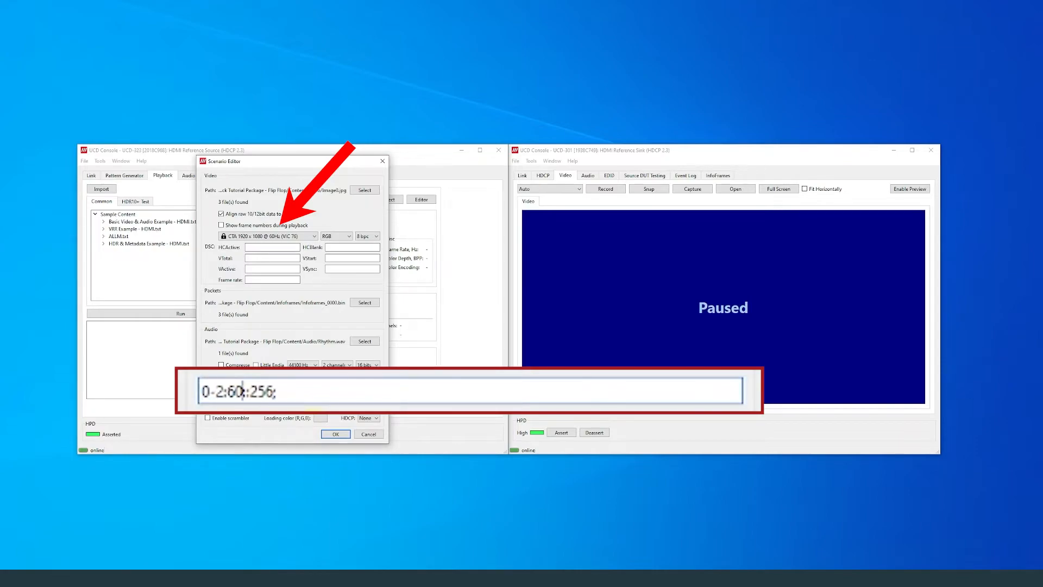
{"action": "type", "text": ":"}
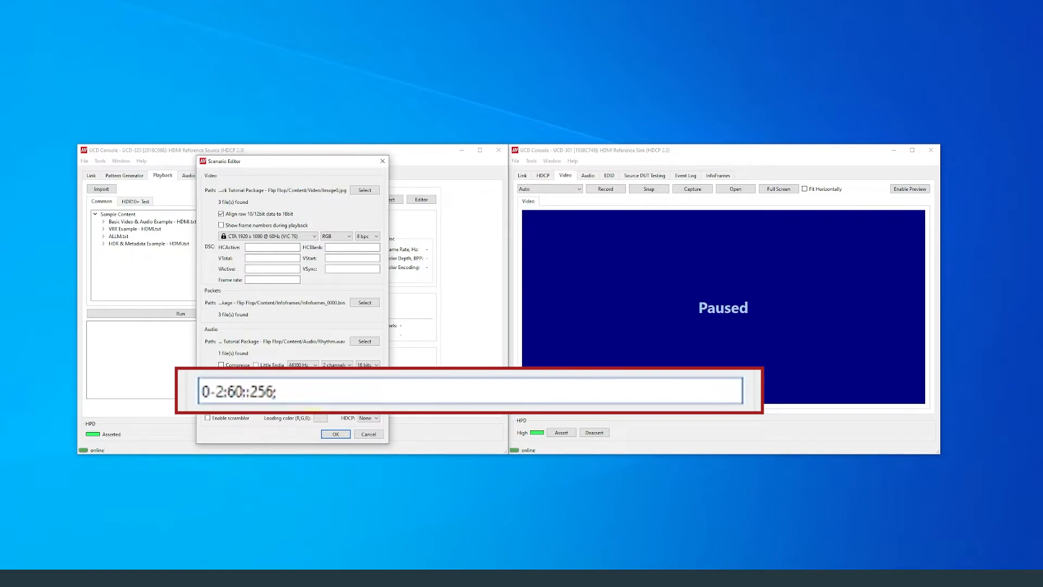
{"action": "type", "text": "0,1,"}
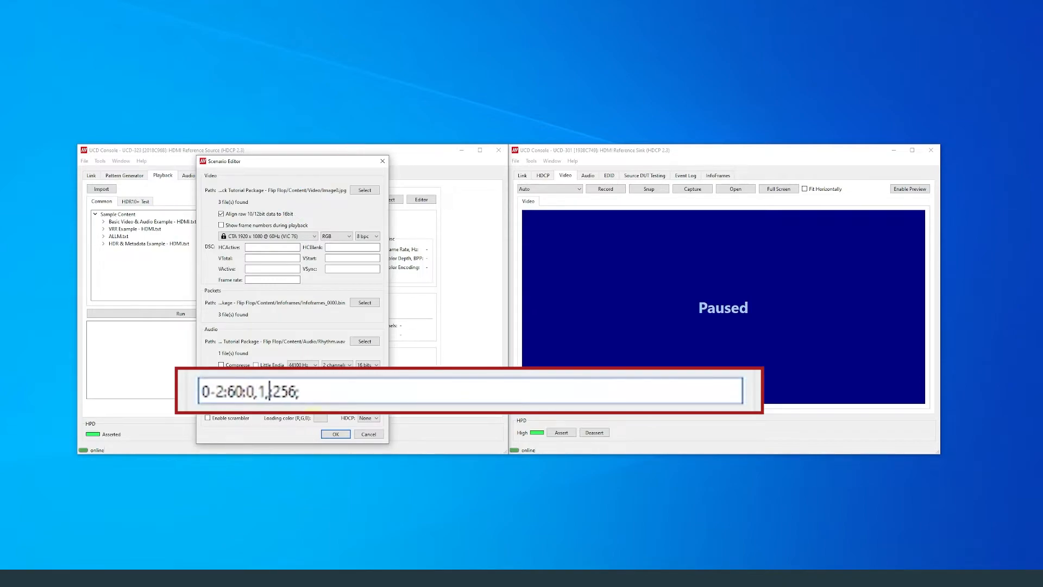
{"action": "type", "text": "2:2"}
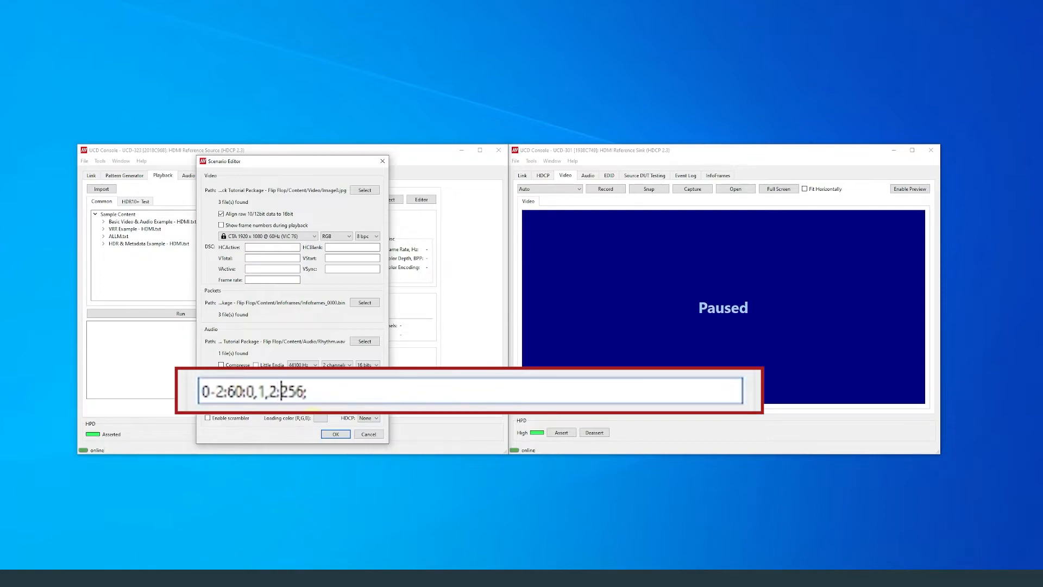
{"action": "double_click", "coordinate": [291, 390]}
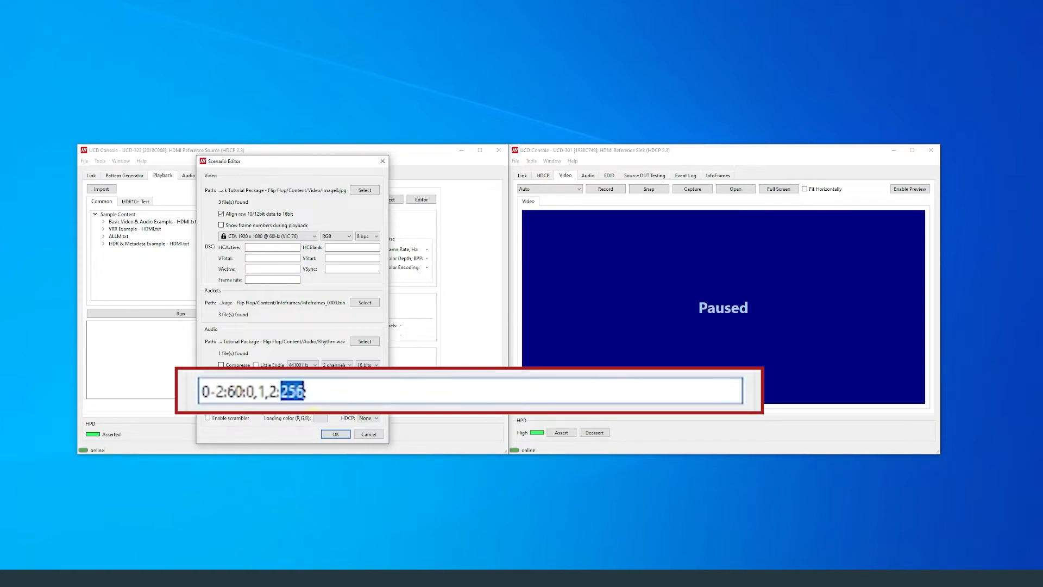
{"action": "type", "text": "512;"}
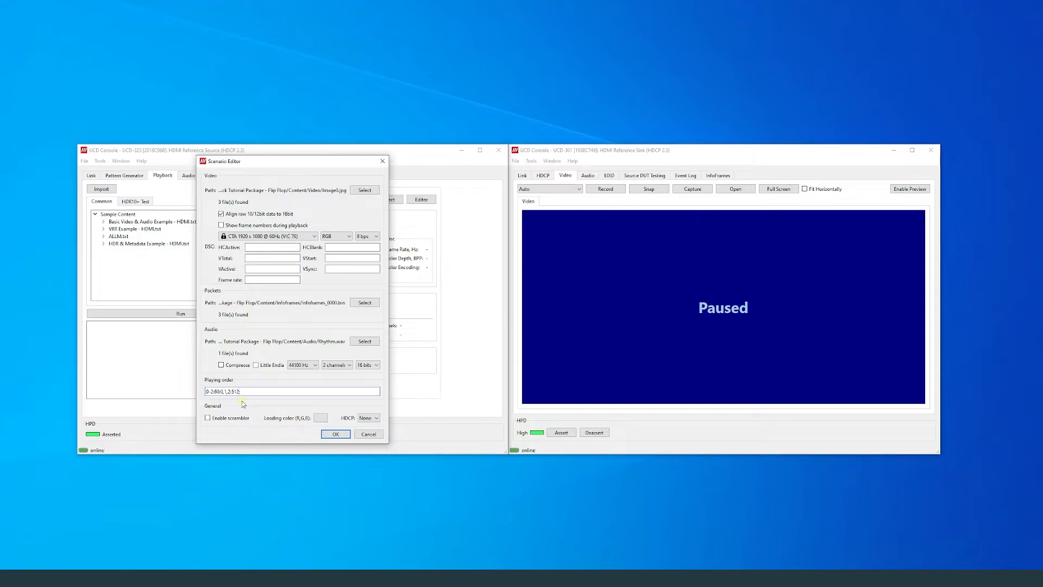
{"action": "mouse_move", "coordinate": [232, 426]}
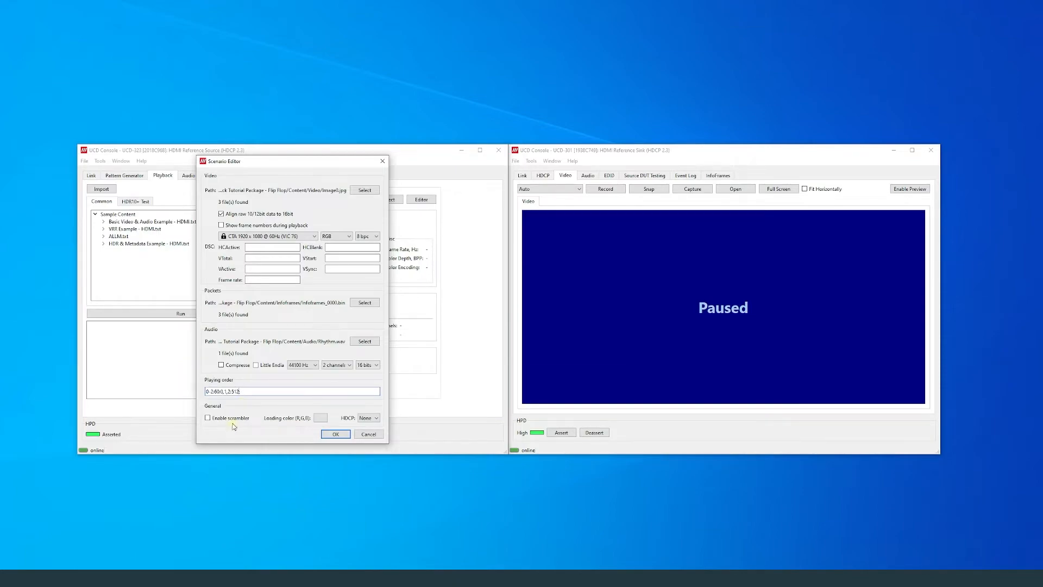
{"action": "mouse_move", "coordinate": [229, 431]}
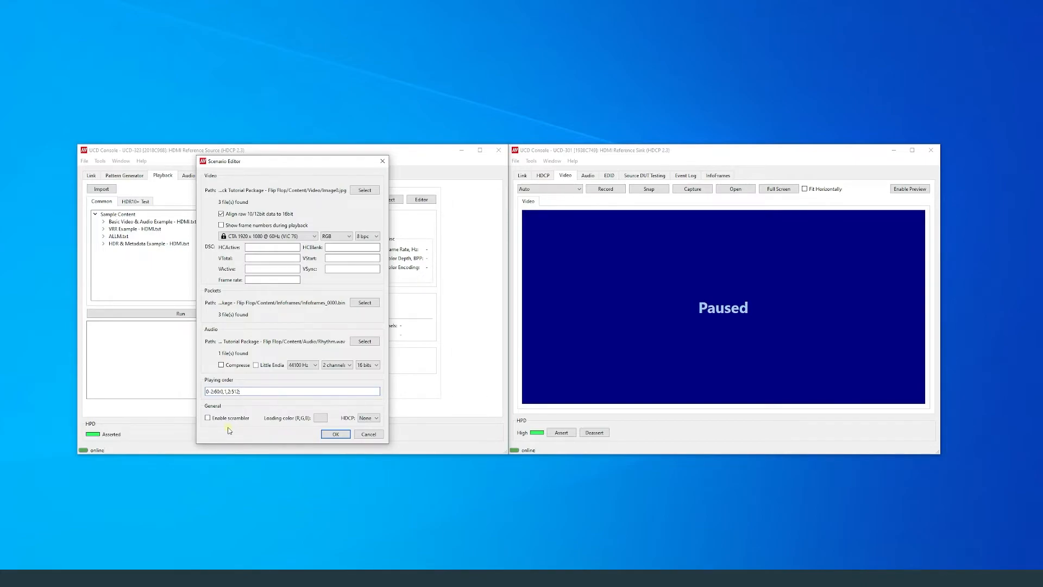
{"action": "mouse_move", "coordinate": [292, 426]}
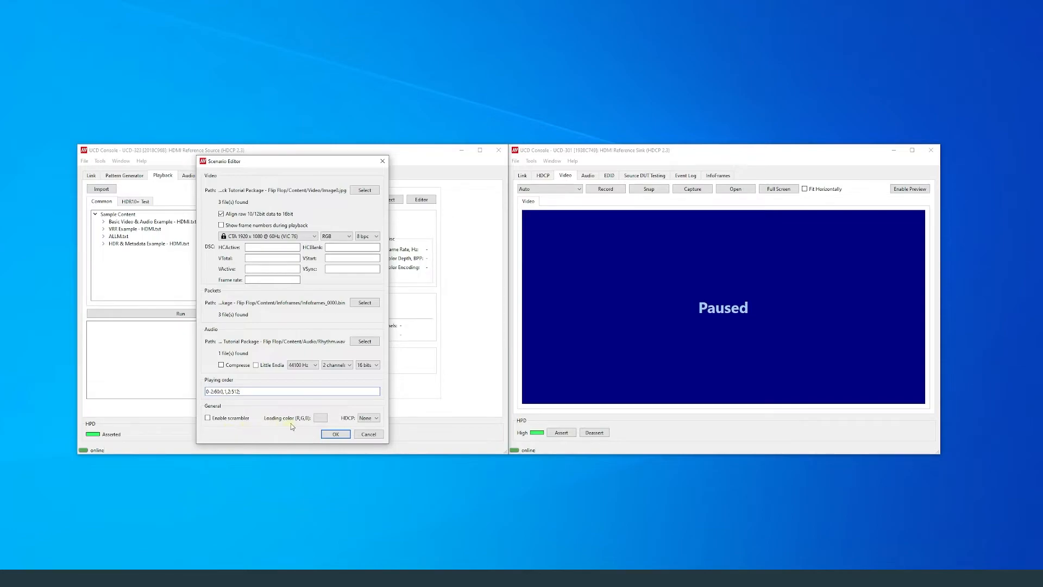
Step: Set the loading colour to black #000000 and review the HDCP version choices
{"action": "left_click", "coordinate": [319, 417]}
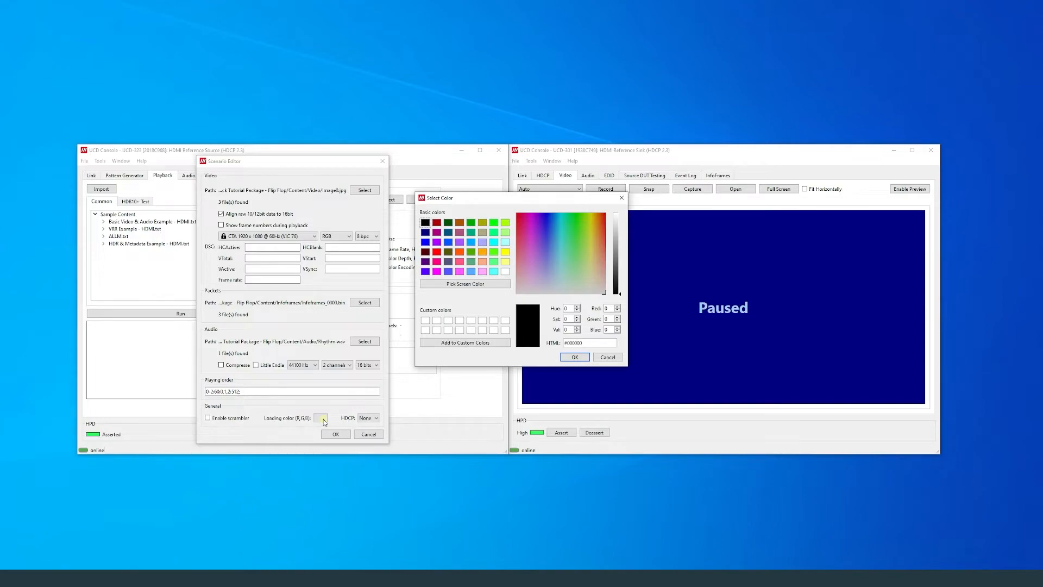
{"action": "mouse_move", "coordinate": [606, 357]}
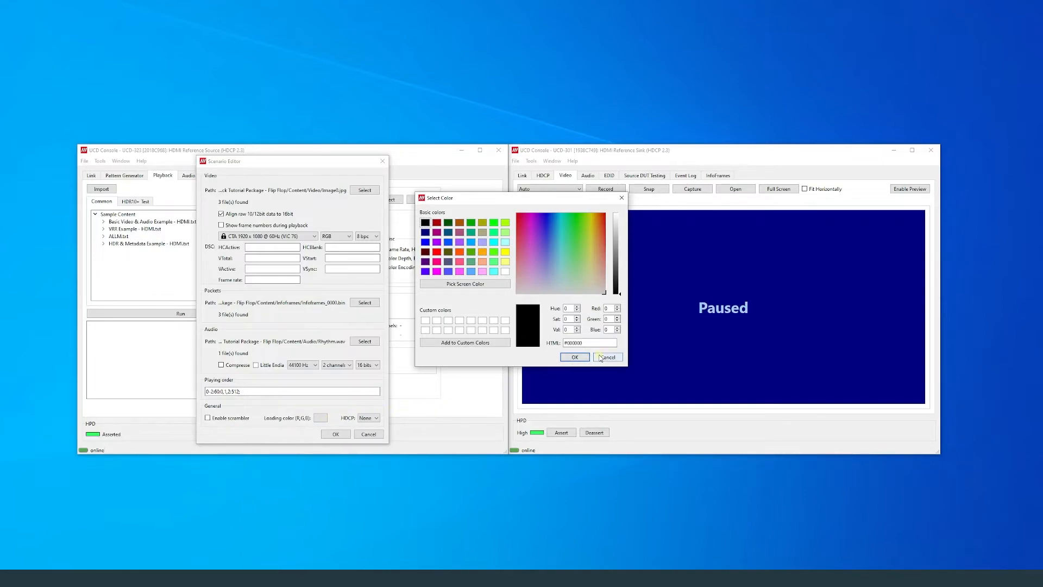
{"action": "left_click", "coordinate": [573, 358]}
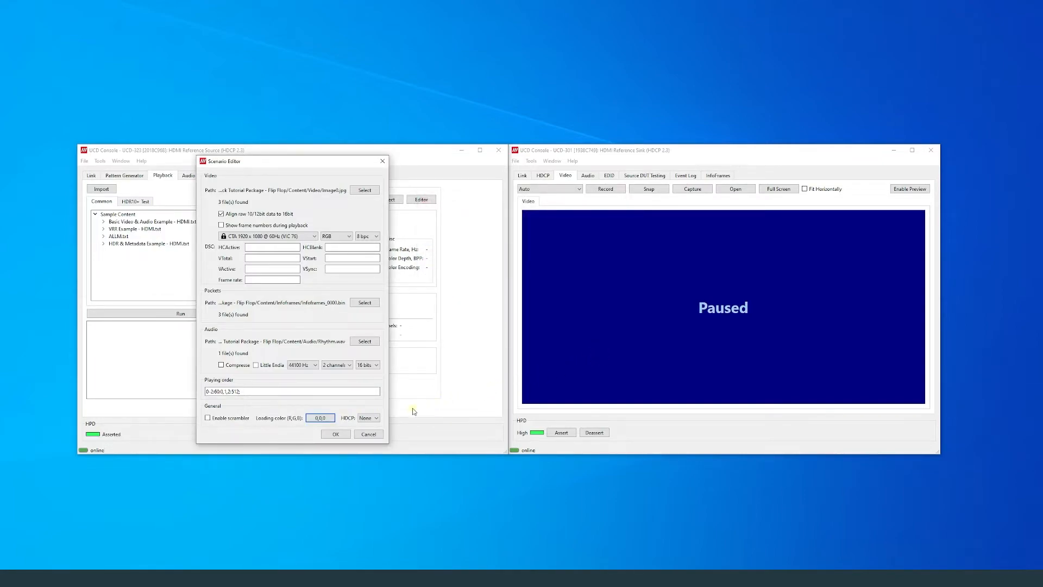
{"action": "left_click", "coordinate": [377, 417]}
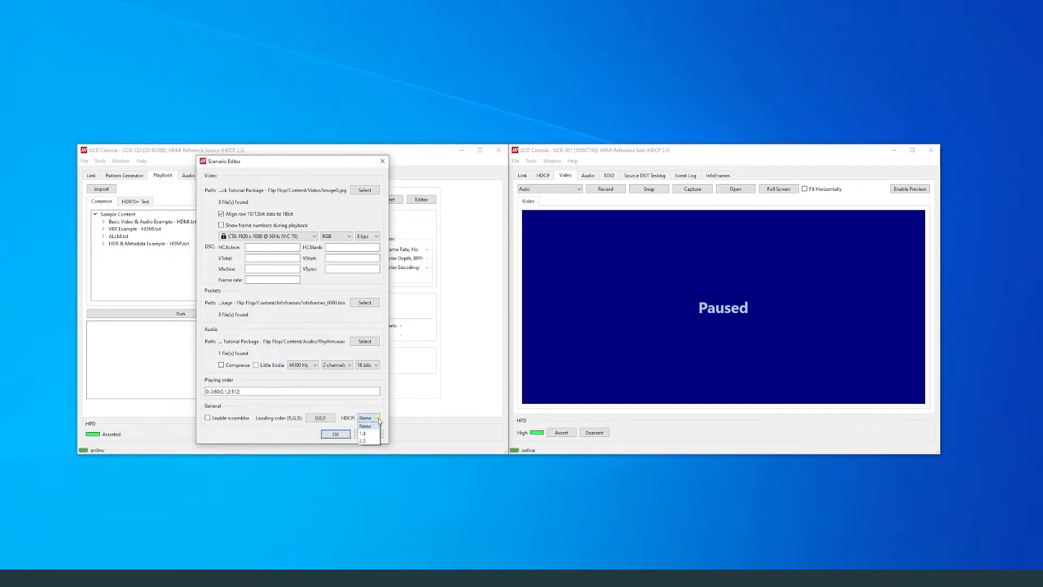
Step: Keep HDCP at None and save the scenario as 'Flip Flop with Audio - Modified Scenario'
{"action": "left_click", "coordinate": [365, 426]}
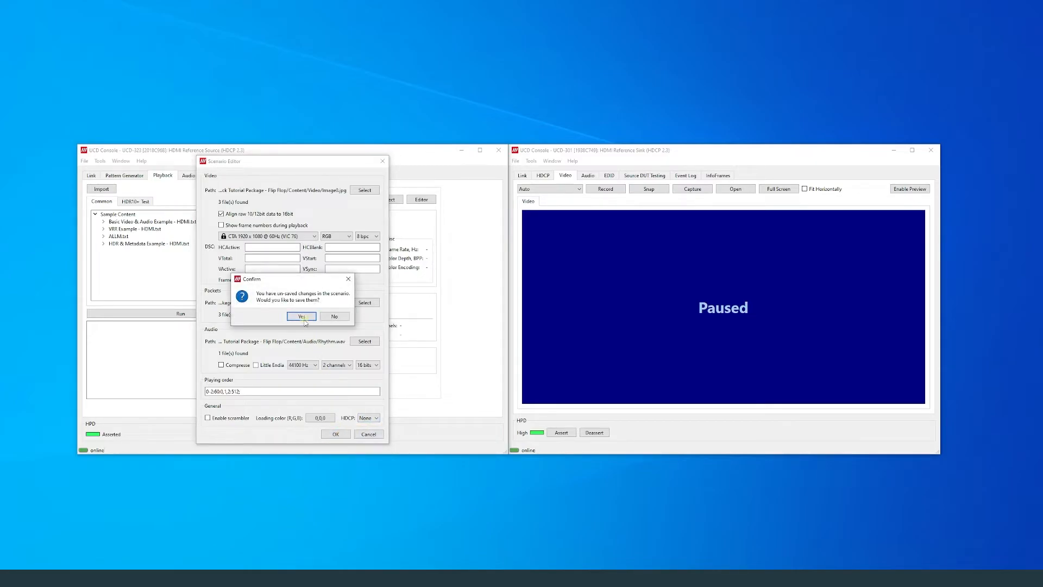
{"action": "left_click", "coordinate": [302, 316]}
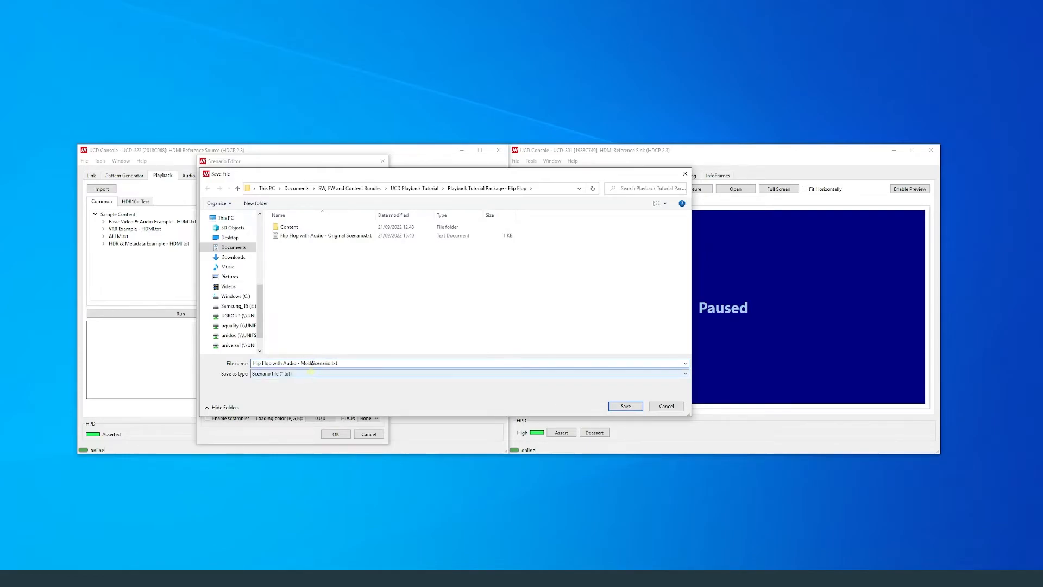
{"action": "left_click", "coordinate": [623, 405]}
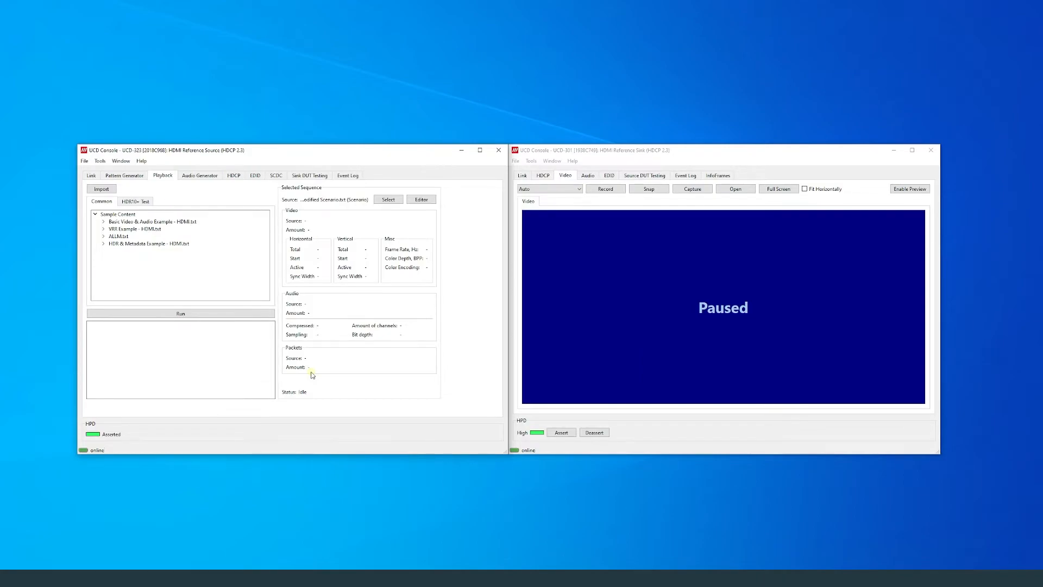
Step: Run the modified scenario, preview the received video on the sink, then show its event log
{"action": "left_click", "coordinate": [179, 313]}
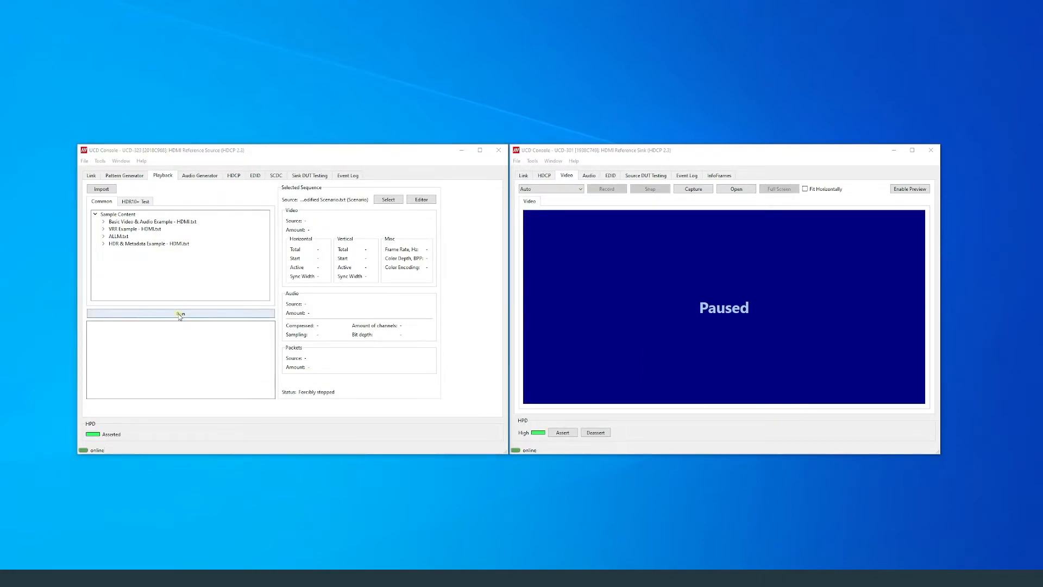
{"action": "left_click", "coordinate": [179, 313]}
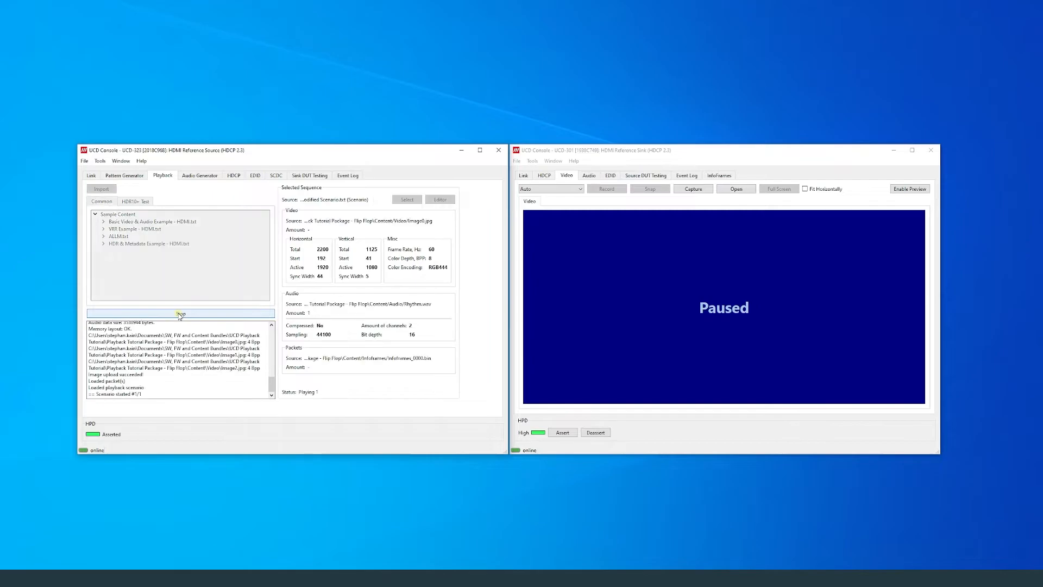
{"action": "left_click", "coordinate": [910, 188]}
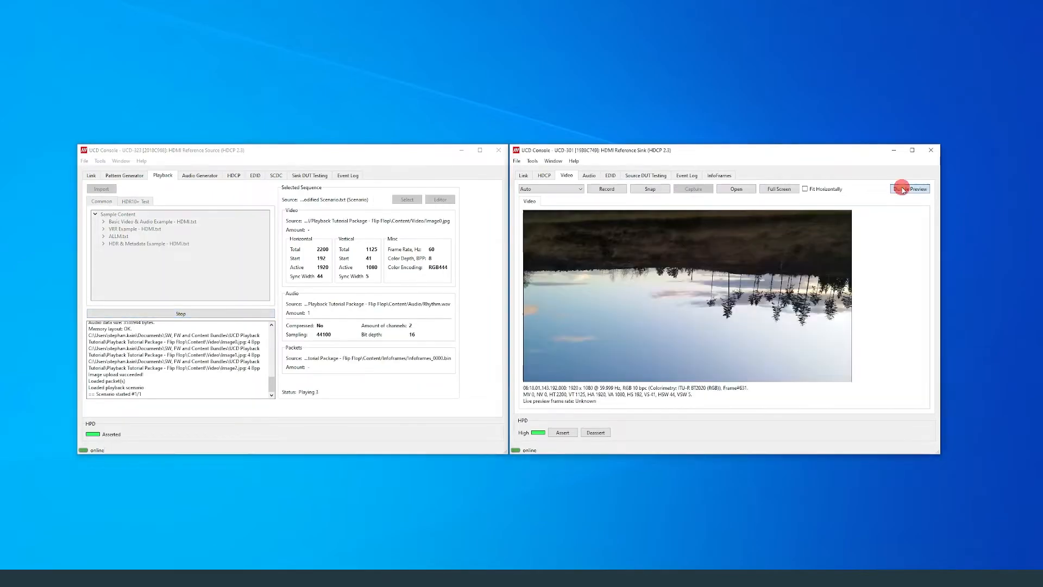
{"action": "left_click", "coordinate": [910, 188]}
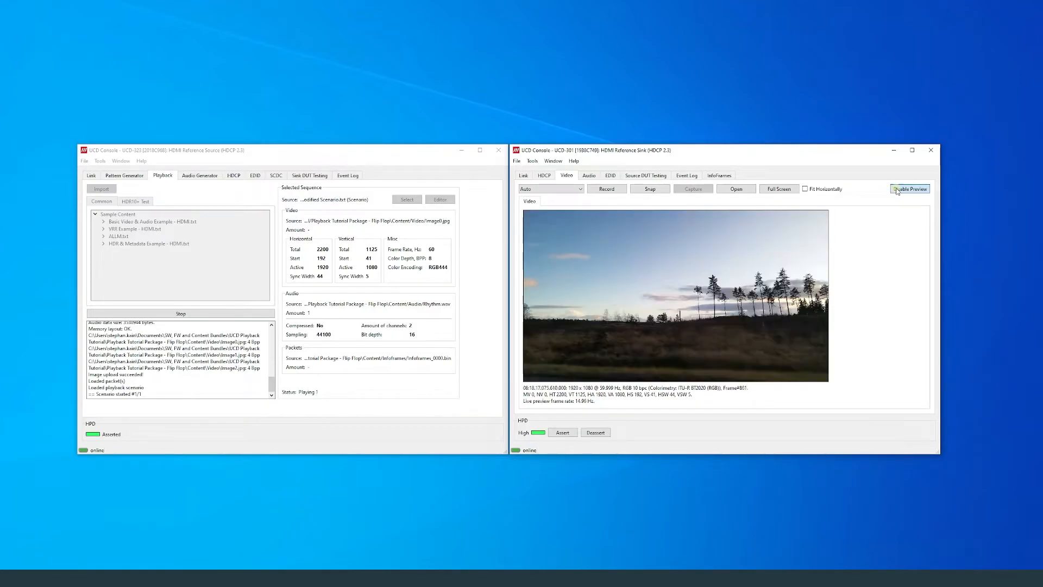
{"action": "left_click", "coordinate": [909, 188]}
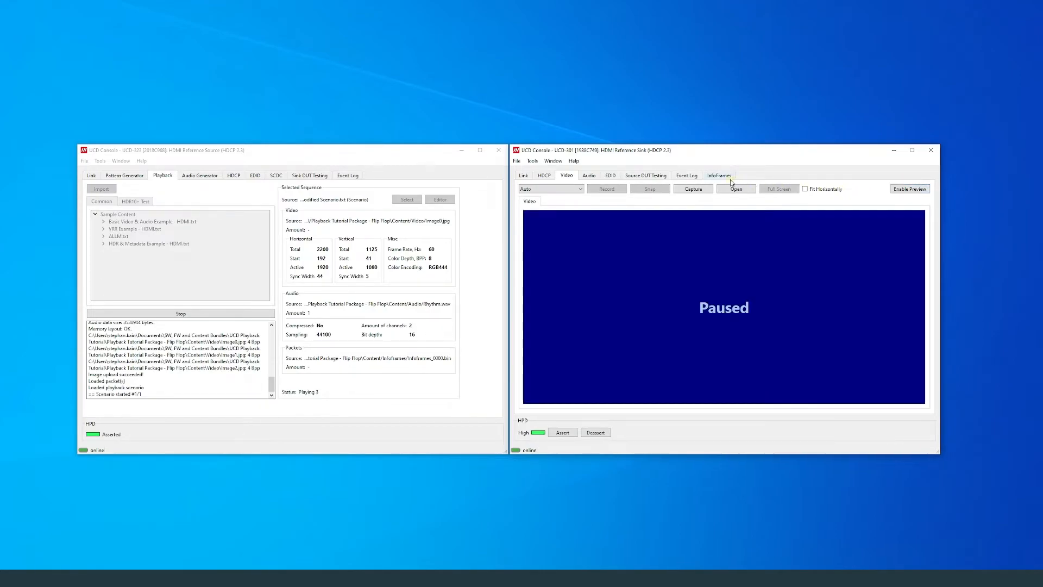
{"action": "left_click", "coordinate": [686, 175]}
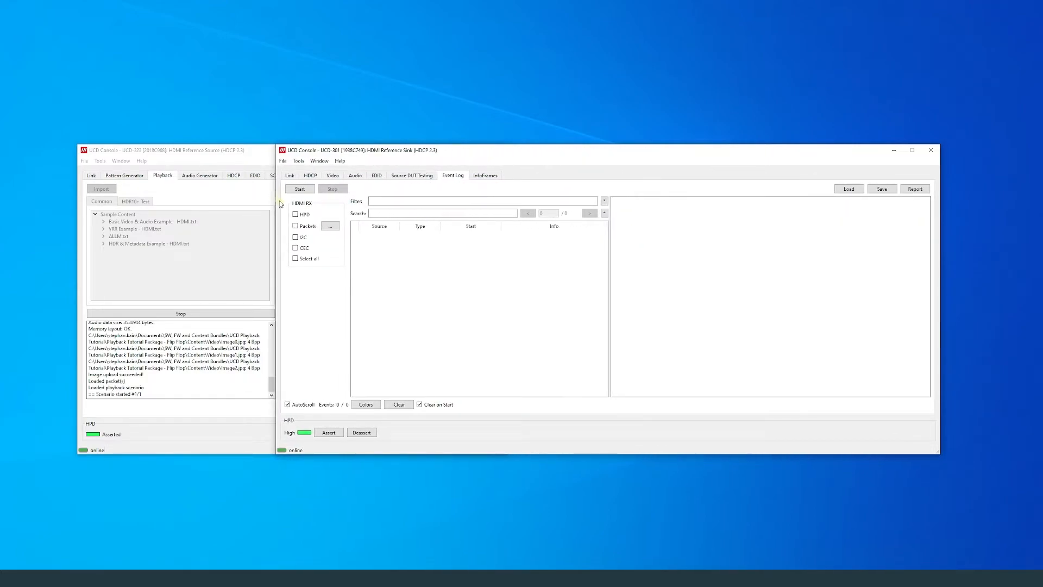
Step: Capture HDMI packet events on the sink and view a logged AVI InfoFrame's decoded fields
{"action": "left_click", "coordinate": [296, 226]}
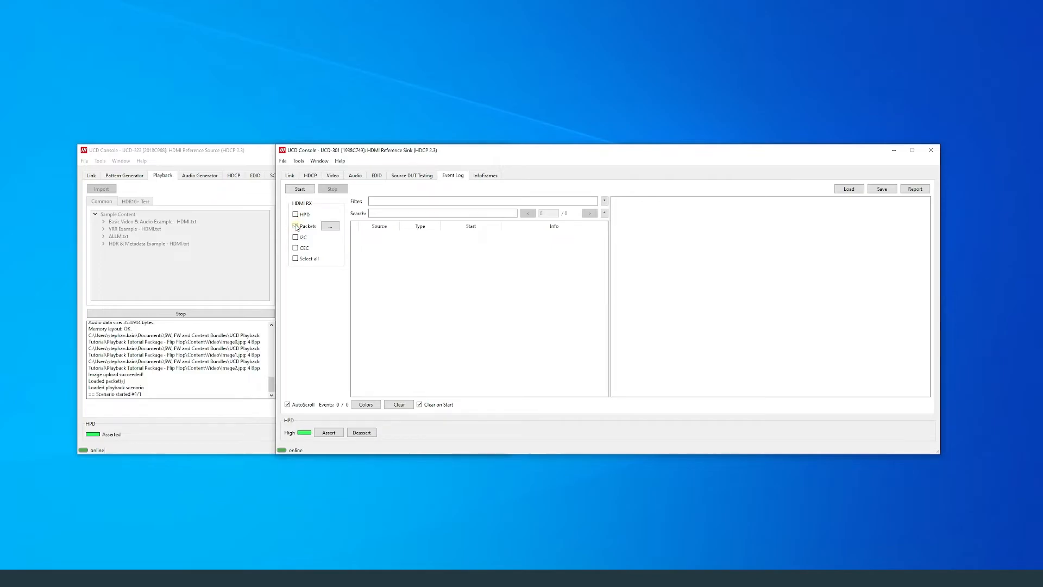
{"action": "left_click", "coordinate": [299, 189]}
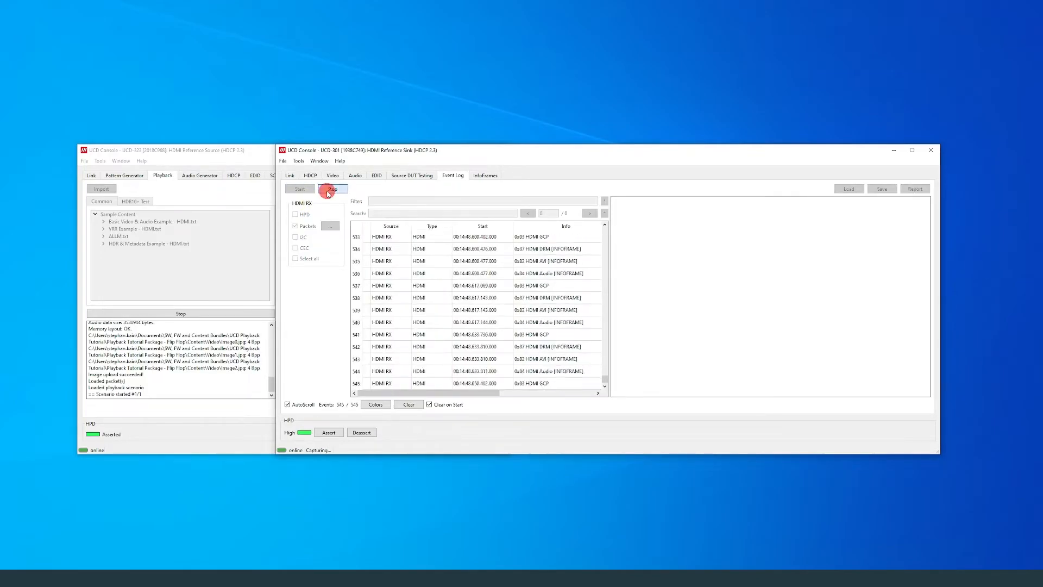
{"action": "left_click", "coordinate": [332, 188]}
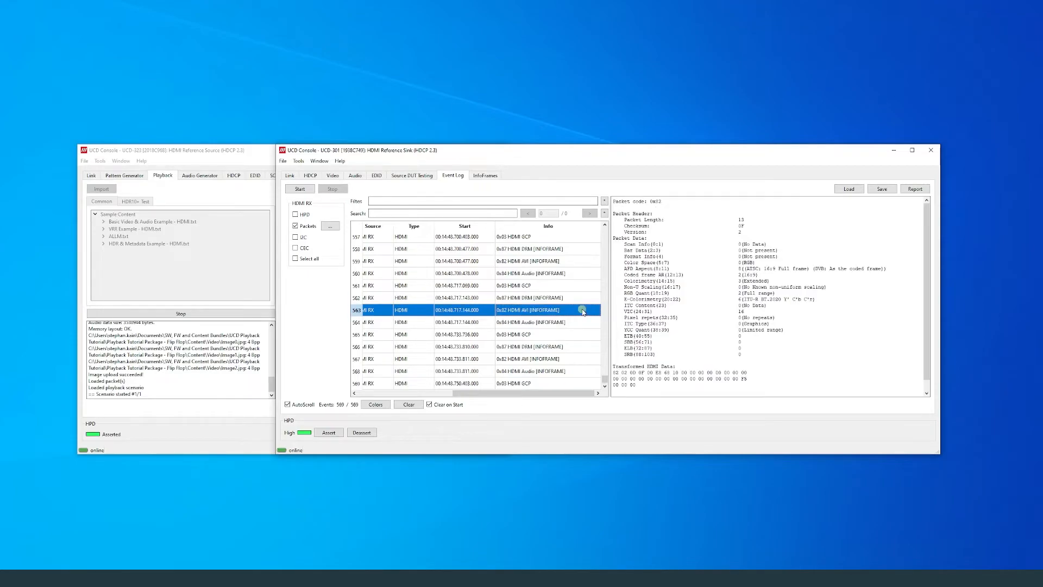
{"action": "left_click", "coordinate": [525, 322]}
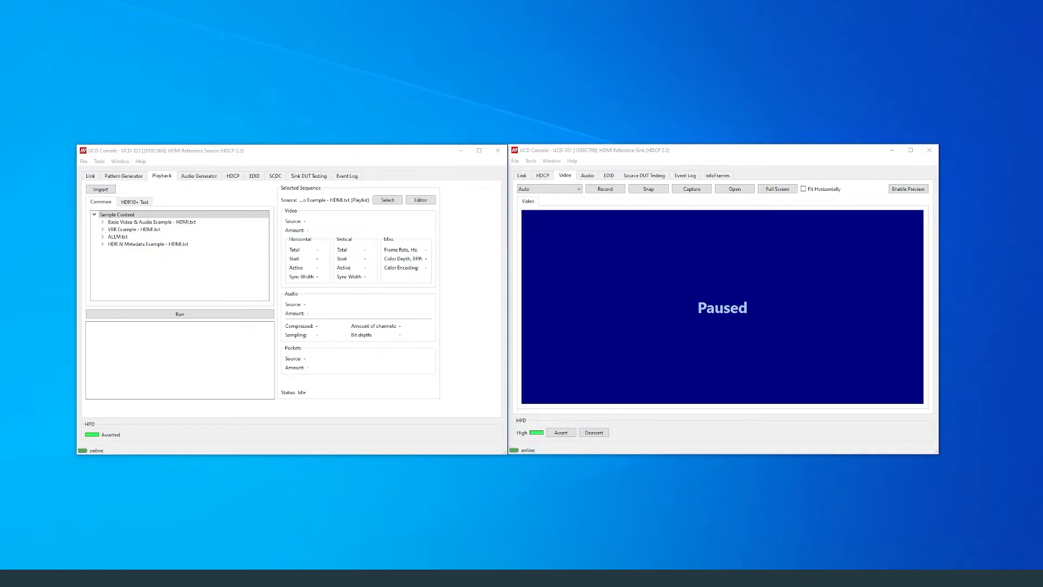
{"action": "mouse_move", "coordinate": [80, 227]}
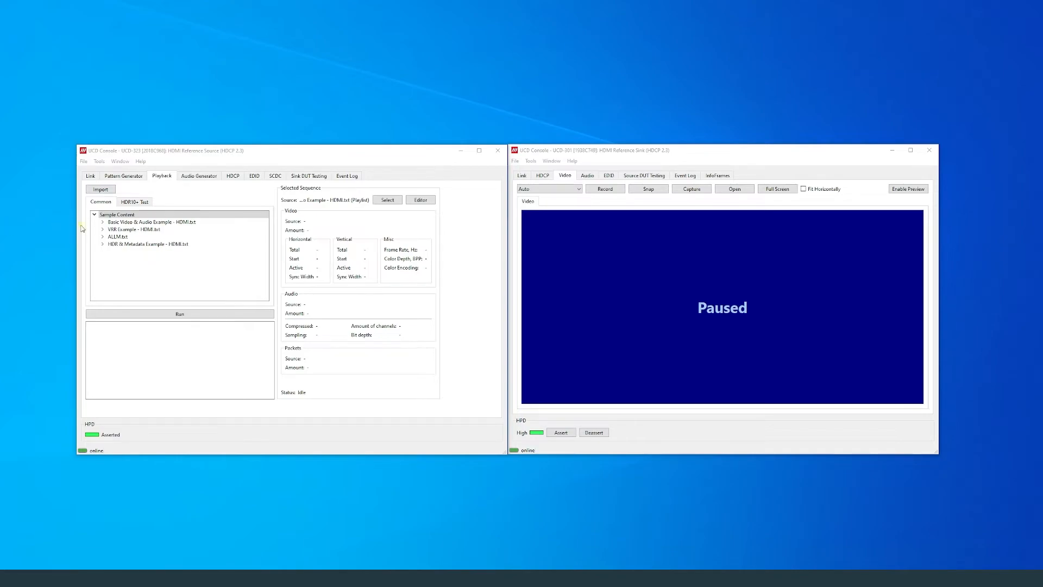
Step: Choose the UHD VRR 60 scenario inside the VRR Example - HDMI.txt playlist
{"action": "left_click", "coordinate": [133, 229]}
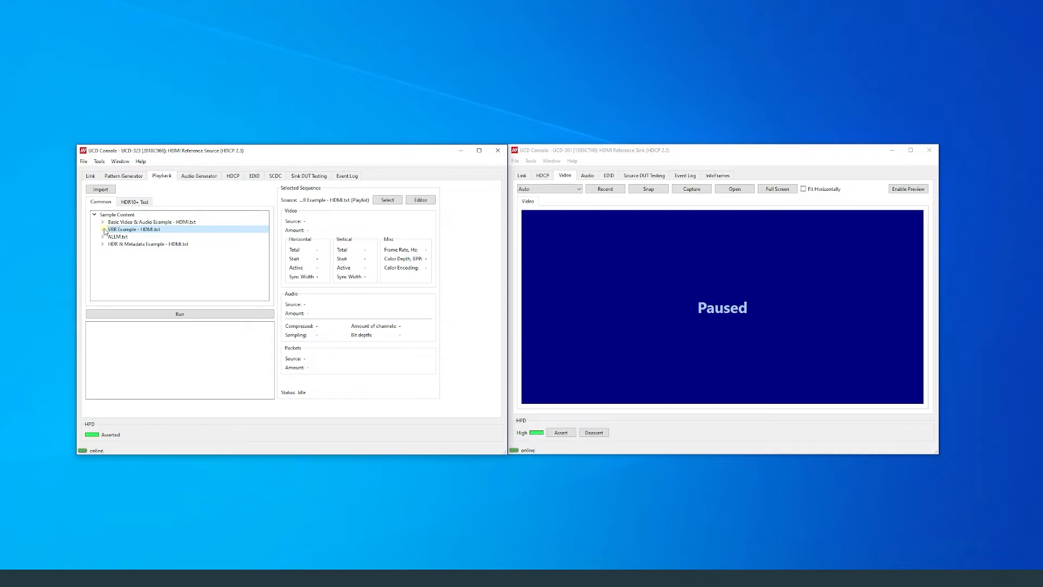
{"action": "left_click", "coordinate": [103, 229]}
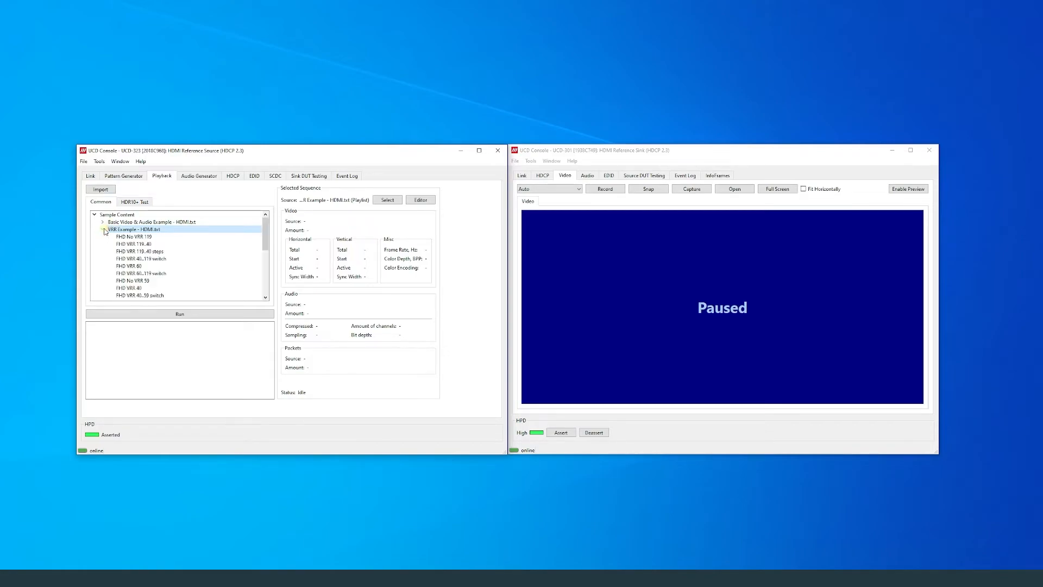
{"action": "scroll", "scroll_direction": "down", "scroll_amount": 3}
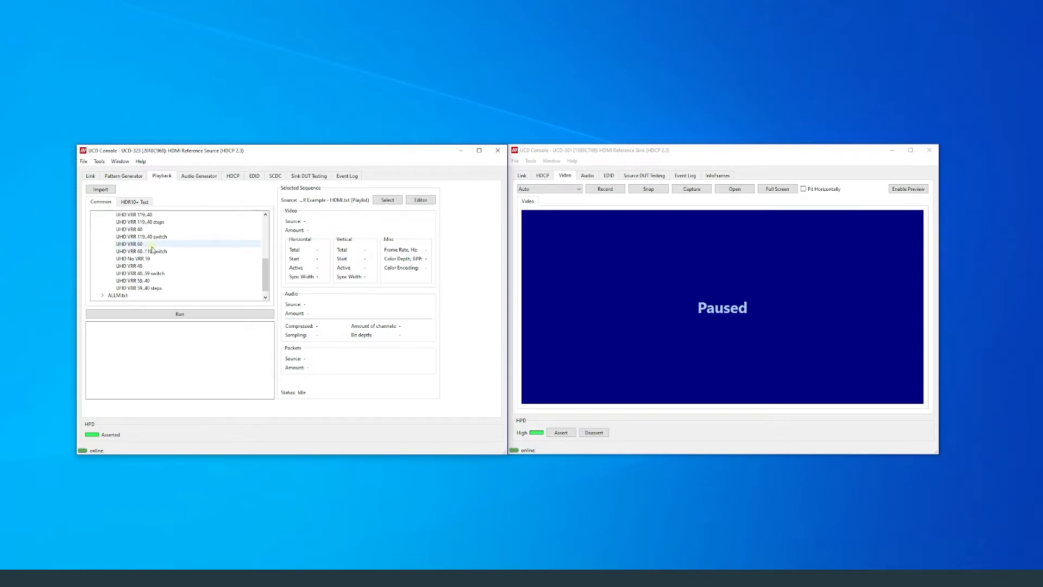
{"action": "left_click", "coordinate": [129, 243]}
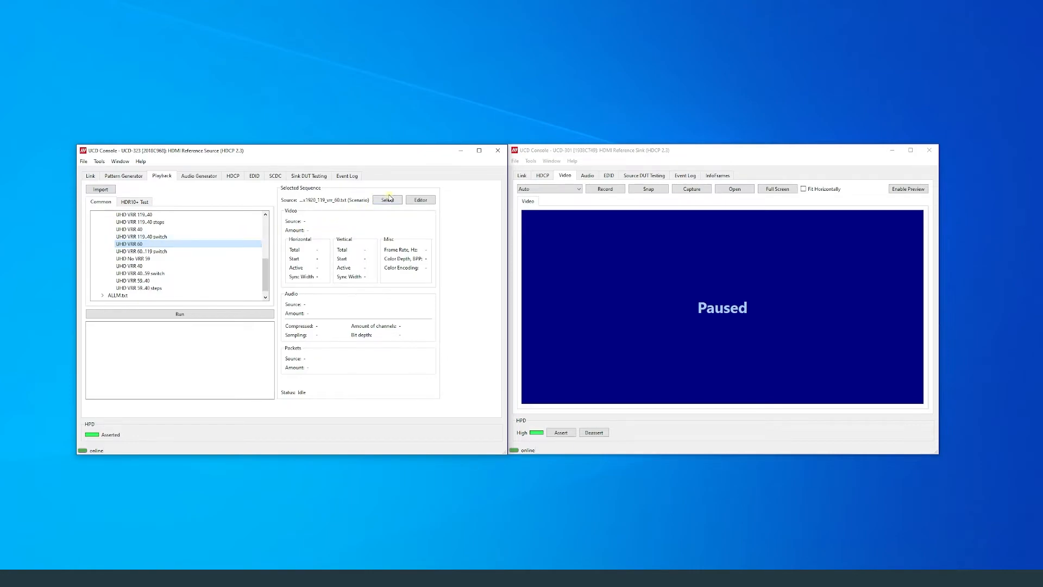
Step: Load Spinning3840x2160_59 - original.txt as the scenario's source file
{"action": "left_click", "coordinate": [387, 200]}
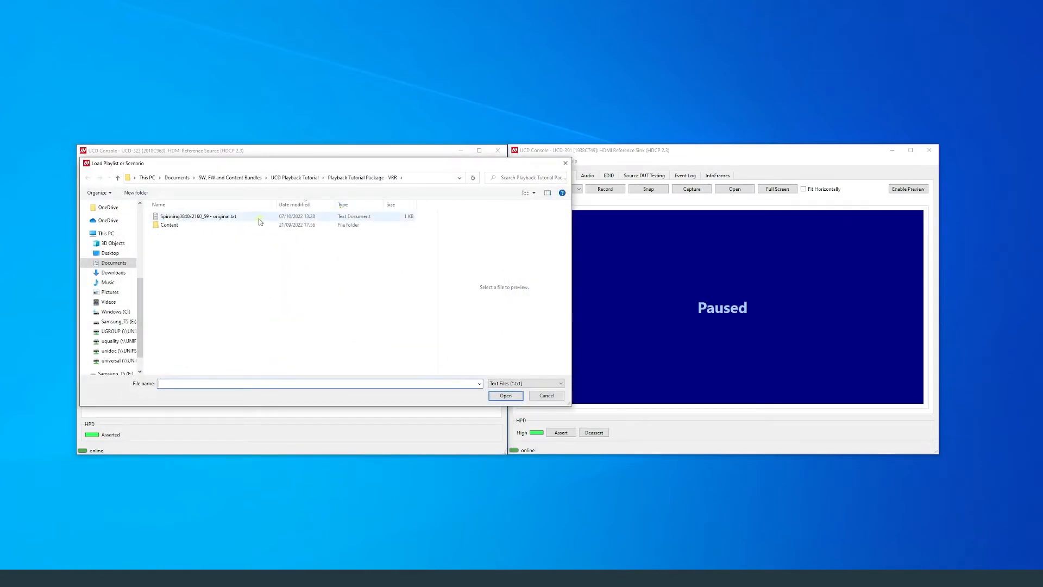
{"action": "left_click", "coordinate": [198, 216]}
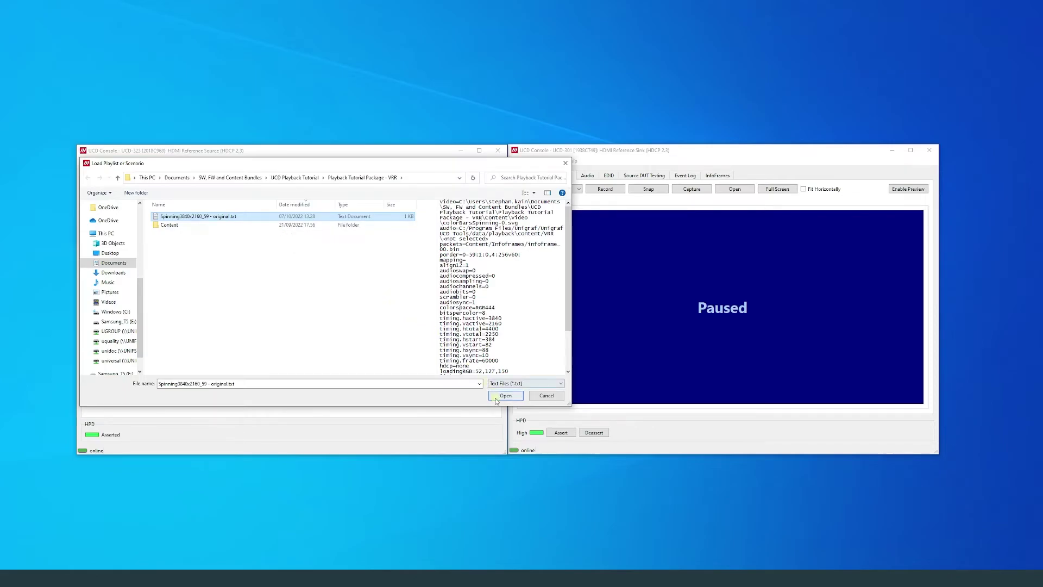
{"action": "left_click", "coordinate": [505, 396]}
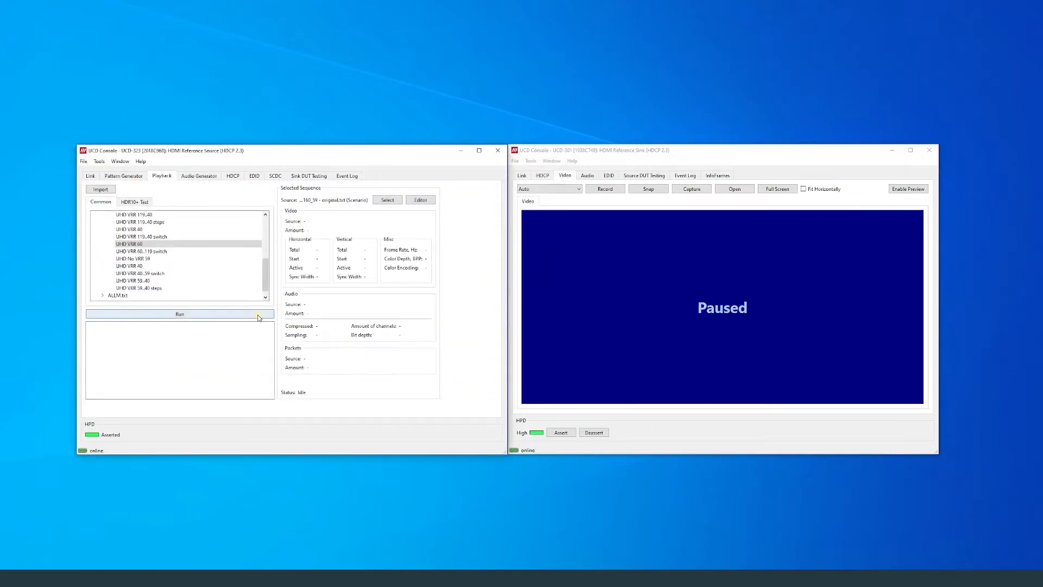
Step: Run the UHD VRR 60 scenario, preview the 3840×2160 colour bars on the sink, then stop playback
{"action": "left_click", "coordinate": [179, 313]}
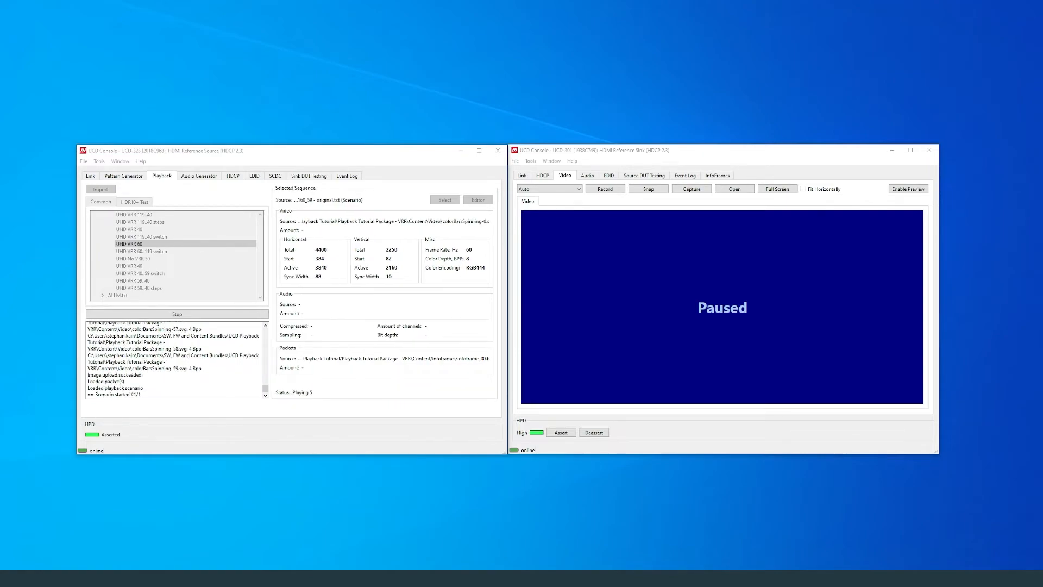
{"action": "left_click", "coordinate": [906, 188]}
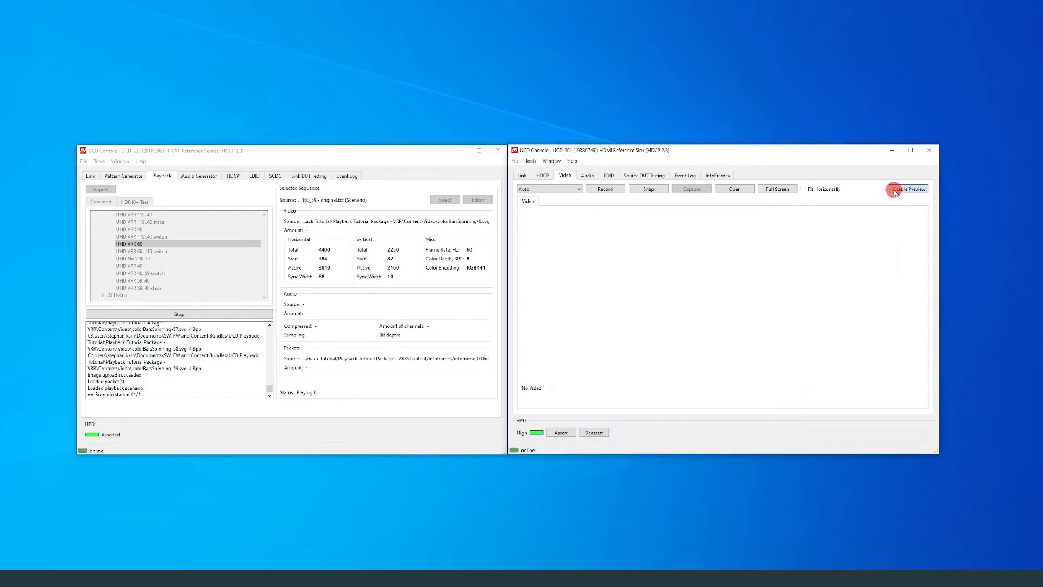
{"action": "left_click", "coordinate": [908, 189]}
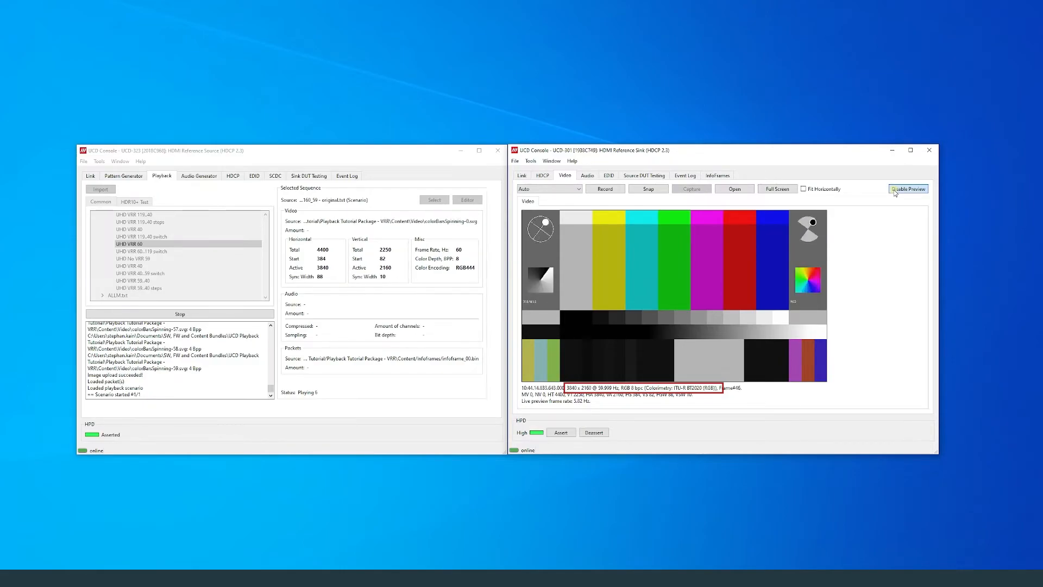
{"action": "left_click", "coordinate": [908, 189]}
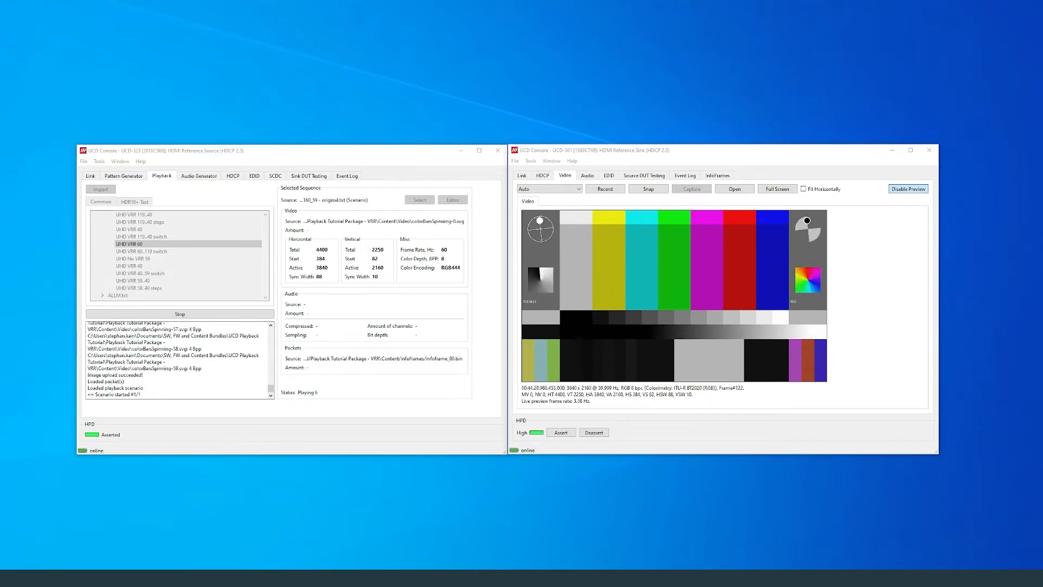
{"action": "left_click", "coordinate": [179, 313]}
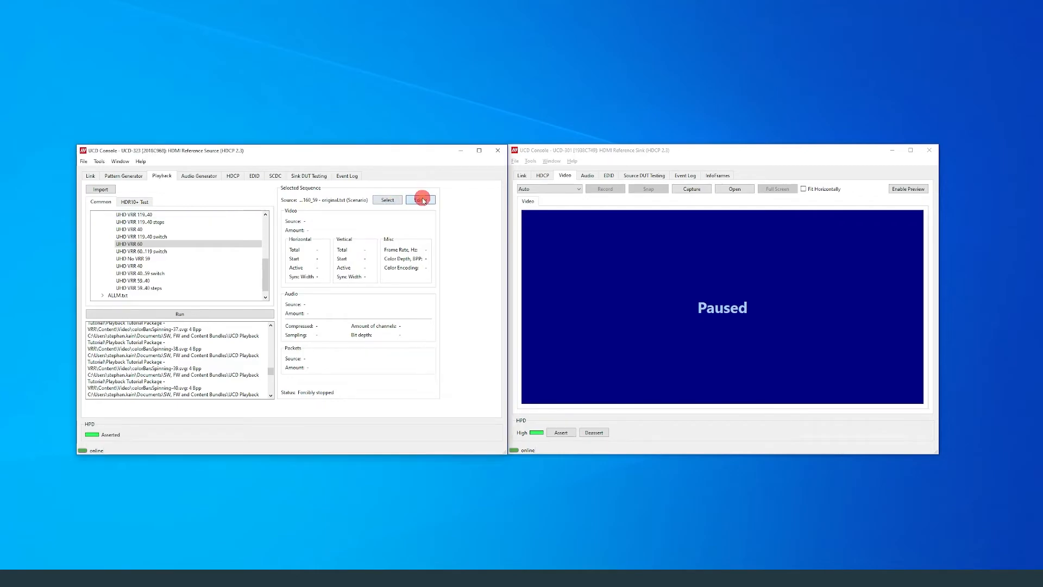
Step: Edit the Spinning scenario's playing order in Scenario Editor and accept the edits
{"action": "left_click", "coordinate": [419, 200]}
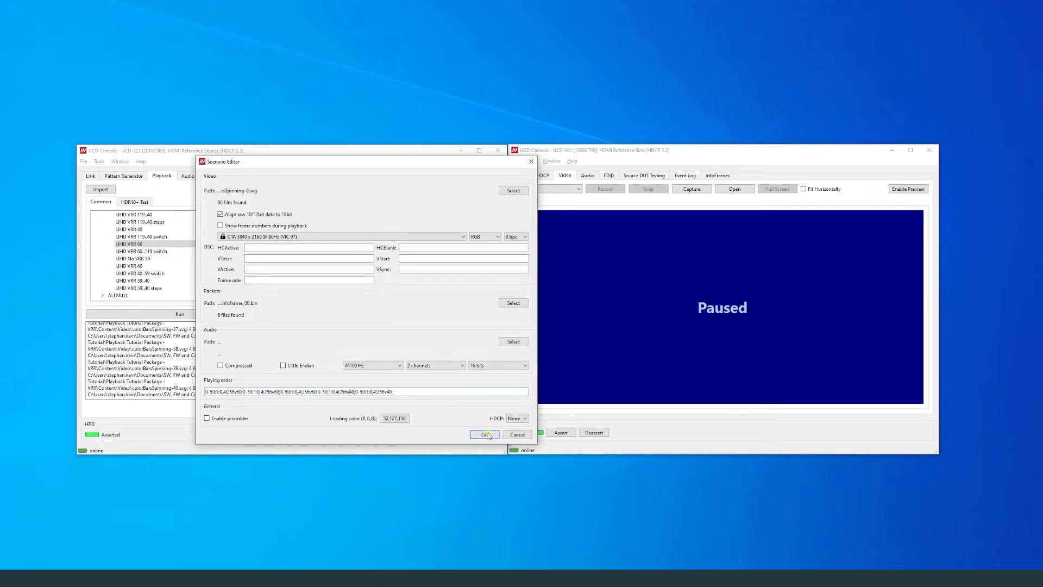
{"action": "left_click", "coordinate": [485, 434]}
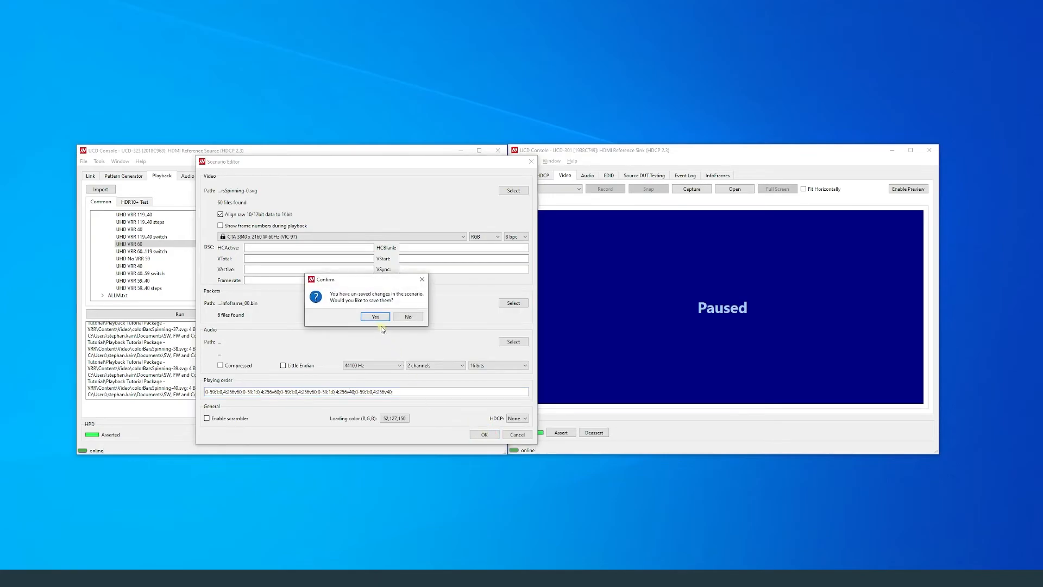
Step: Confirm saving and store the scenario as Spinning3840x2160_59 - modified.txt in the VRR folder
{"action": "left_click", "coordinate": [375, 316]}
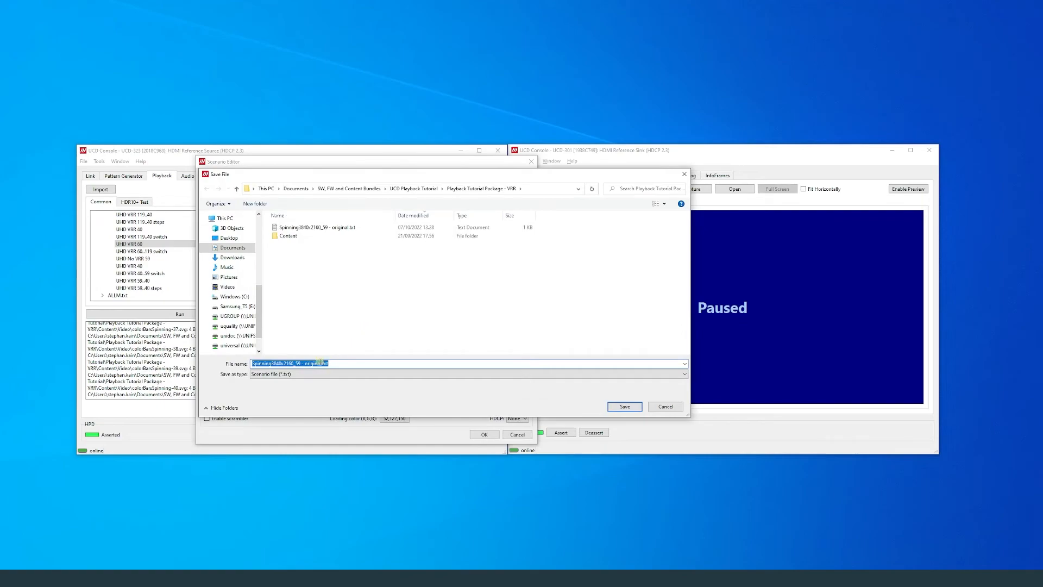
{"action": "left_click", "coordinate": [310, 363]}
{"action": "type", "text": "modified"}
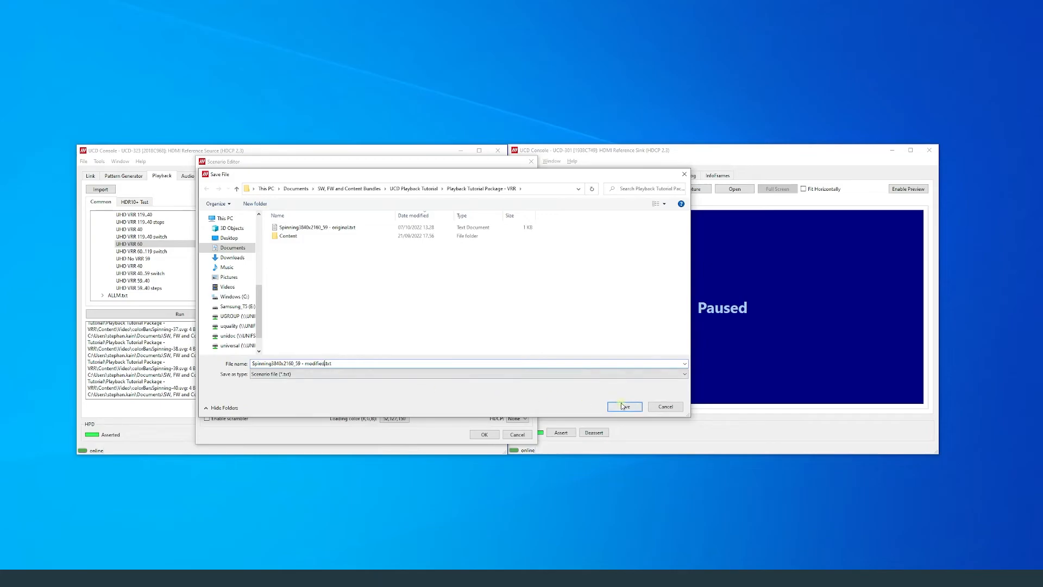
{"action": "left_click", "coordinate": [623, 406]}
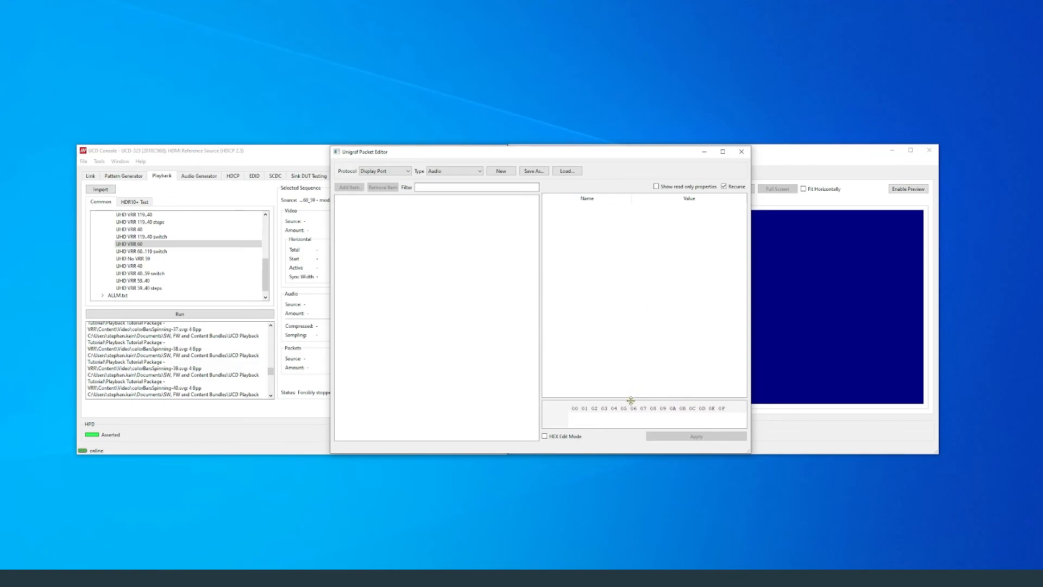
{"action": "mouse_move", "coordinate": [503, 274]}
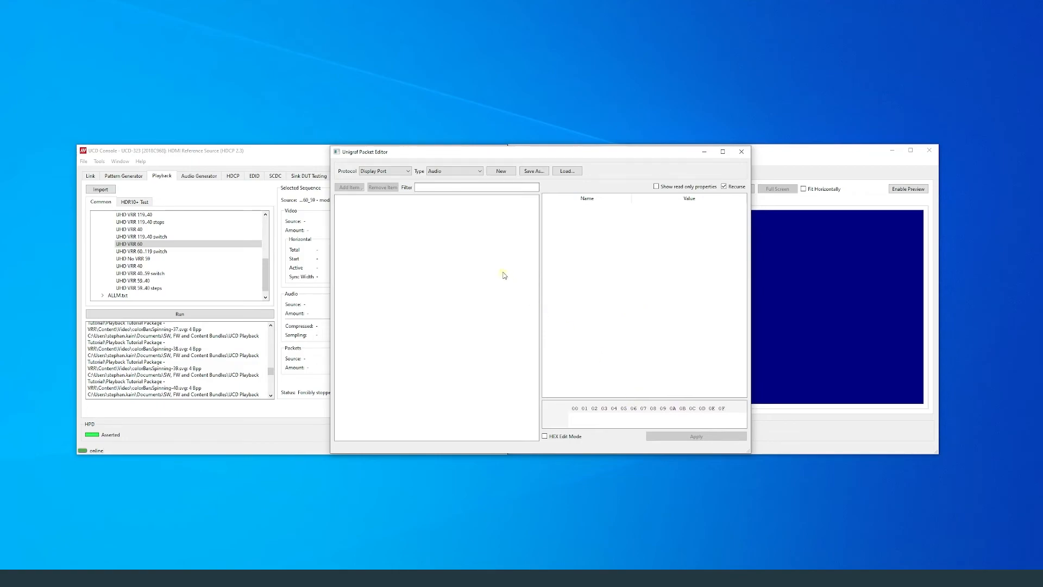
Step: Set the Packet Editor protocol to HDMI and browse the Infoframes folder for a packet file
{"action": "left_click", "coordinate": [385, 171]}
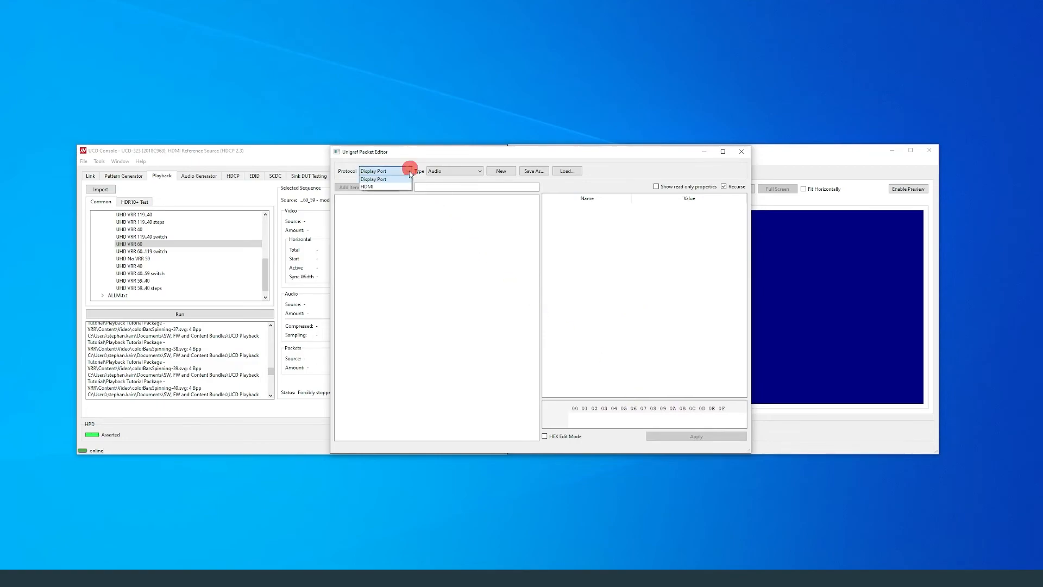
{"action": "left_click", "coordinate": [367, 186]}
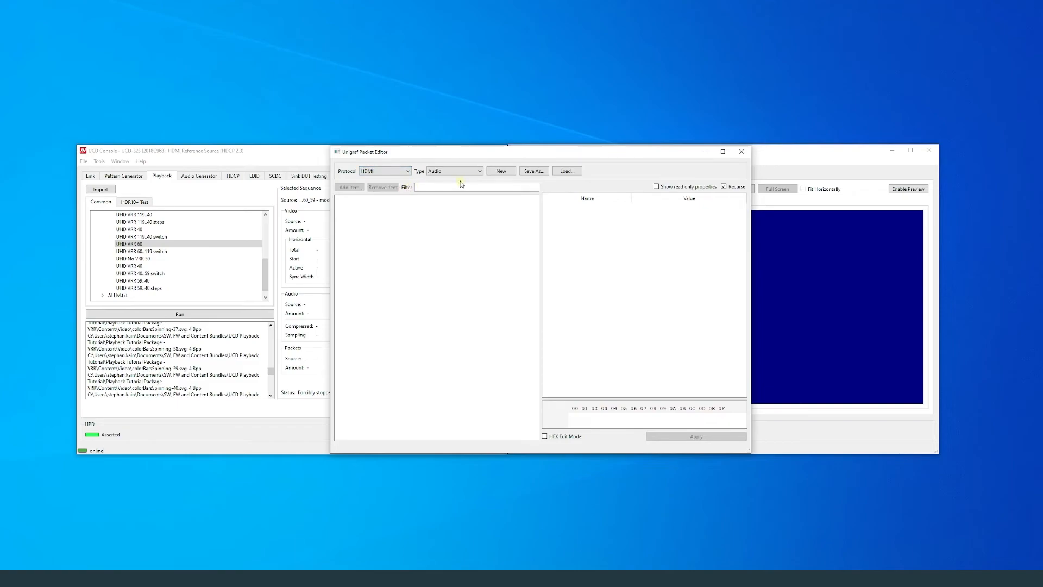
{"action": "left_click", "coordinate": [565, 171]}
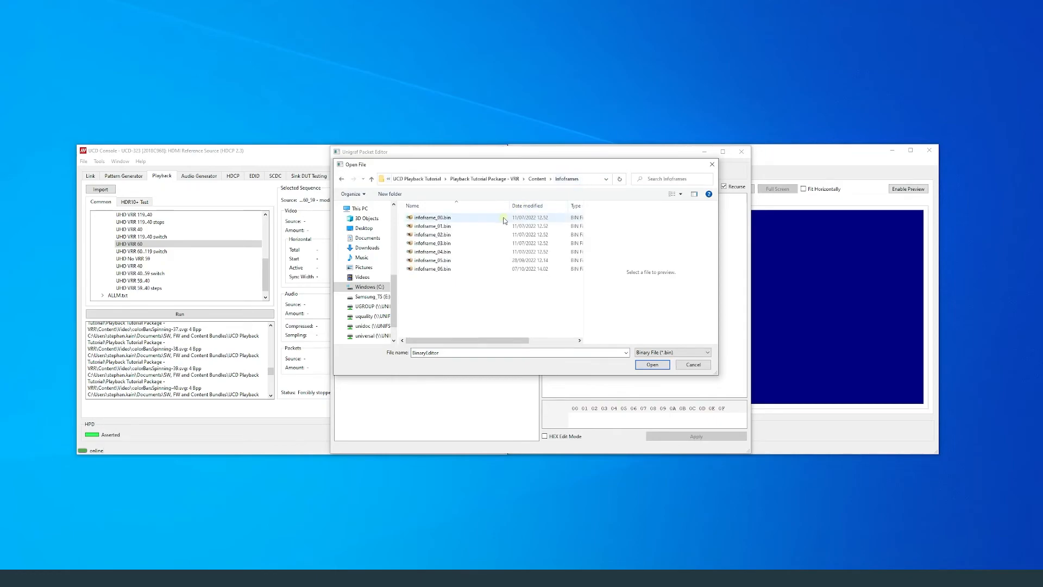
Step: Load infoframe_00.bin, examine its EMP-VRR VRR_EN byte, and browse for another packet file
{"action": "left_click", "coordinate": [652, 365]}
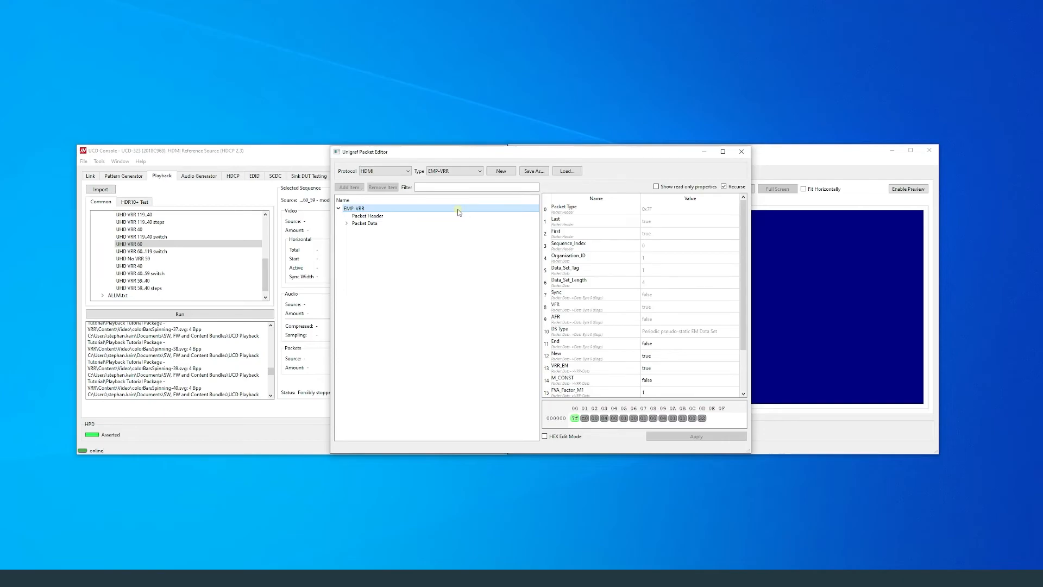
{"action": "left_click", "coordinate": [691, 367]}
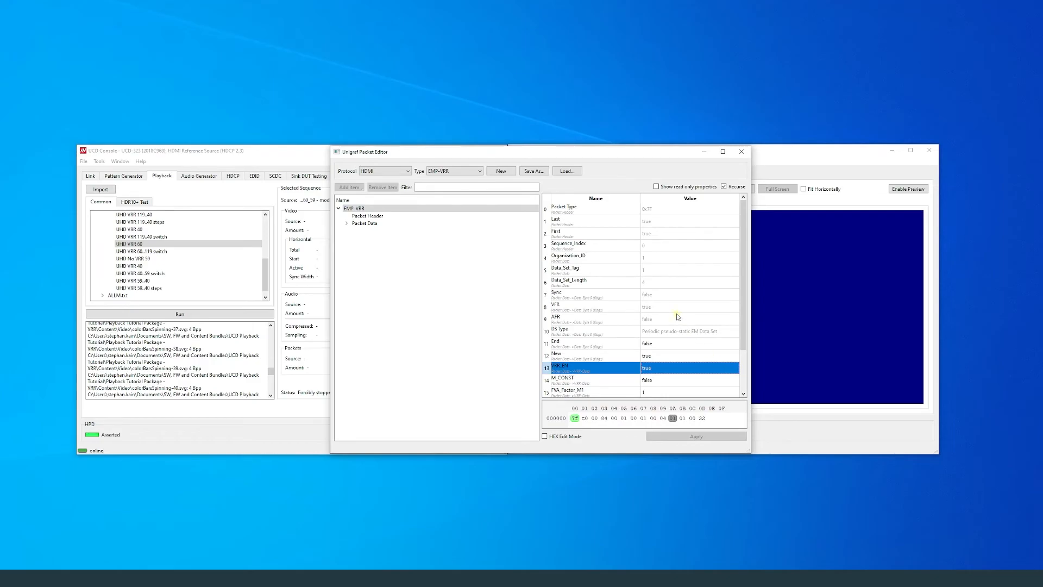
{"action": "left_click", "coordinate": [565, 171]}
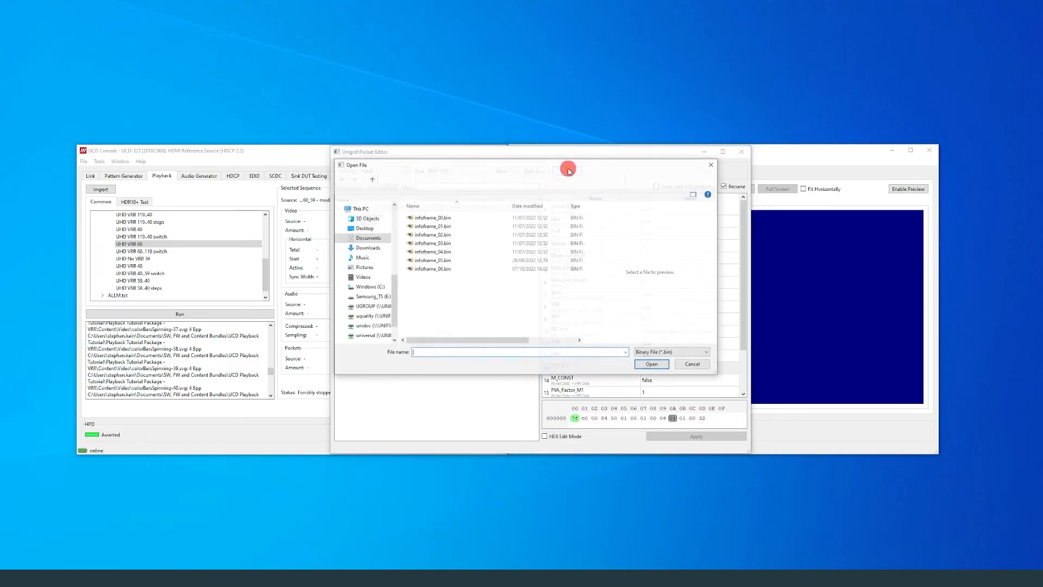
Step: Load another infoframe as an AVI InfoFrame and confirm its RGB or YCbCr field stays RGB
{"action": "left_click", "coordinate": [650, 364]}
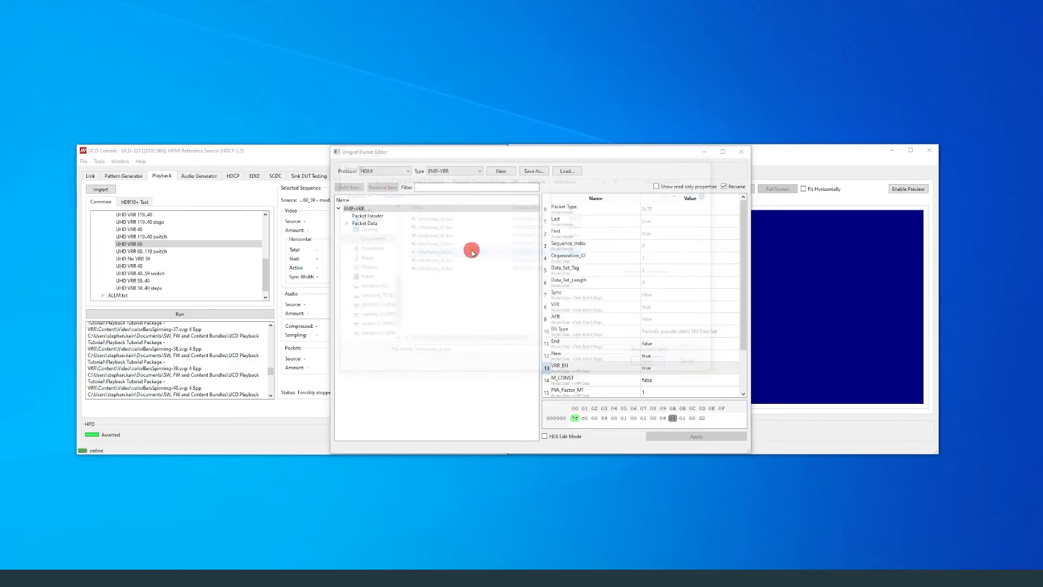
{"action": "left_click", "coordinate": [452, 171]}
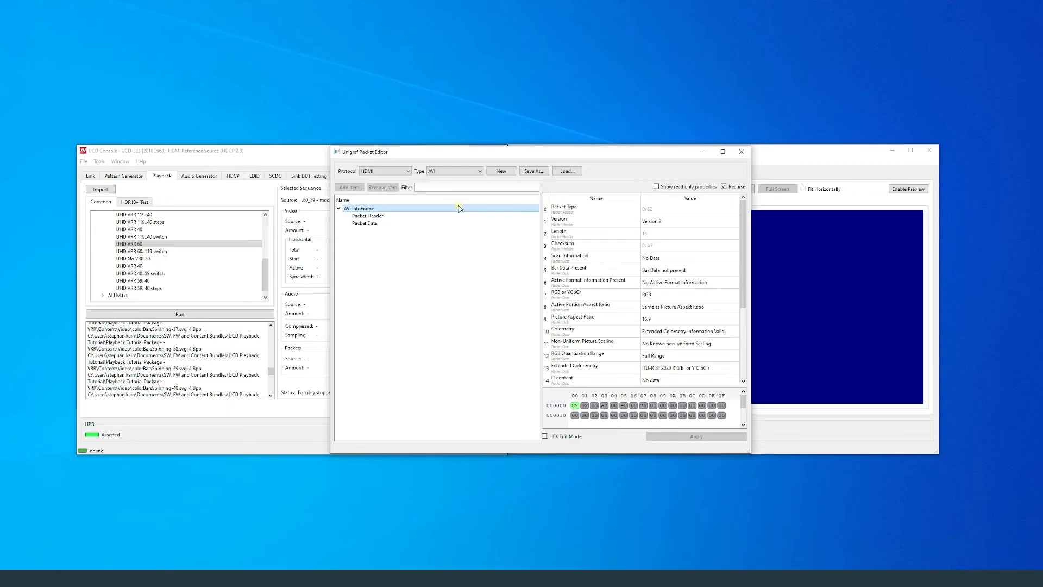
{"action": "mouse_move", "coordinate": [653, 273]}
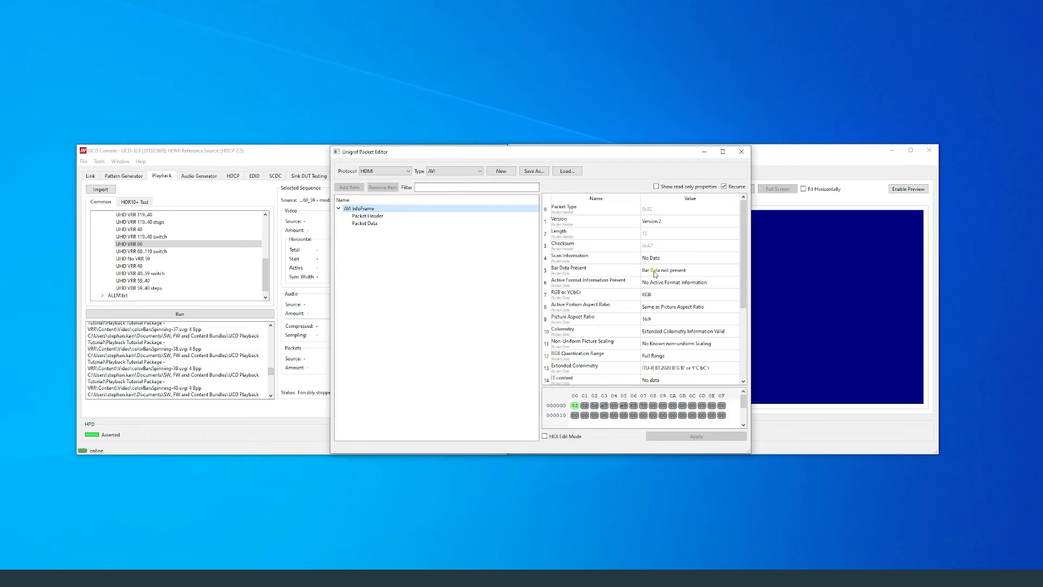
{"action": "mouse_move", "coordinate": [670, 306]}
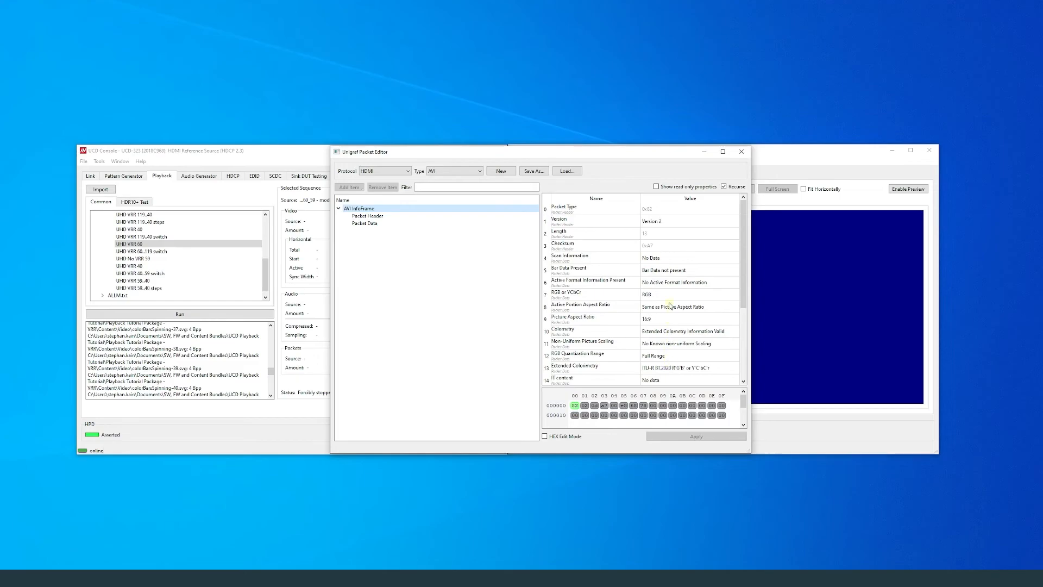
{"action": "mouse_move", "coordinate": [670, 318]}
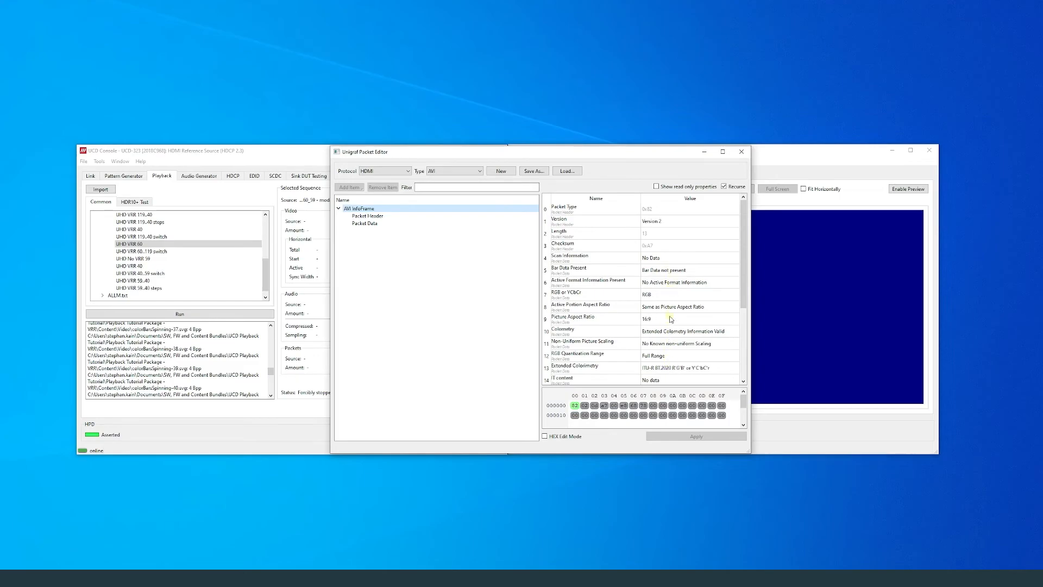
{"action": "left_click", "coordinate": [665, 295]}
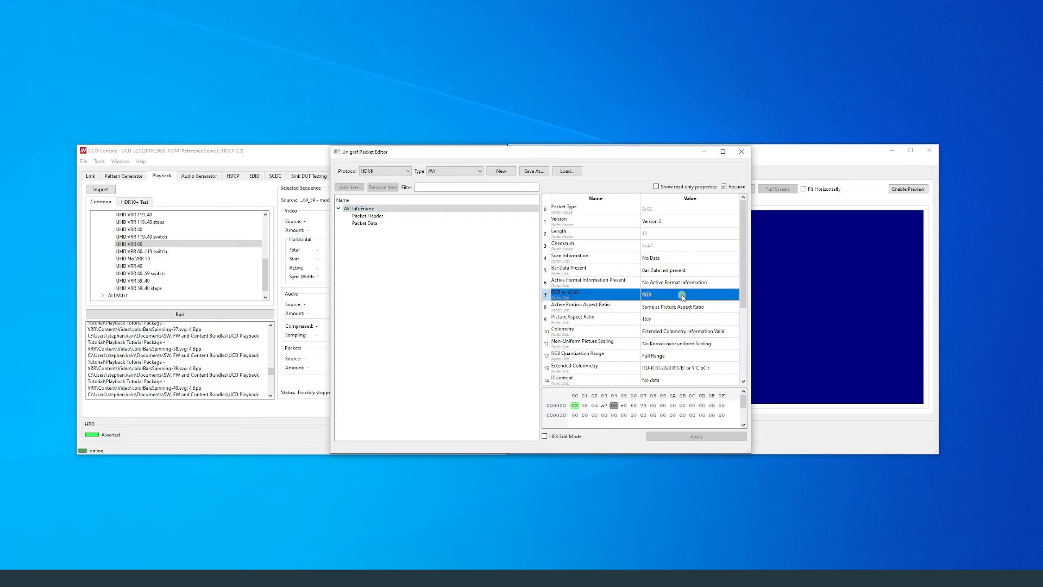
{"action": "left_click", "coordinate": [681, 294]}
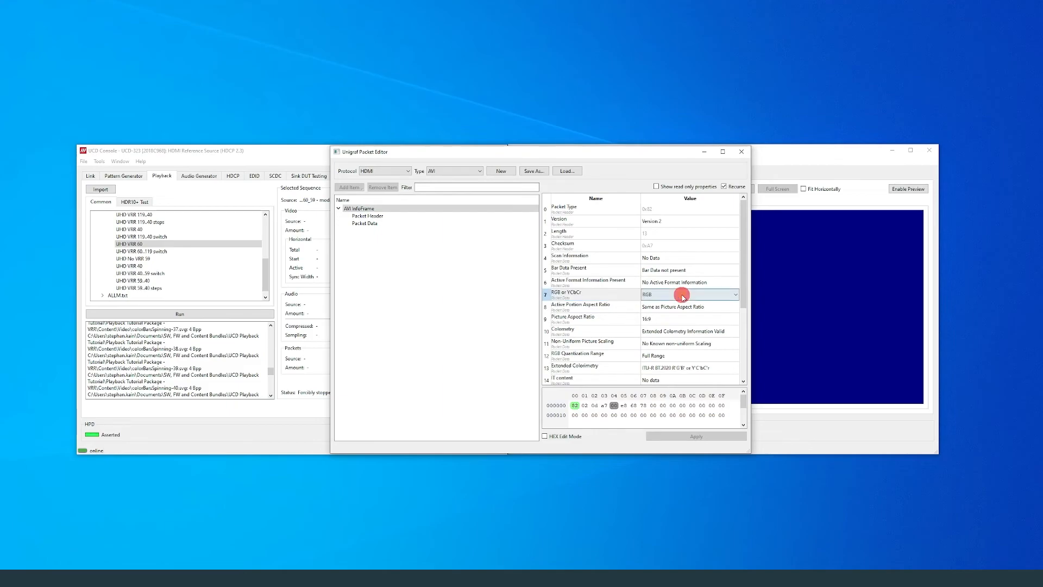
{"action": "left_click", "coordinate": [734, 295]}
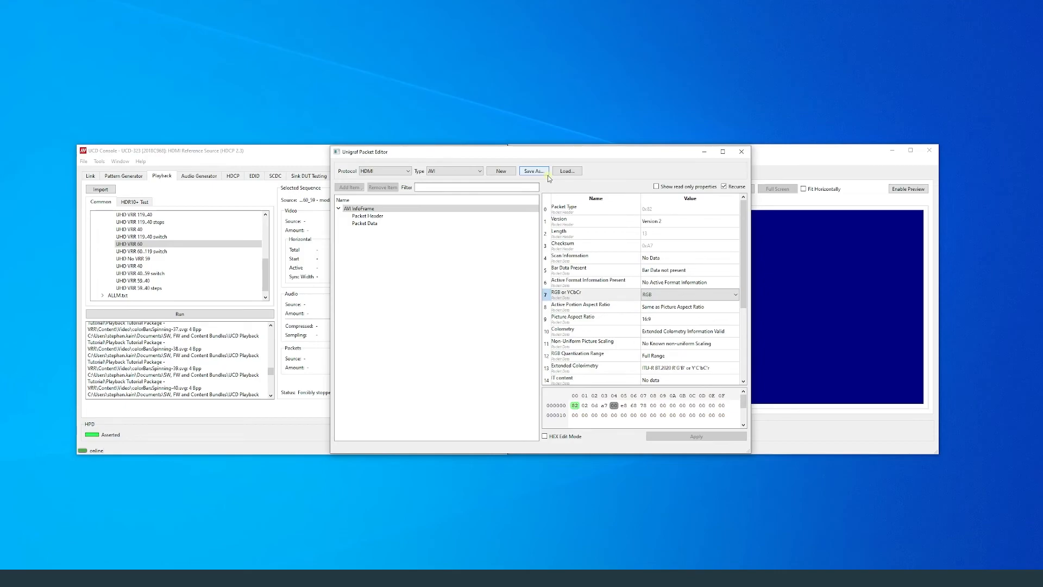
{"action": "mouse_move", "coordinate": [454, 179]}
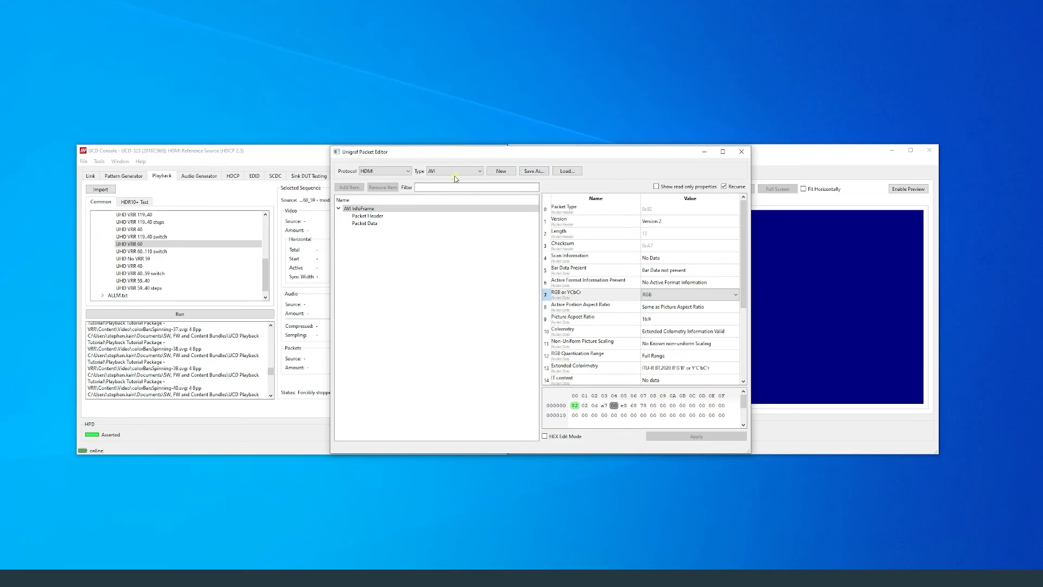
Step: Keep AVI as the packet type and create a new default AVI InfoFrame
{"action": "left_click", "coordinate": [406, 170]}
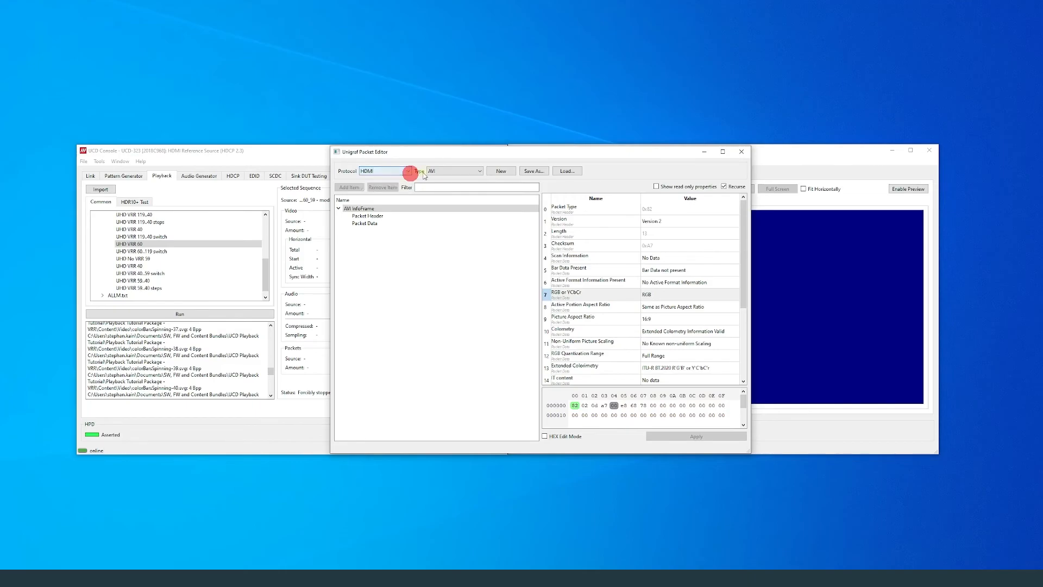
{"action": "left_click", "coordinate": [478, 170]}
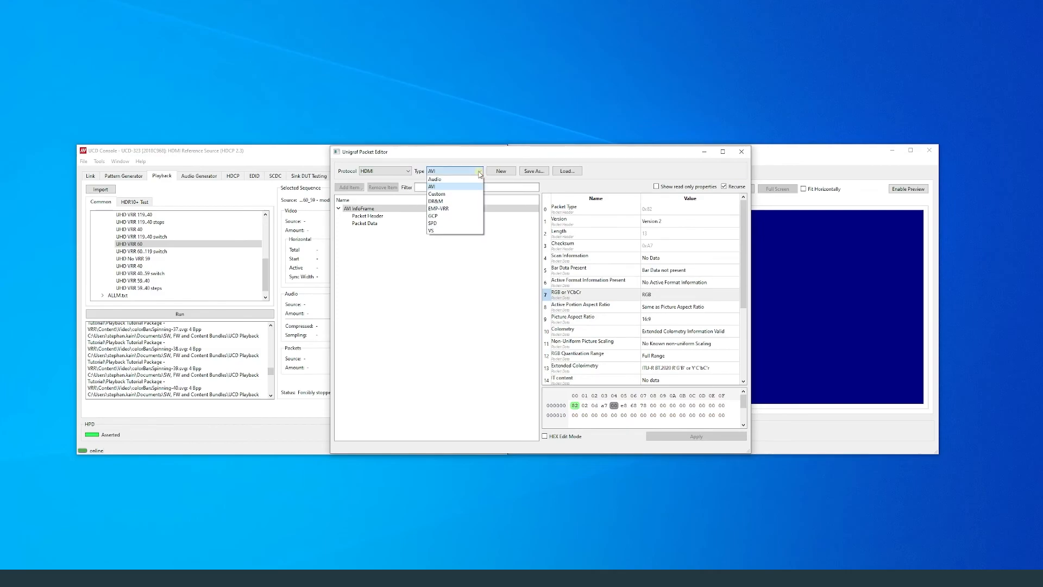
{"action": "left_click", "coordinate": [500, 171]}
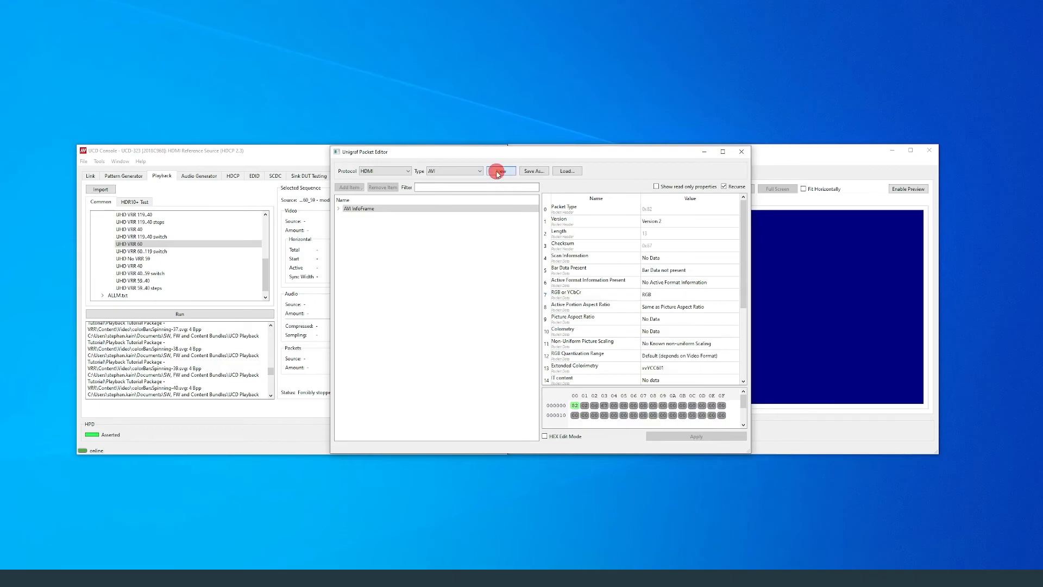
{"action": "left_click", "coordinate": [499, 170]}
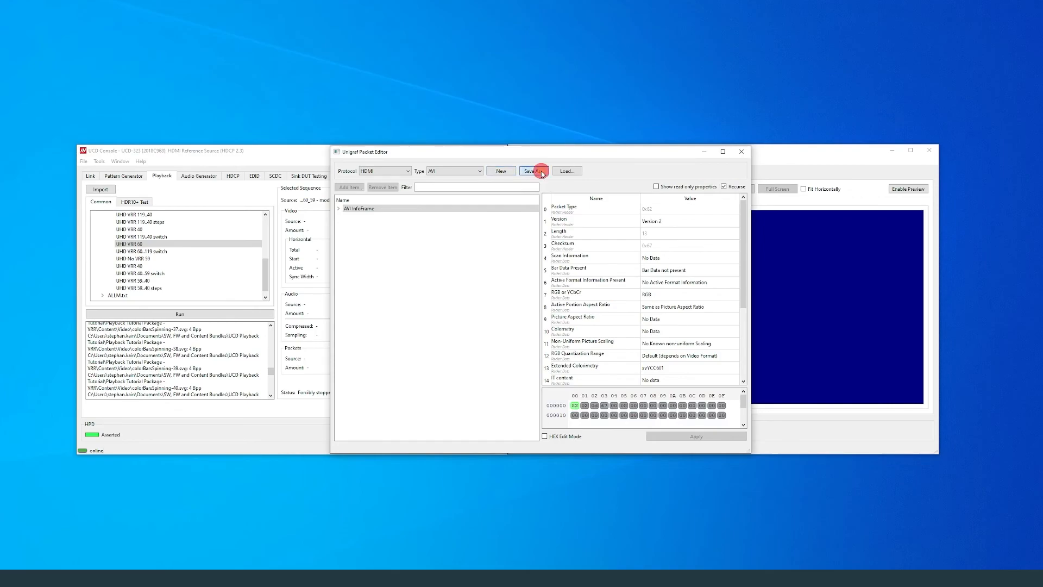
Step: Save the new packet as infoframe_07.bin and close Packet Editor
{"action": "left_click", "coordinate": [532, 170]}
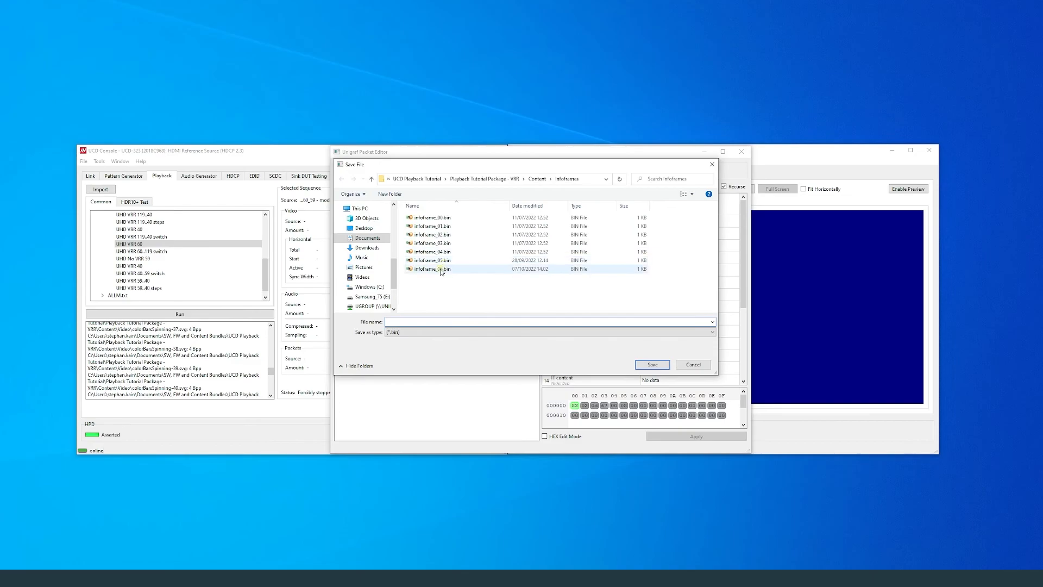
{"action": "left_click", "coordinate": [432, 269]}
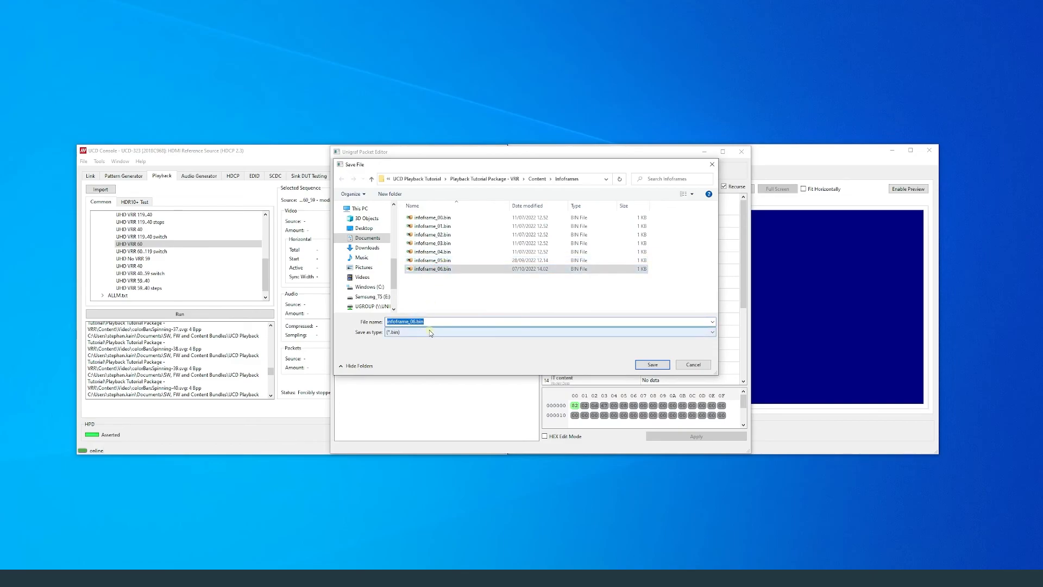
{"action": "type", "text": "infoframe_07.bin"}
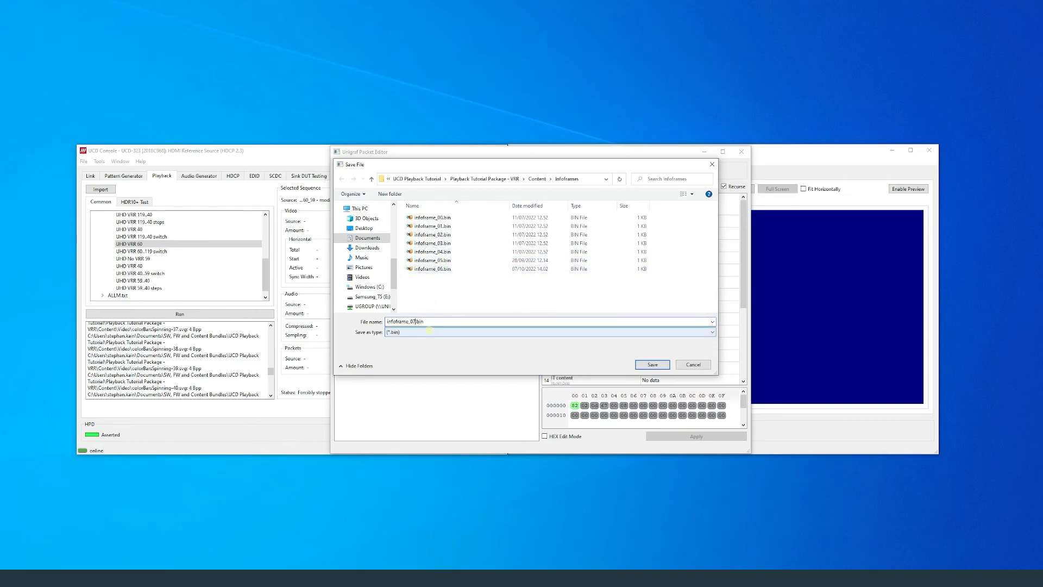
{"action": "left_click", "coordinate": [651, 363]}
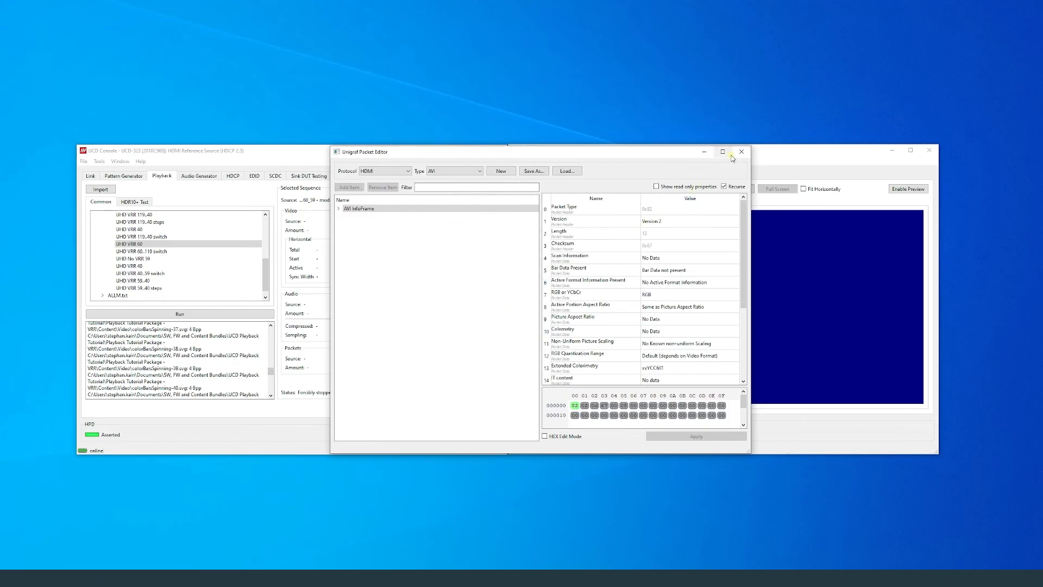
{"action": "left_click", "coordinate": [740, 152]}
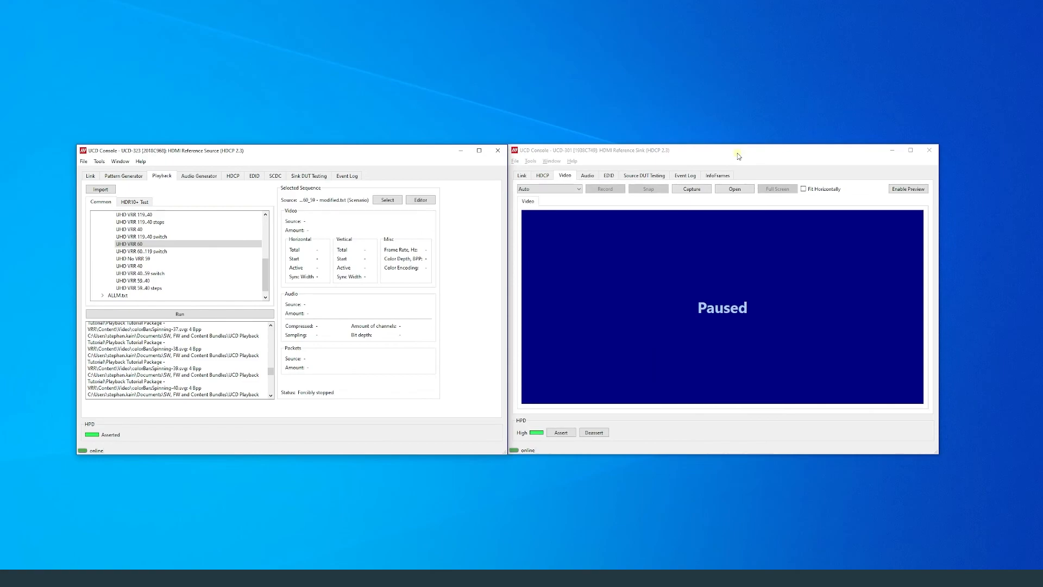
{"action": "mouse_move", "coordinate": [353, 270]}
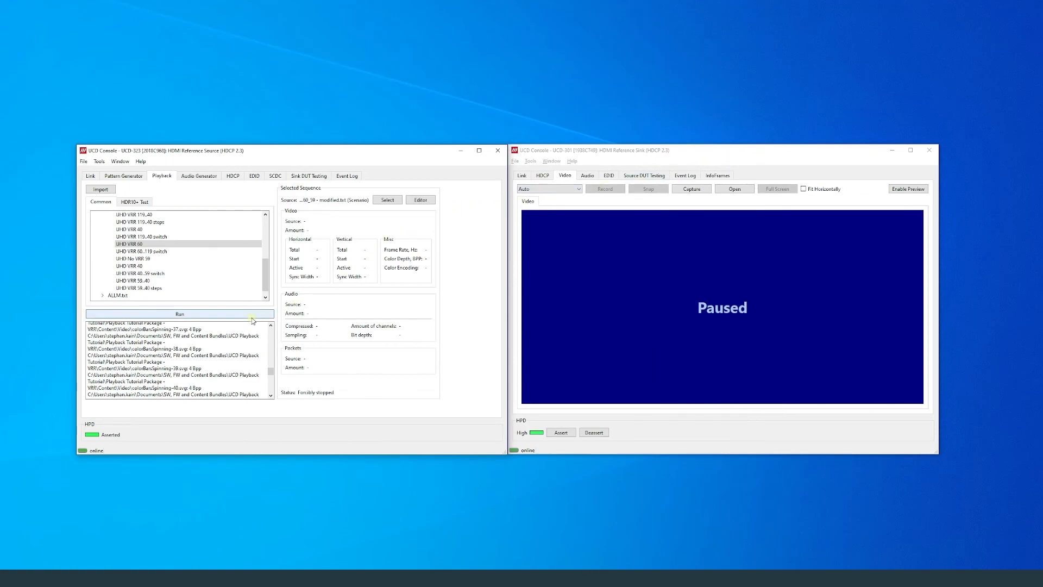
Step: Run the modified VRR scenario on the UCD-323 and enable the sink's live 3840×2160 preview
{"action": "left_click", "coordinate": [180, 313]}
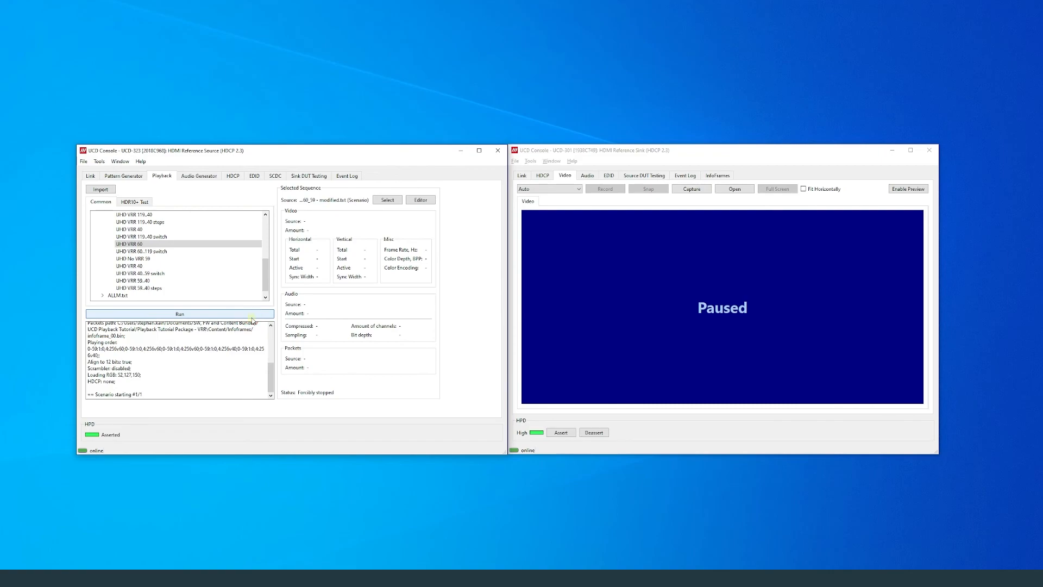
{"action": "left_click", "coordinate": [180, 313]}
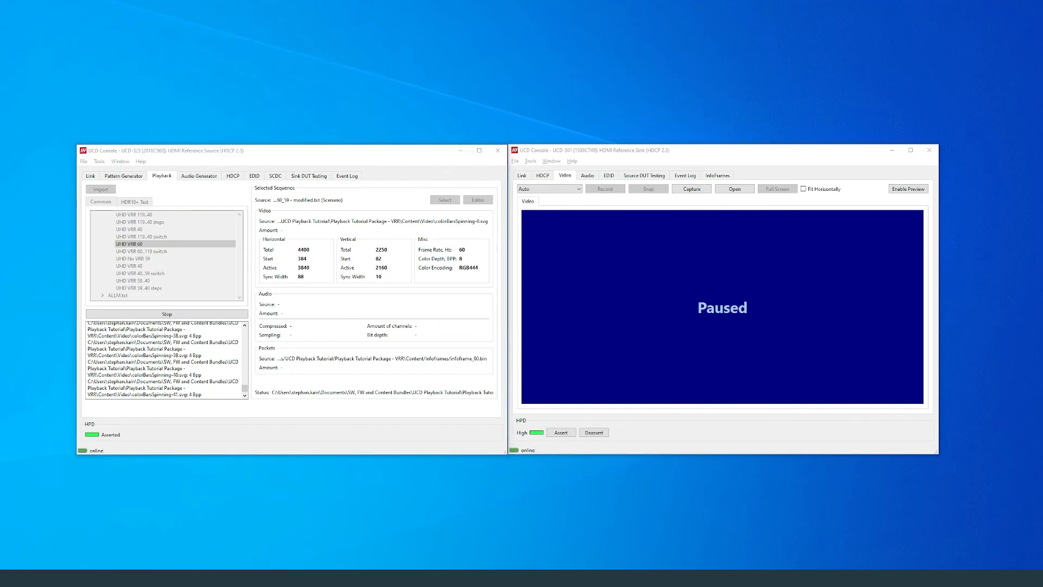
{"action": "left_click", "coordinate": [166, 313]}
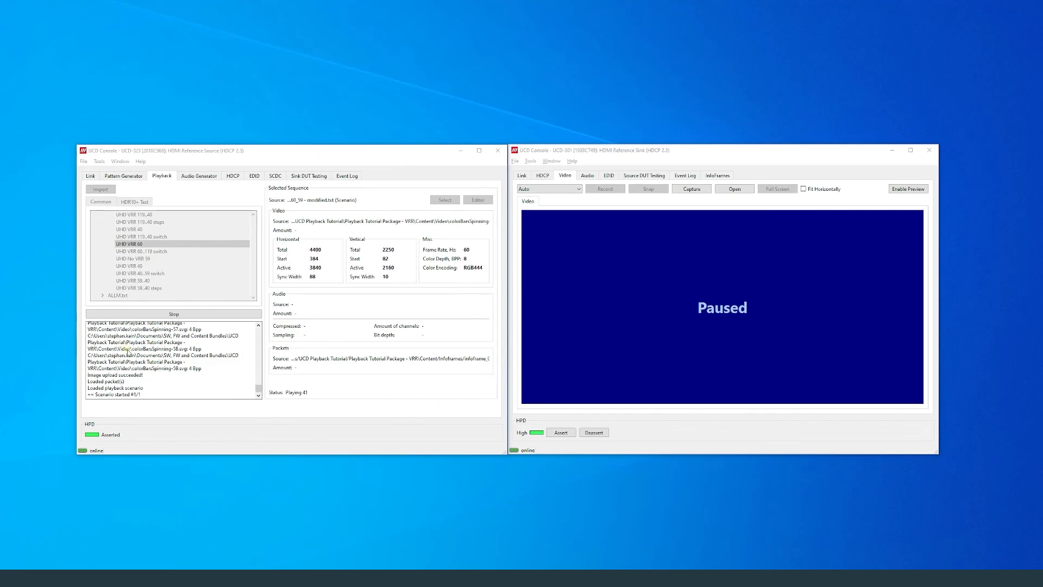
{"action": "left_click", "coordinate": [906, 189]}
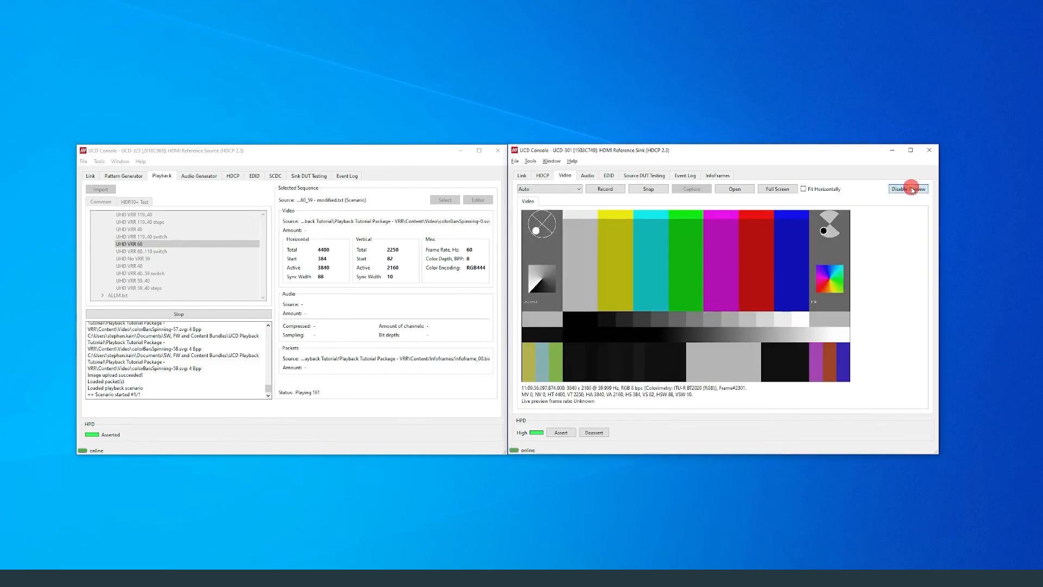
{"action": "left_click", "coordinate": [908, 189]}
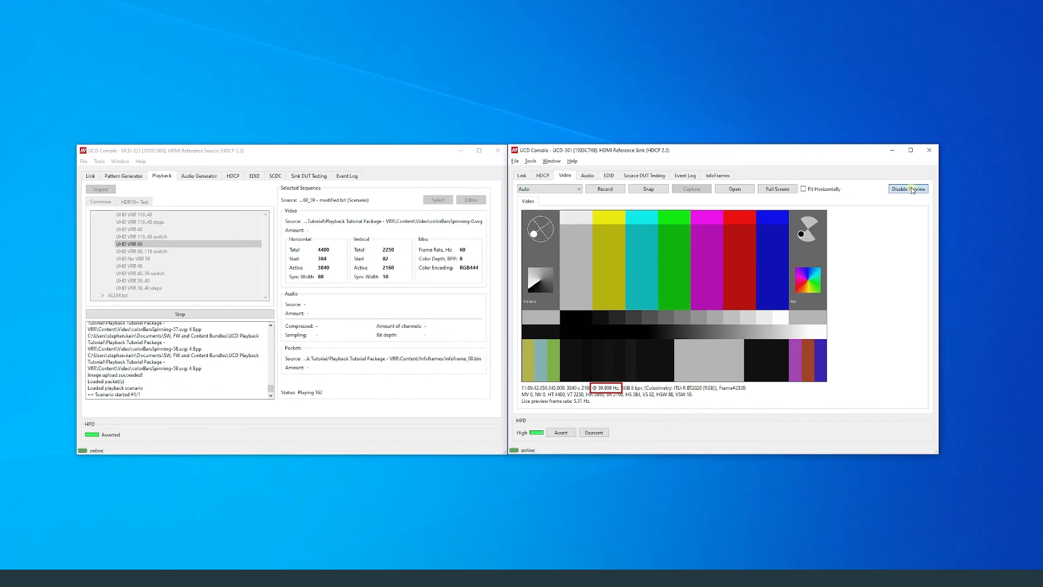
Step: Capture incoming packet events including EMP in the sink's Event Log, then stop capture
{"action": "left_click", "coordinate": [683, 175]}
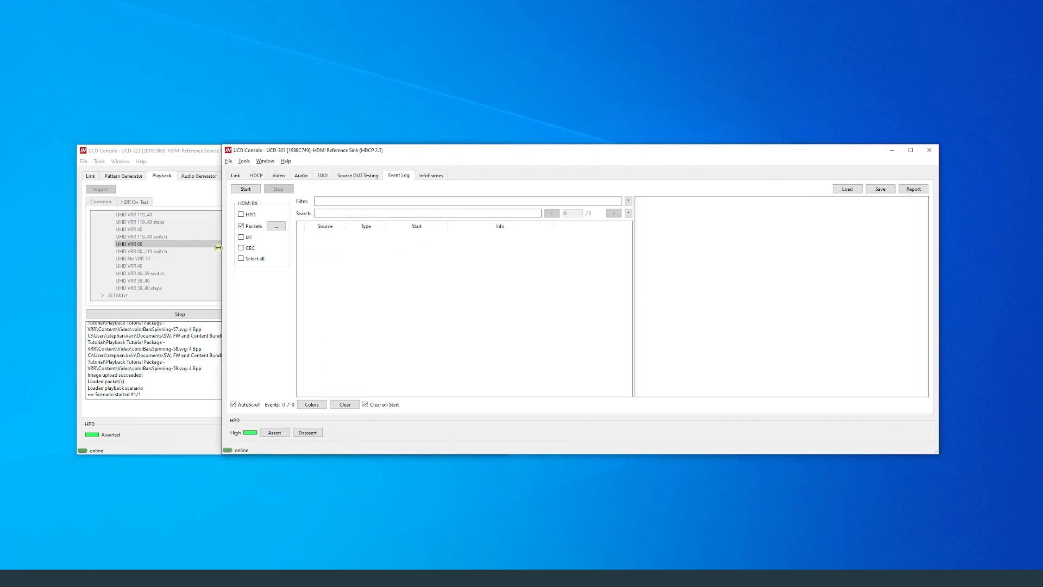
{"action": "left_click", "coordinate": [244, 188]}
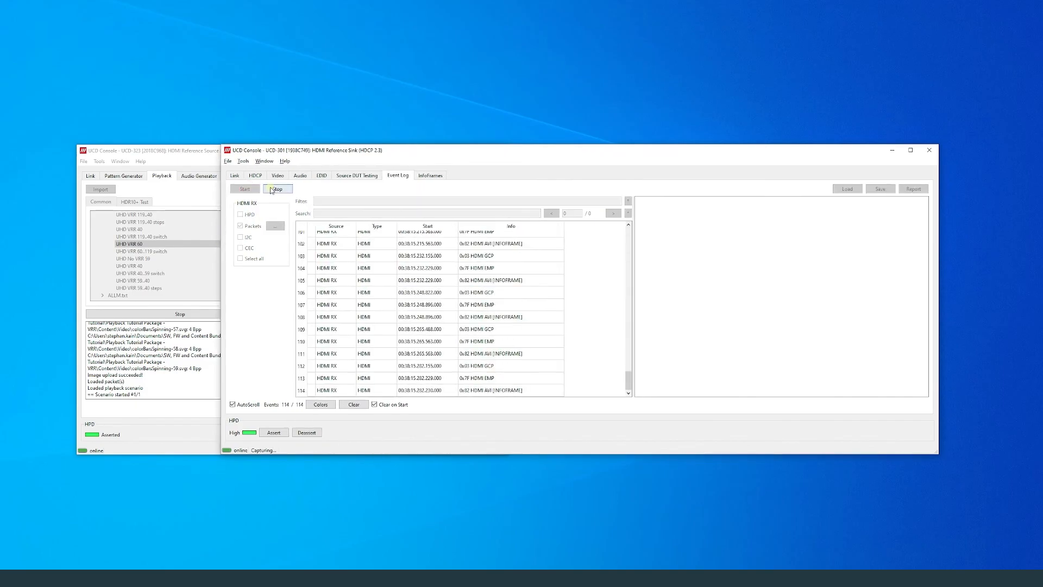
{"action": "left_click", "coordinate": [277, 189]}
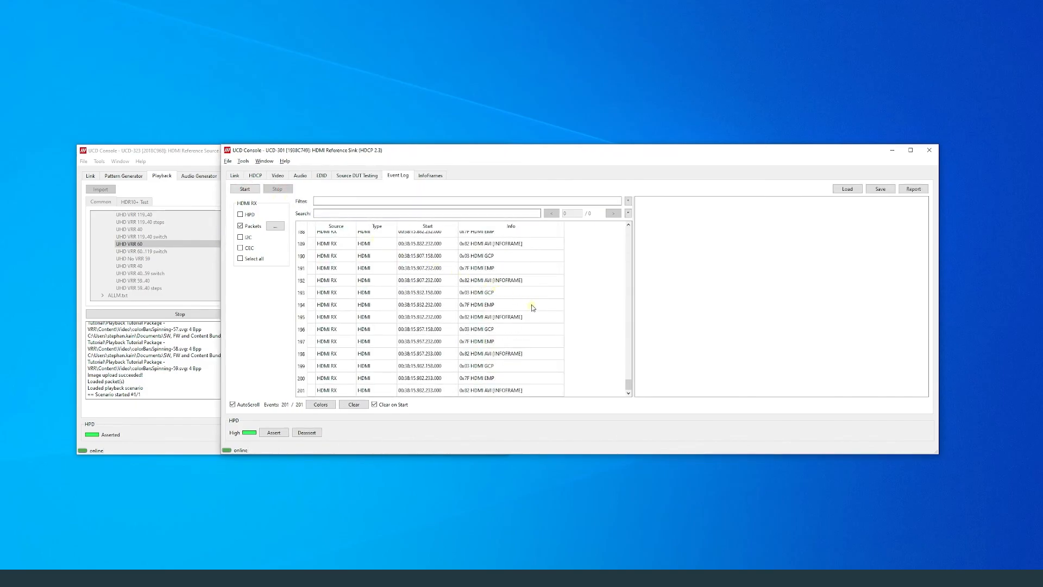